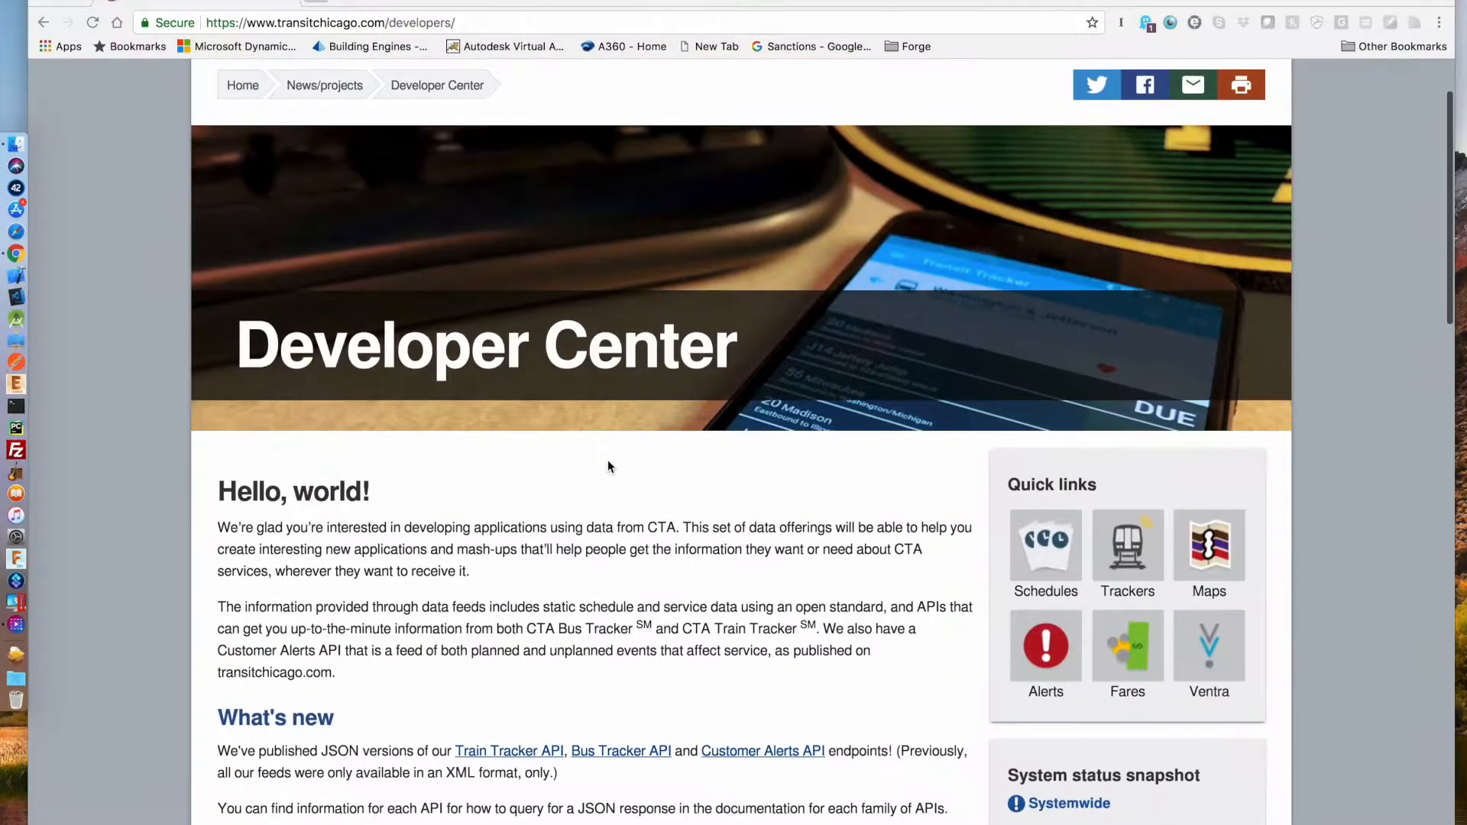
Scroll to What's new and open the Bus Tracker API page
scroll(down, 3)
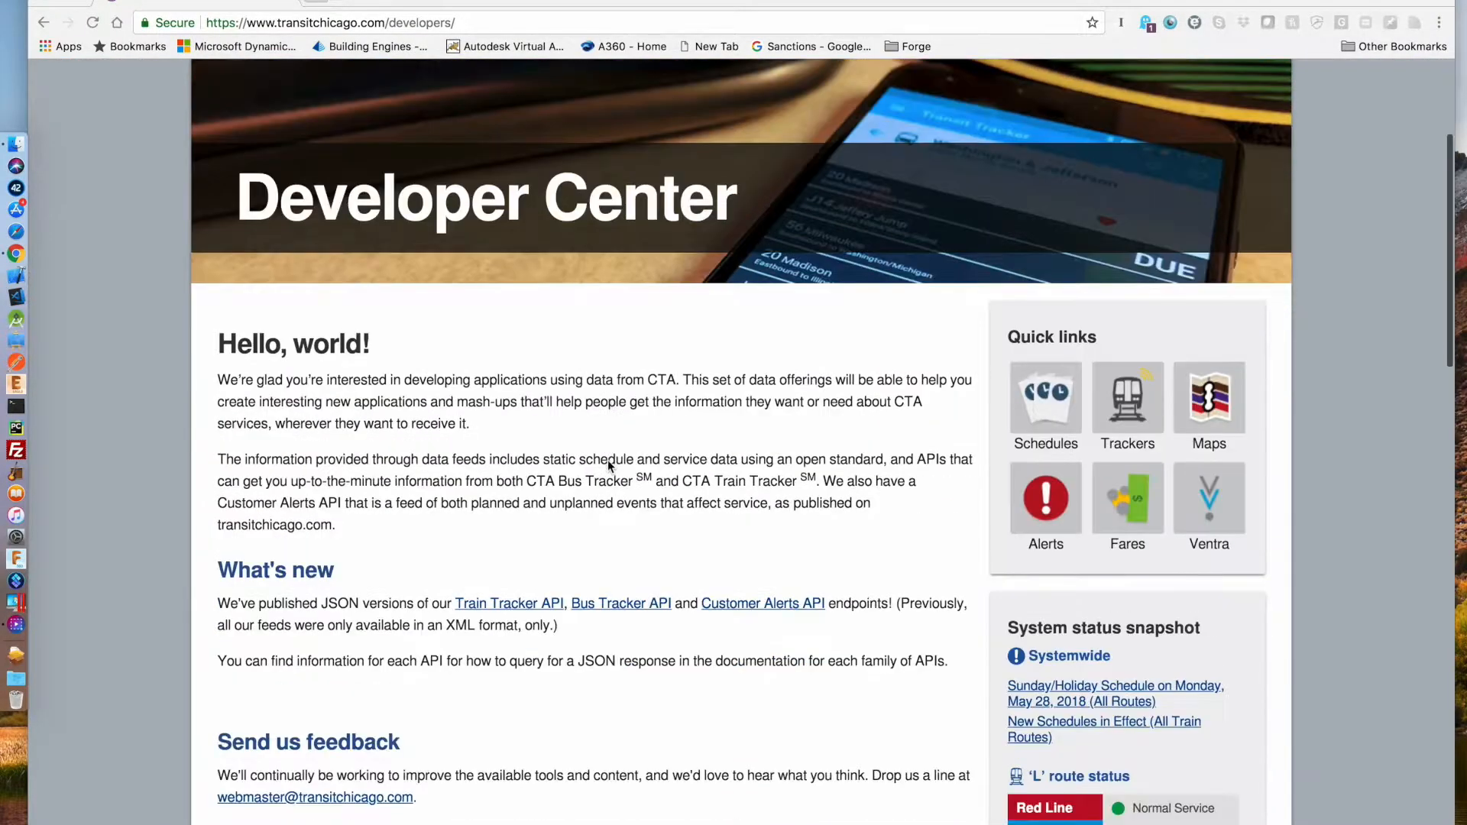
scroll(down, 3)
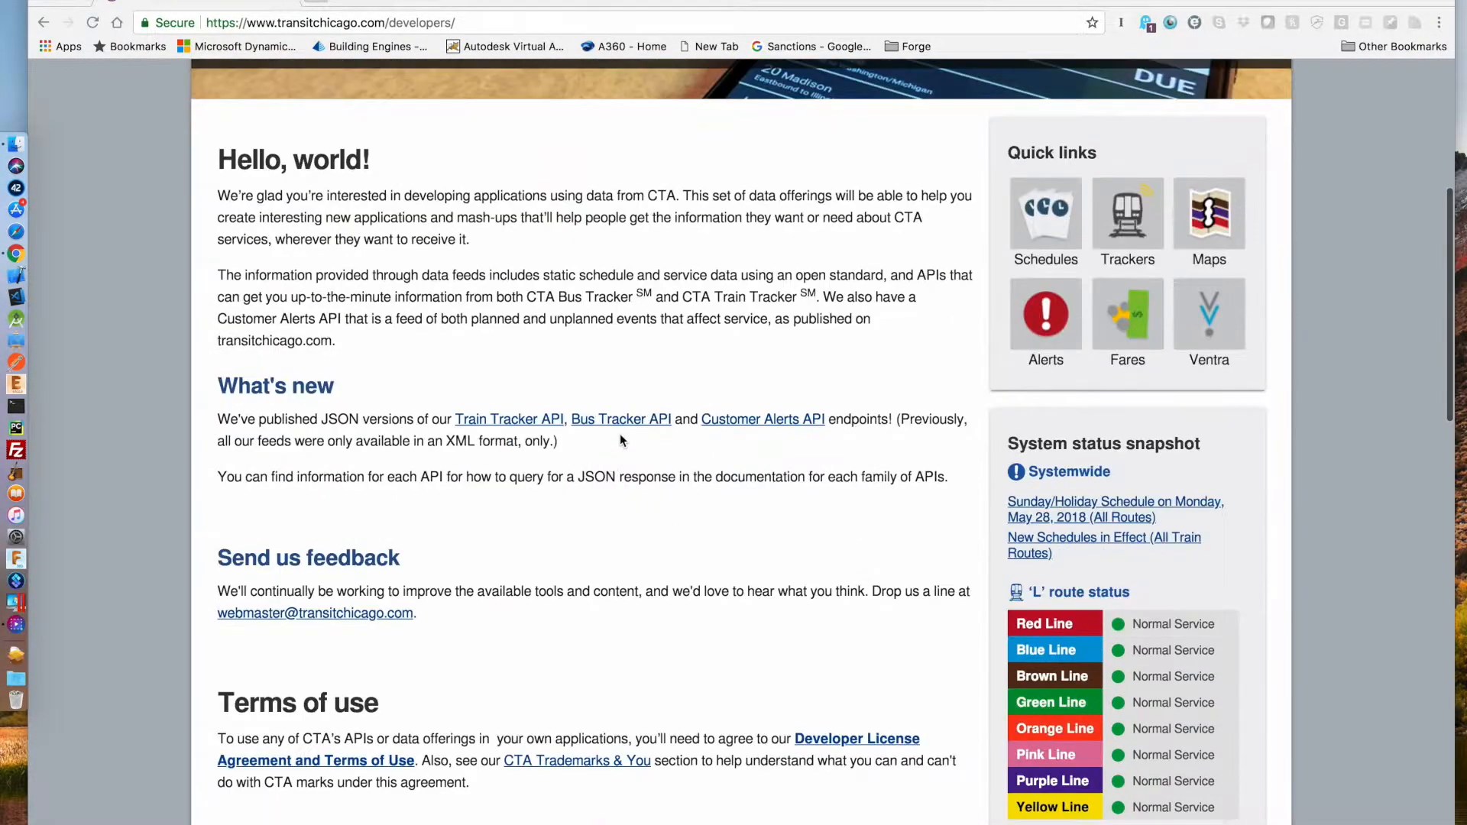
mouse_move(612, 423)
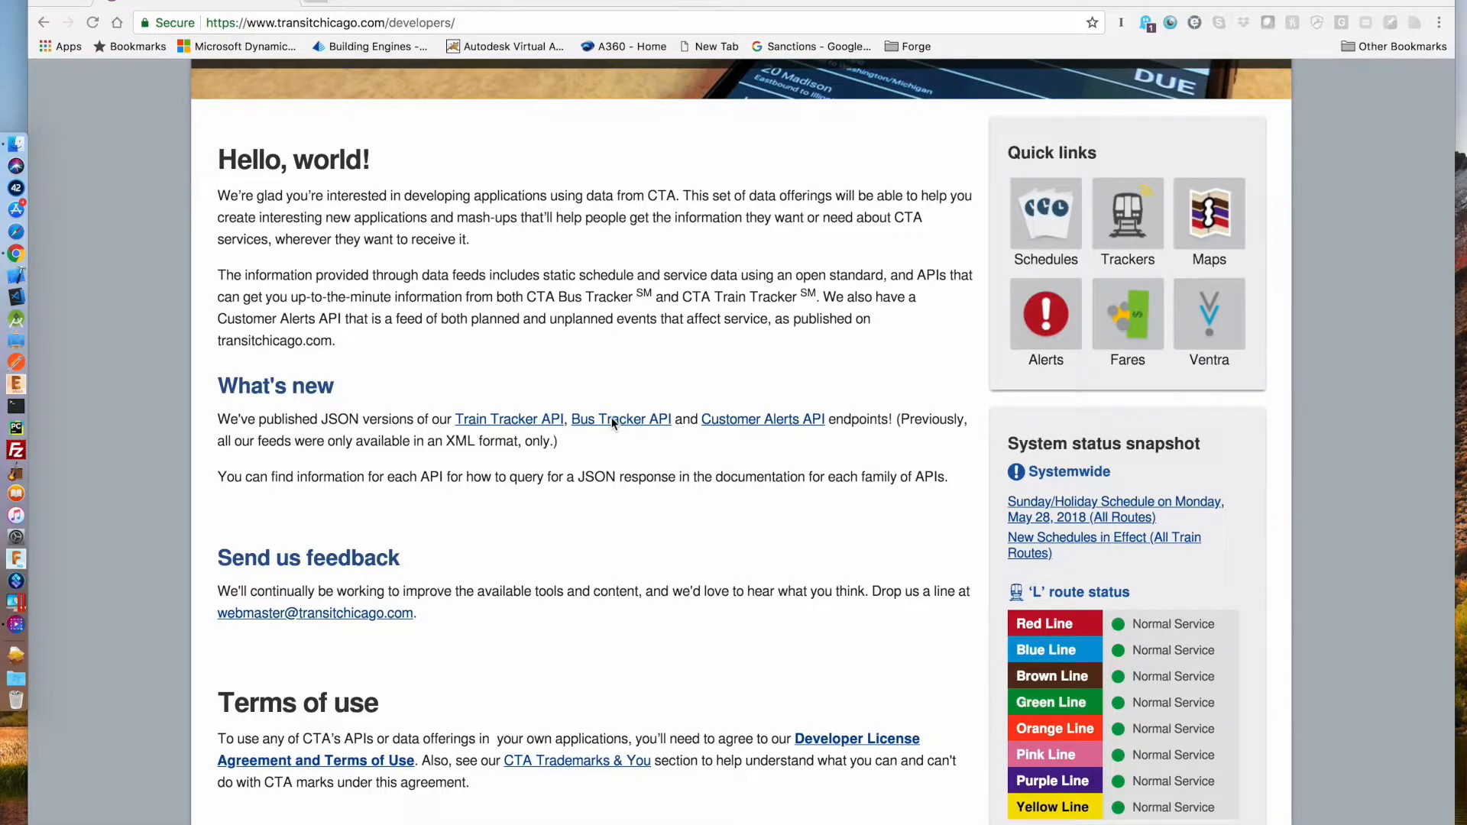
right_click(612, 419)
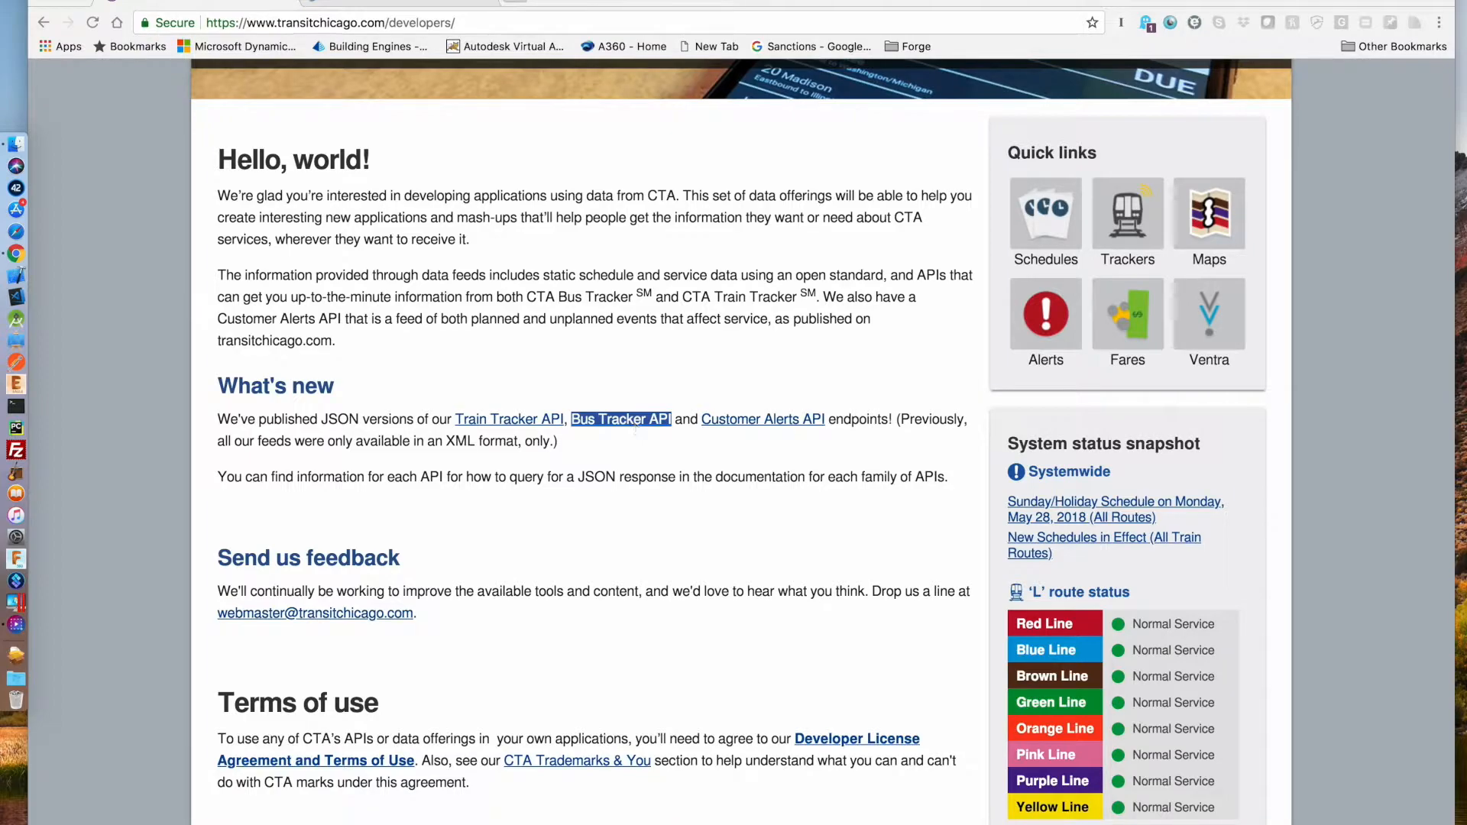
click(619, 419)
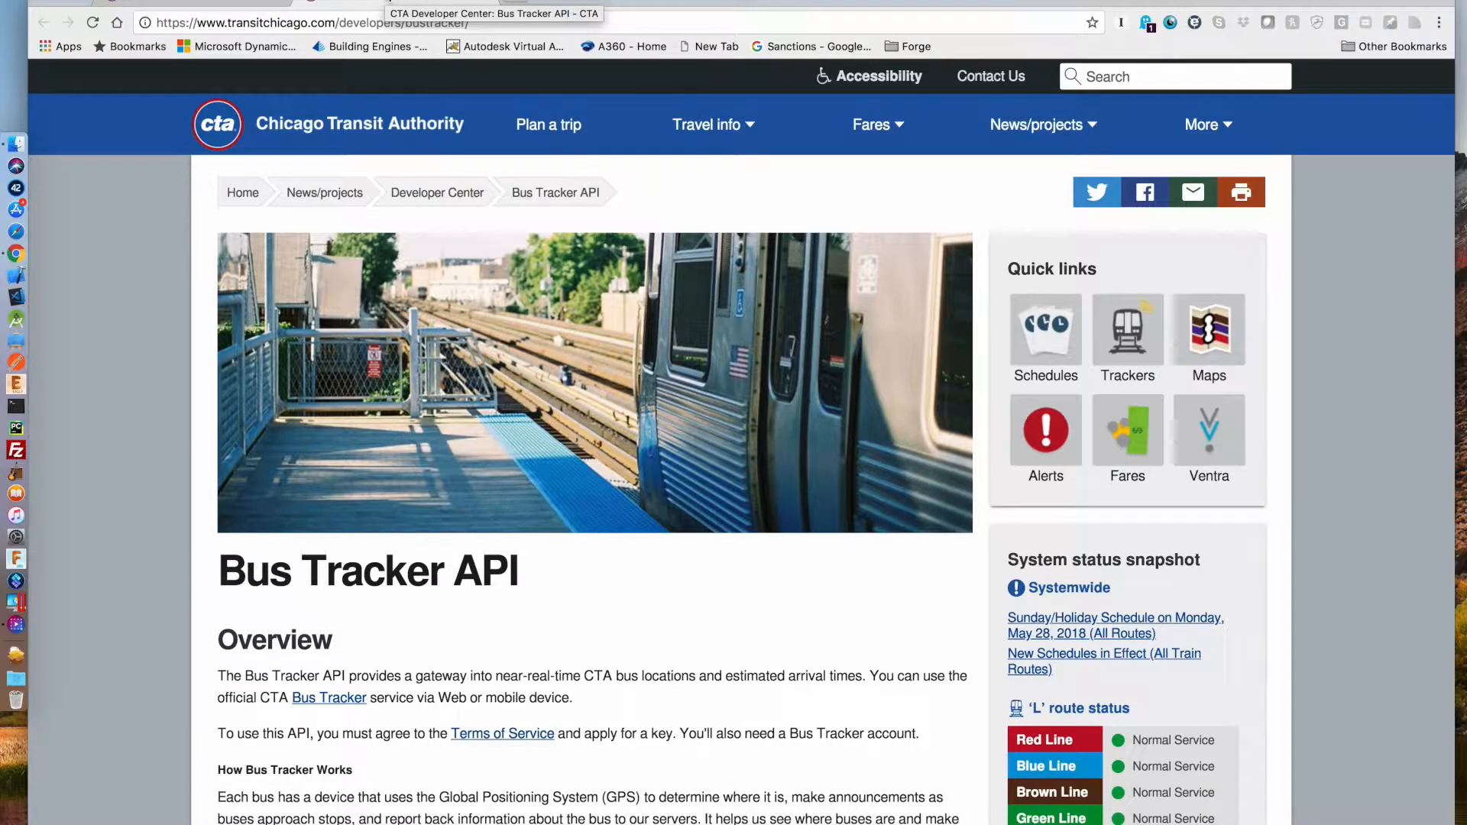
Scroll to Documentation and open the Bus Tracker API Documentation PDF in a new window
scroll(down, 3)
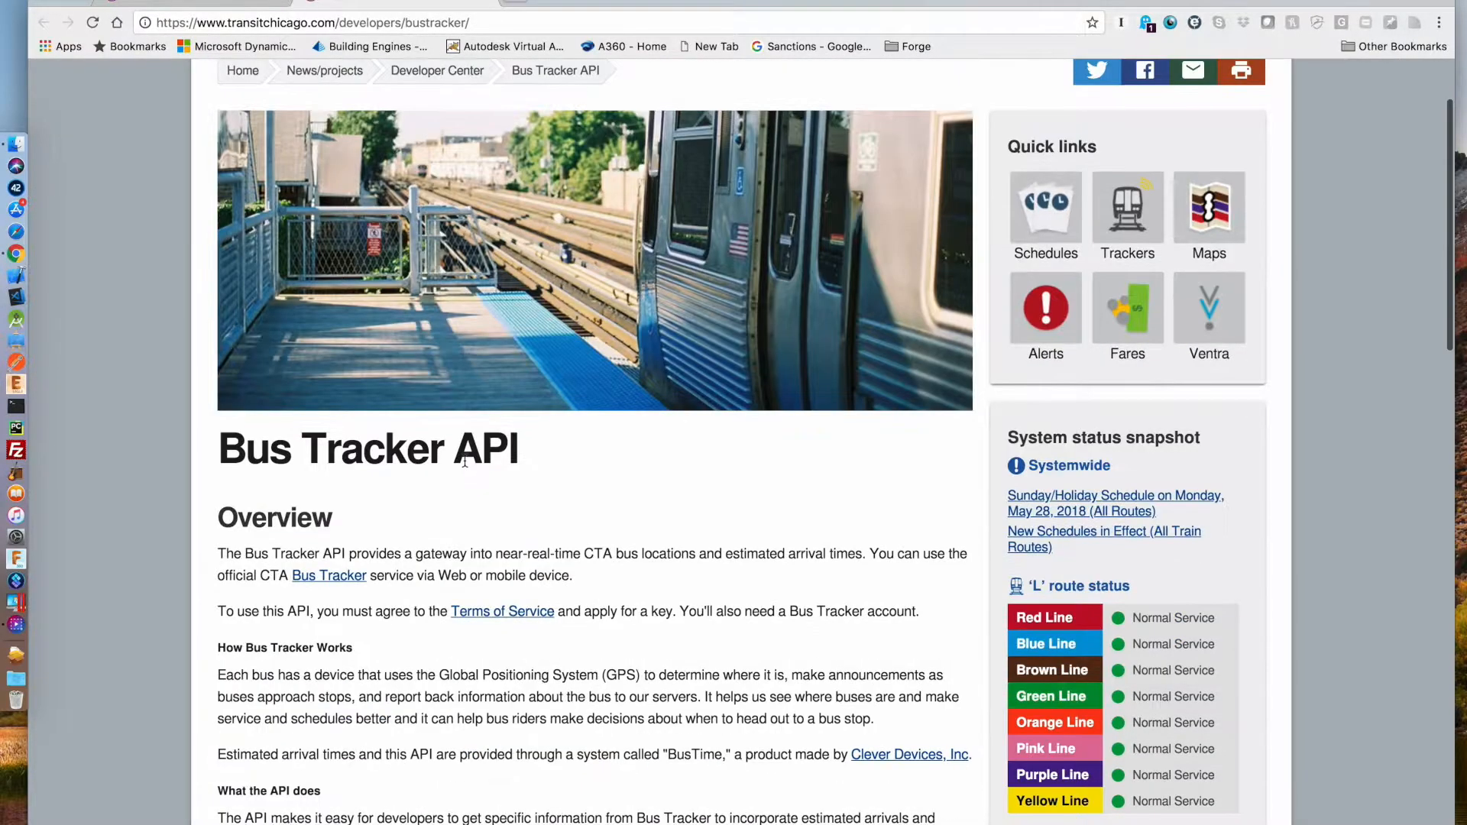
scroll(down, 3)
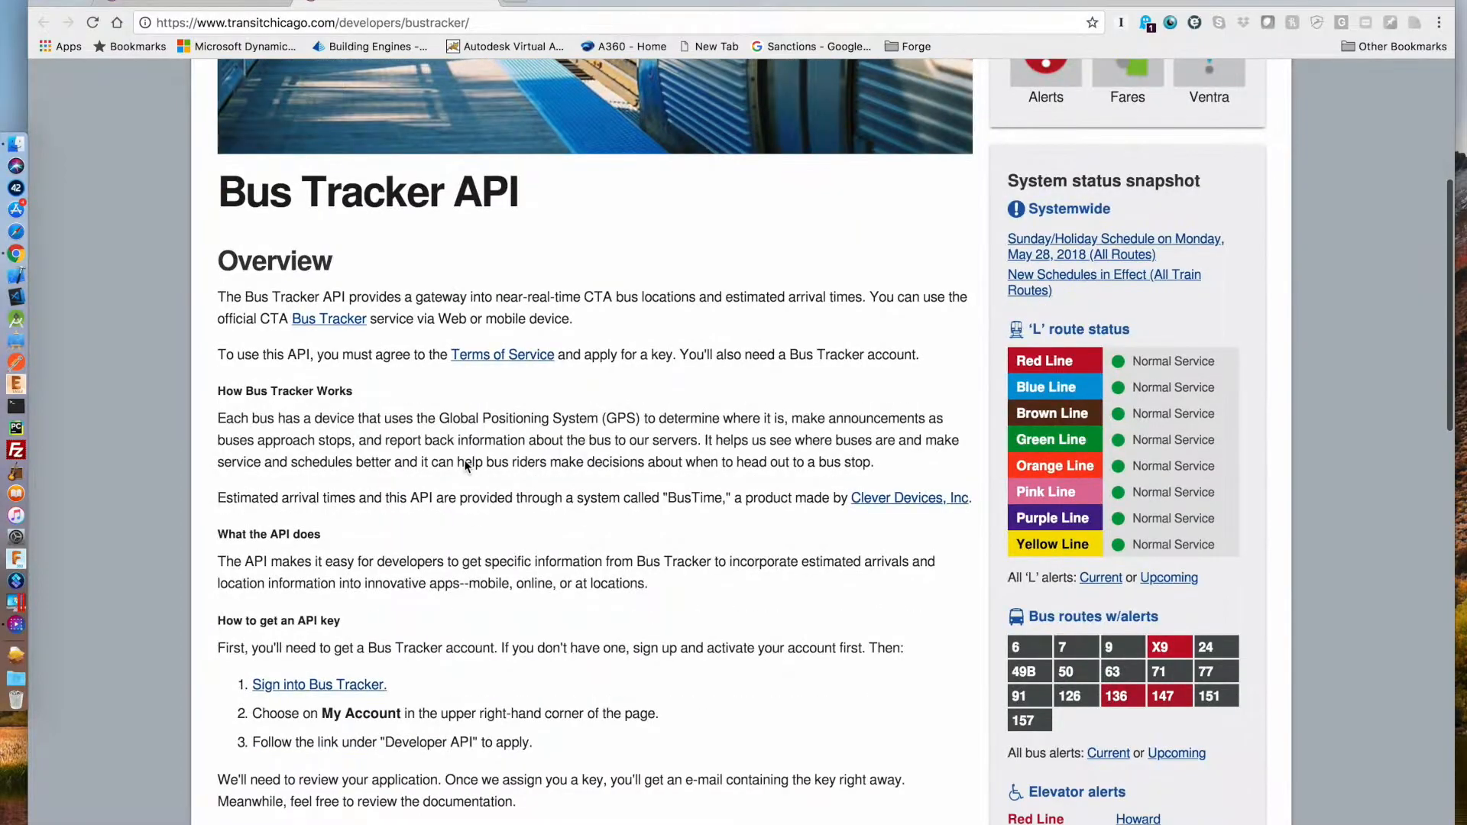
scroll(down, 3)
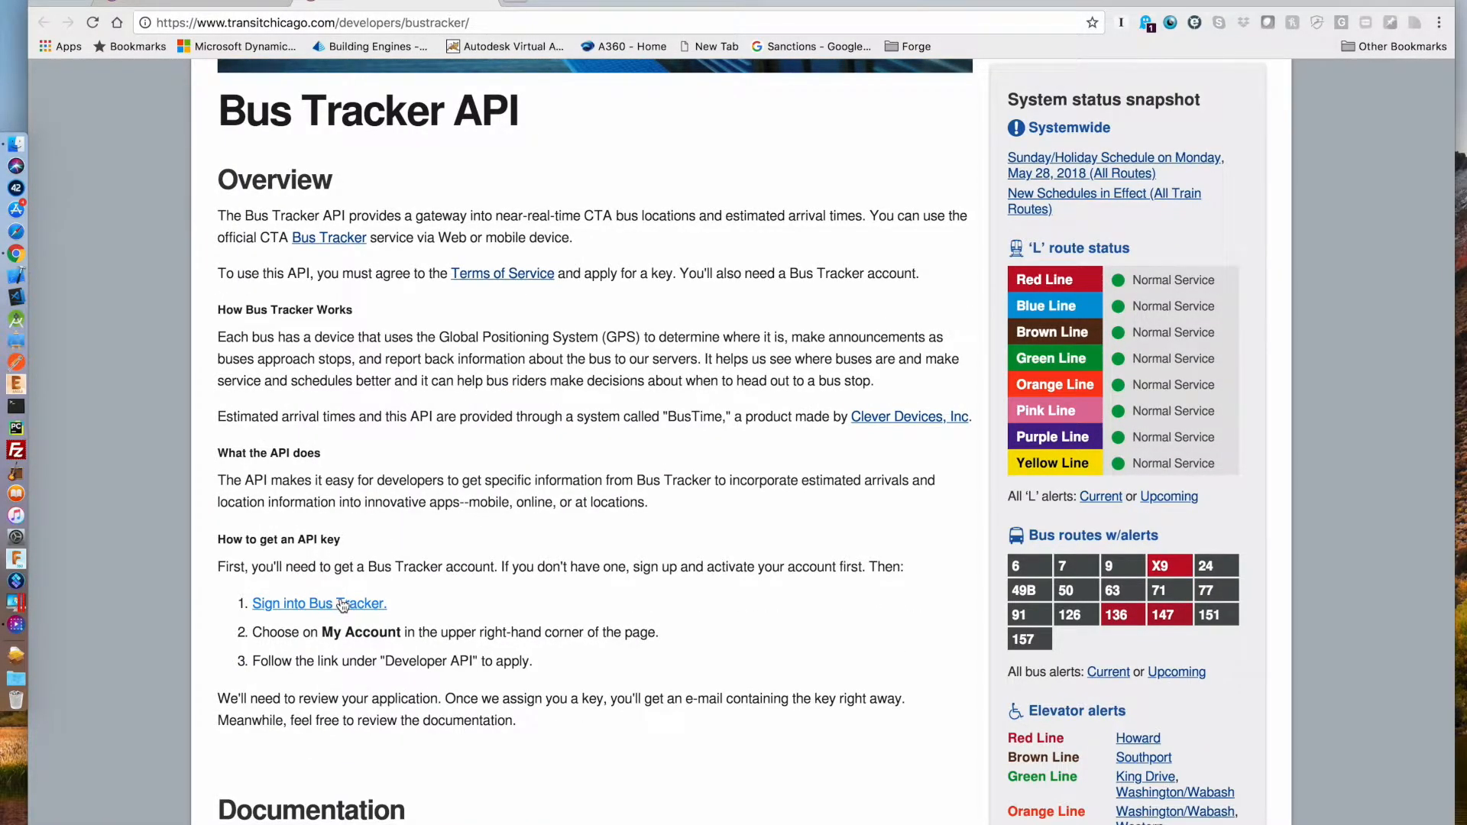
right_click(341, 604)
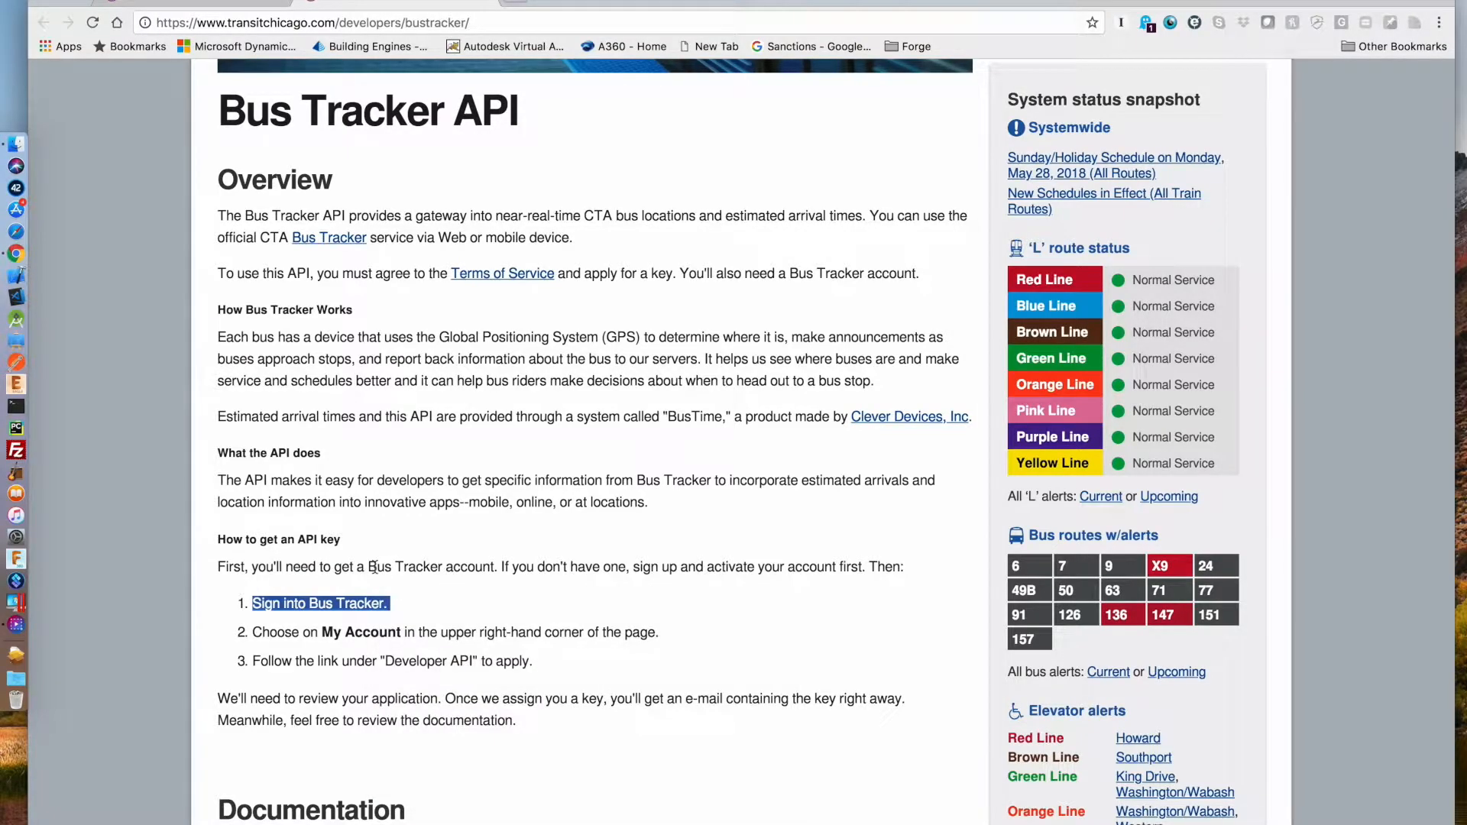
click(433, 637)
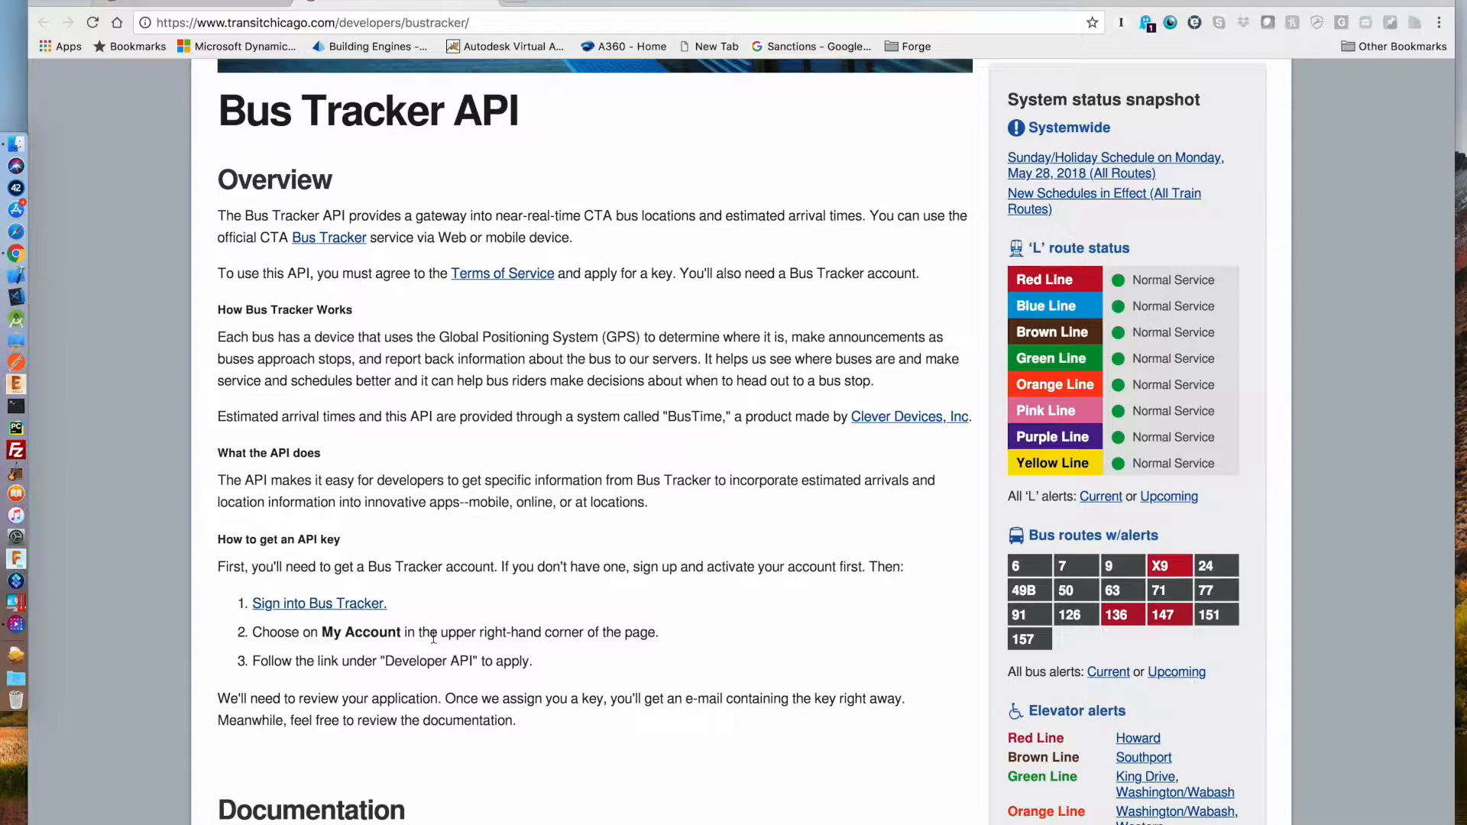
scroll(down, 3)
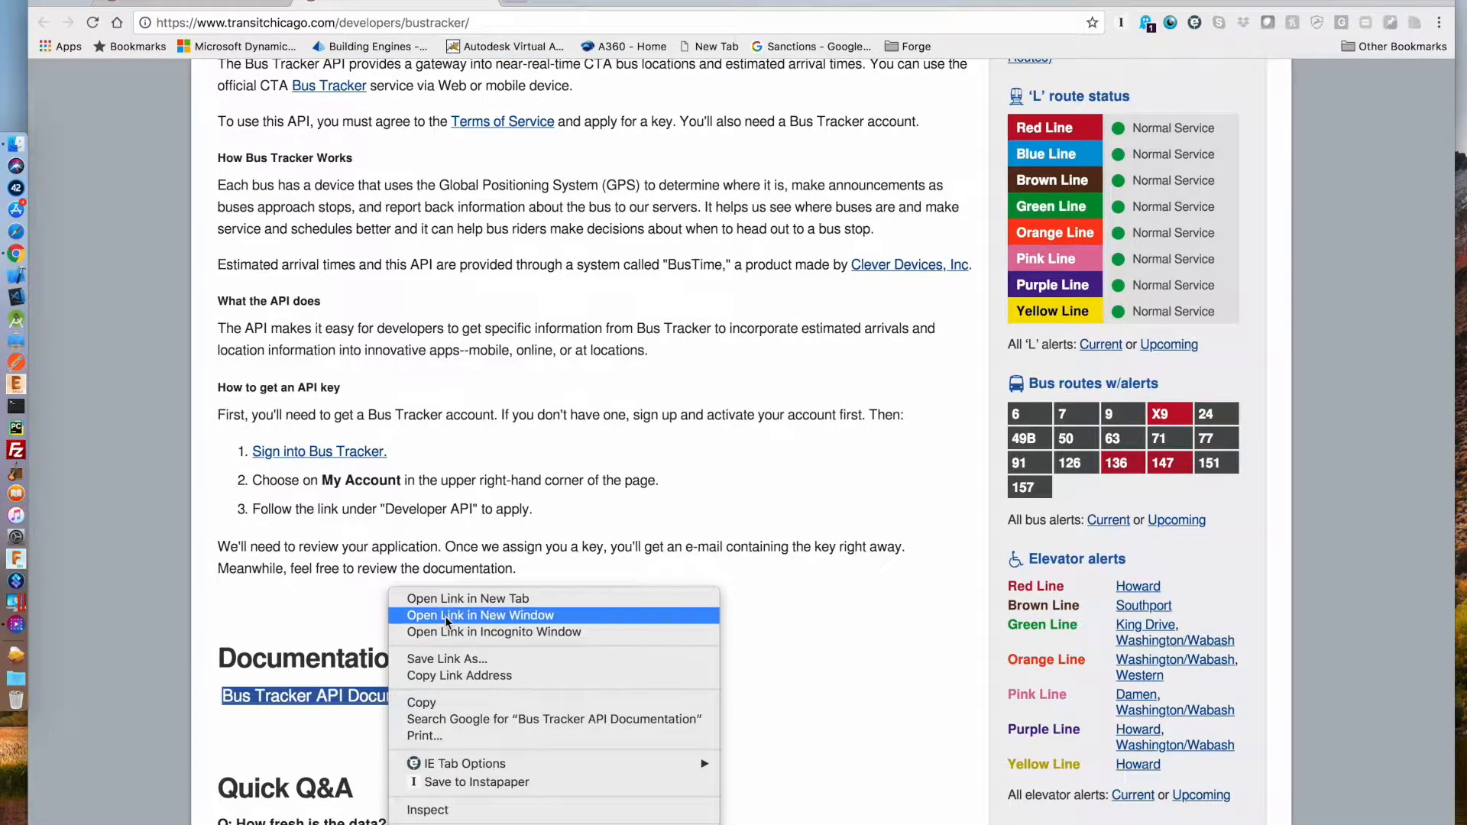
click(480, 615)
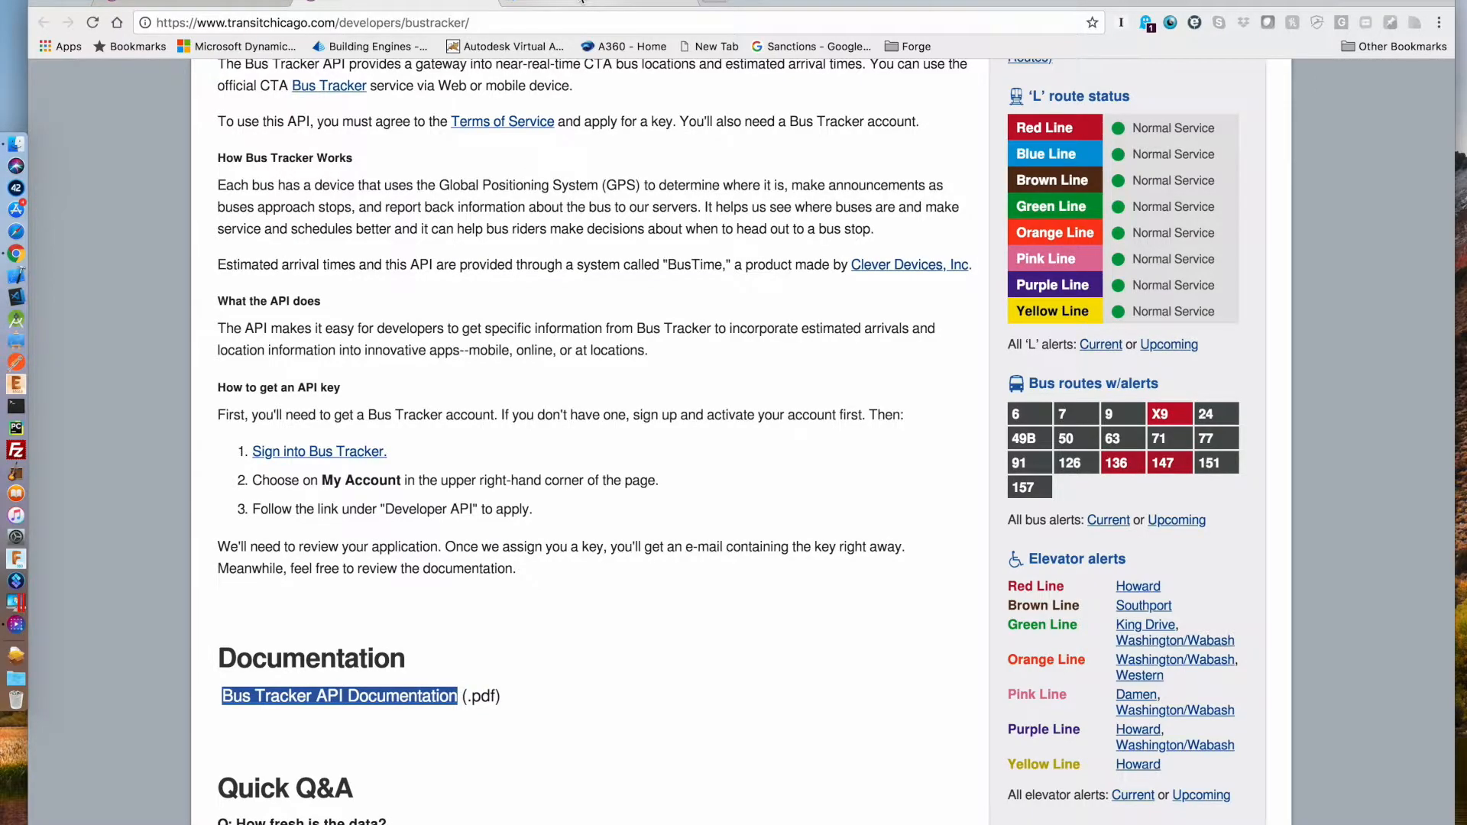
click(337, 695)
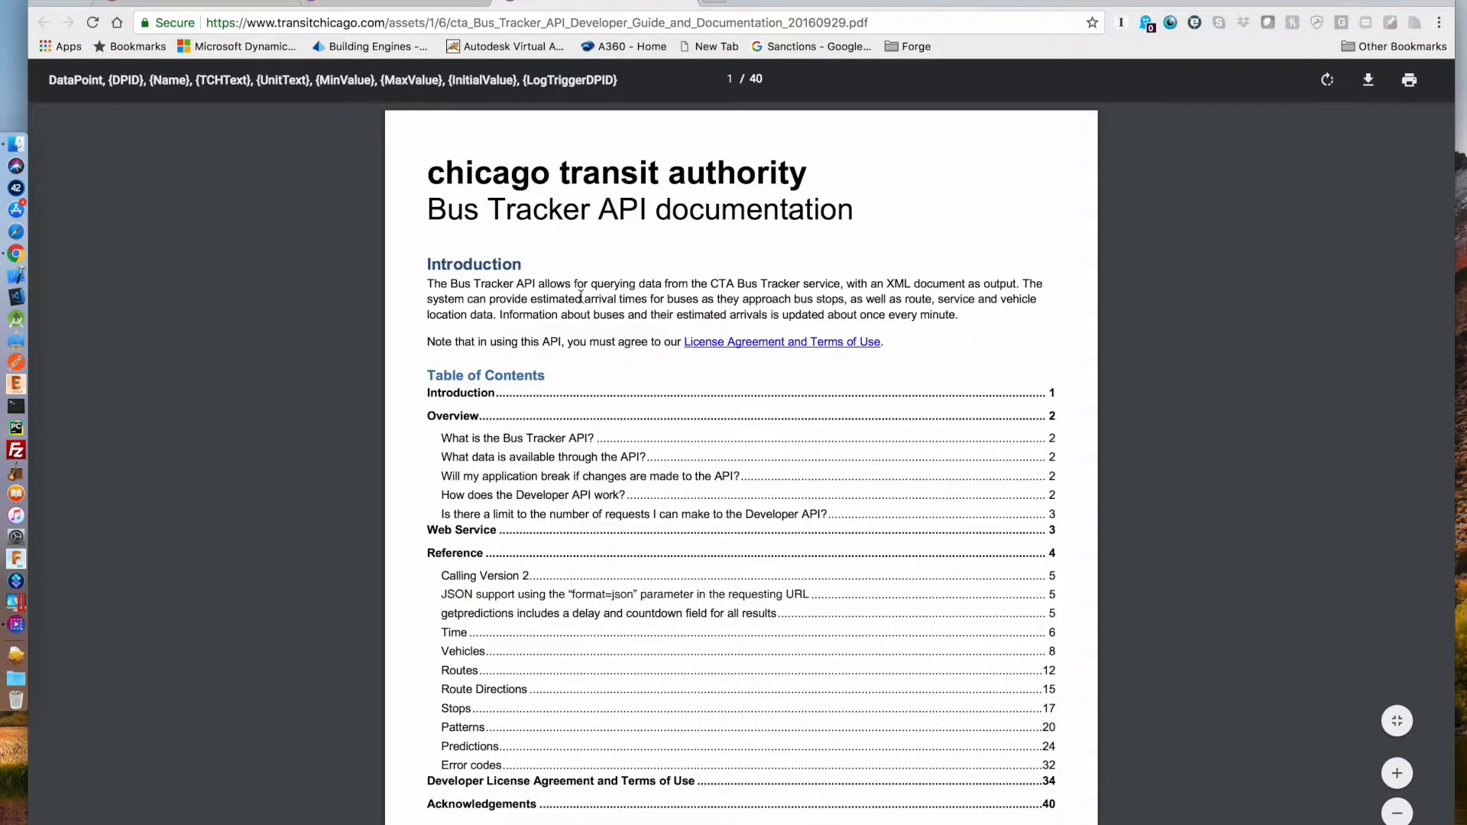
Scroll the PDF's first page and zoom in twice on the table of contents
scroll(down, 3)
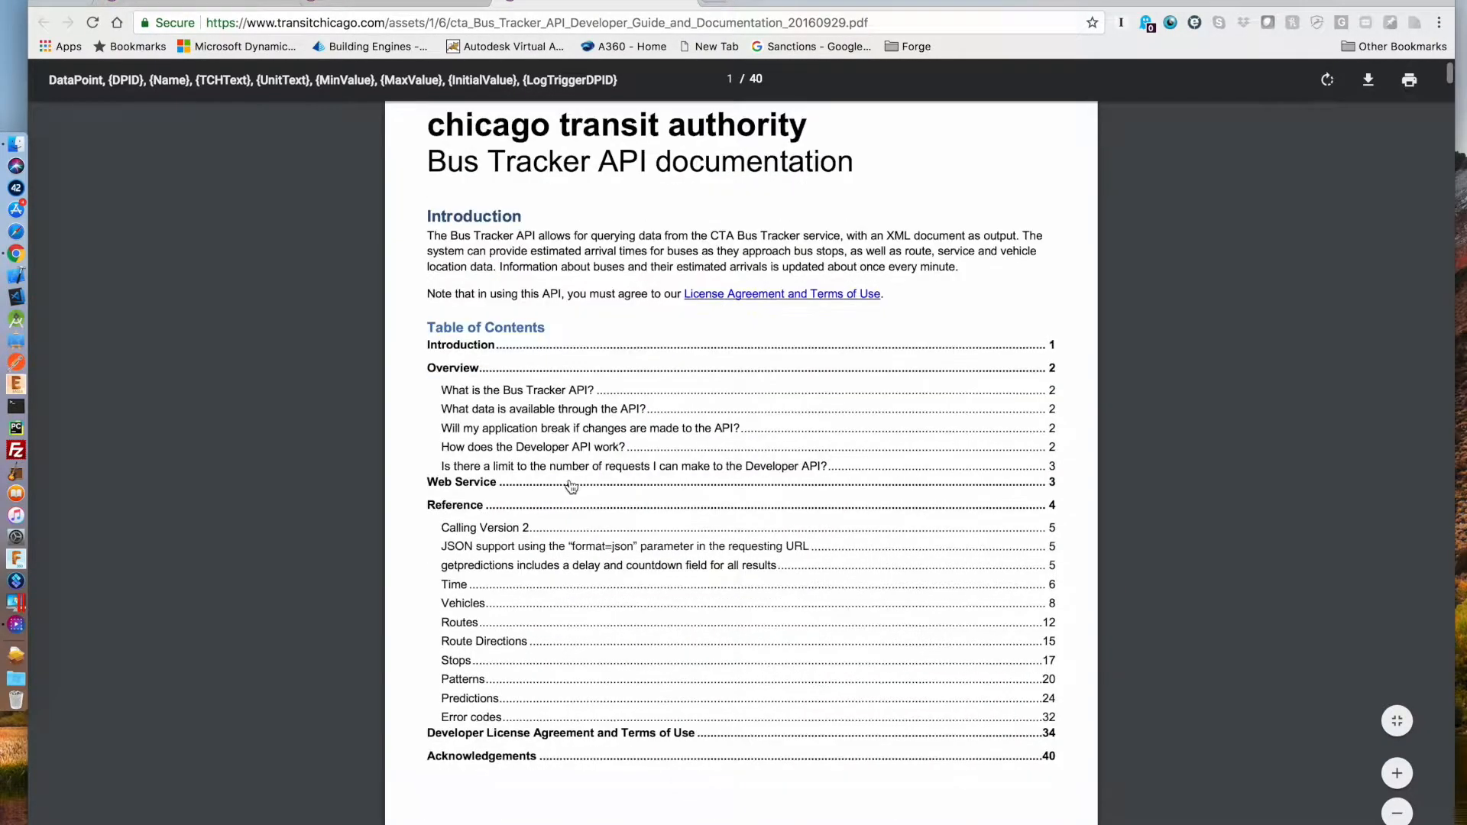
scroll(down, 3)
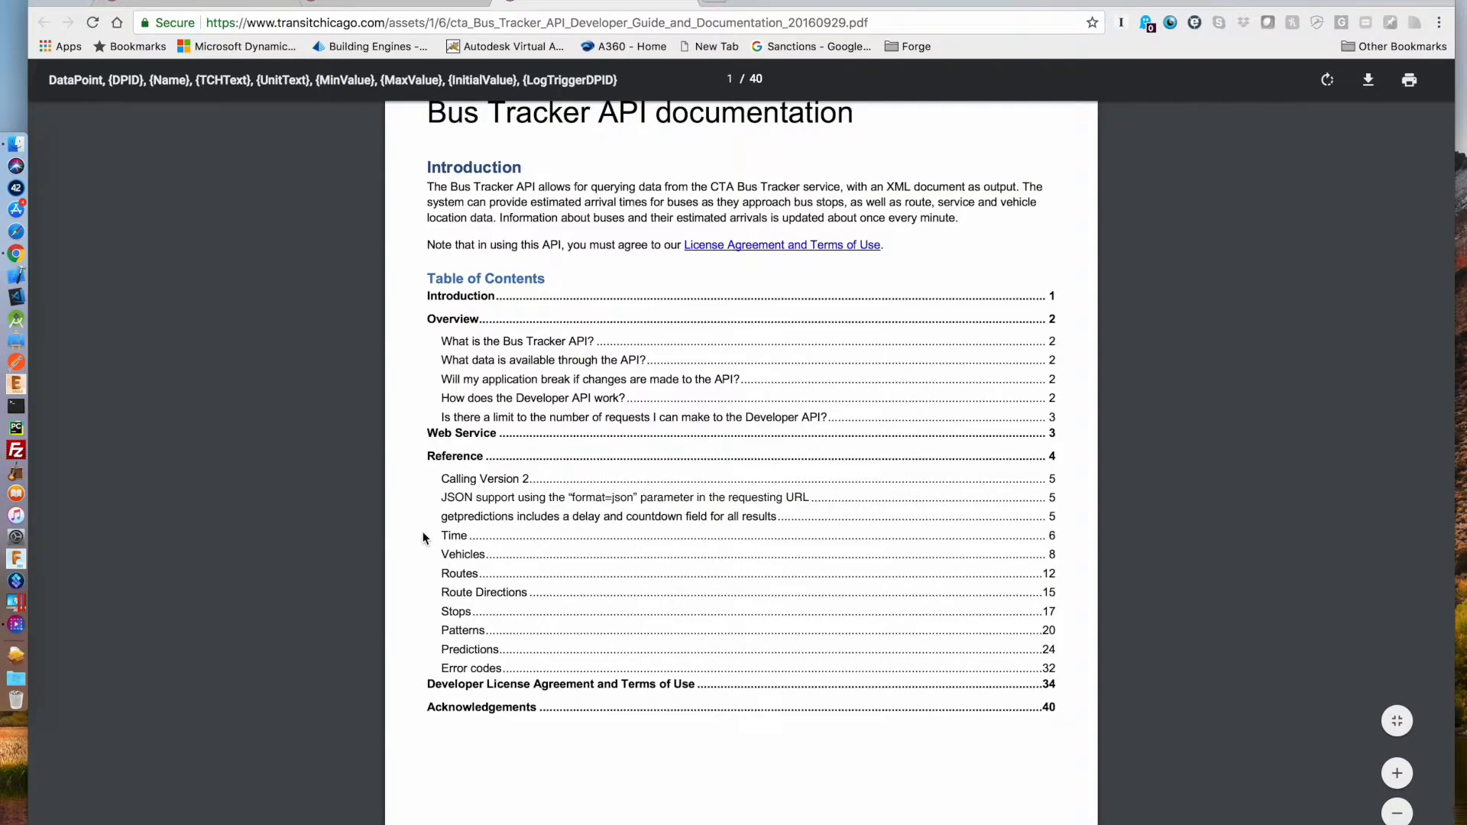
scroll(down, 3)
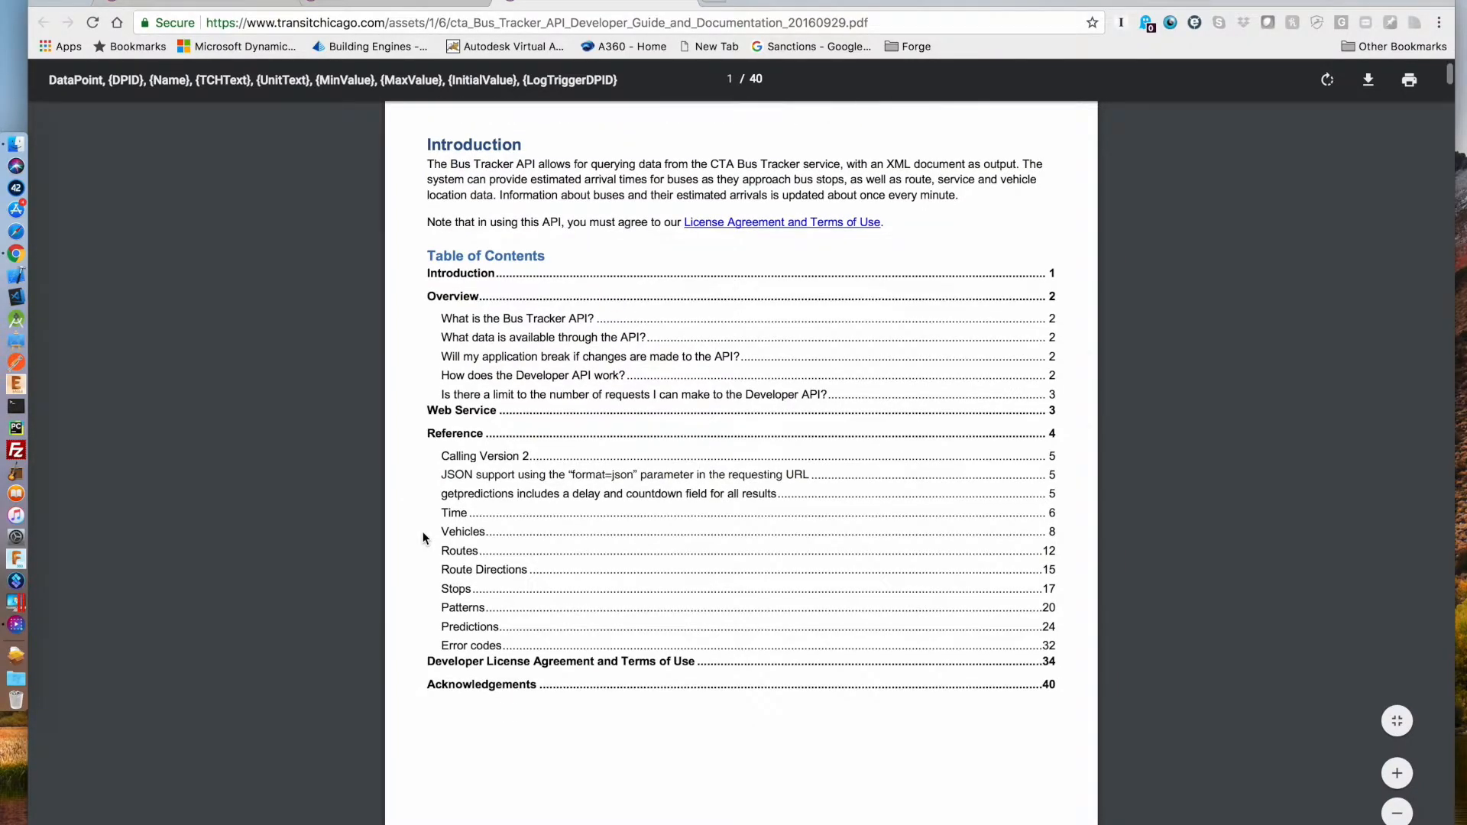
scroll(down, 3)
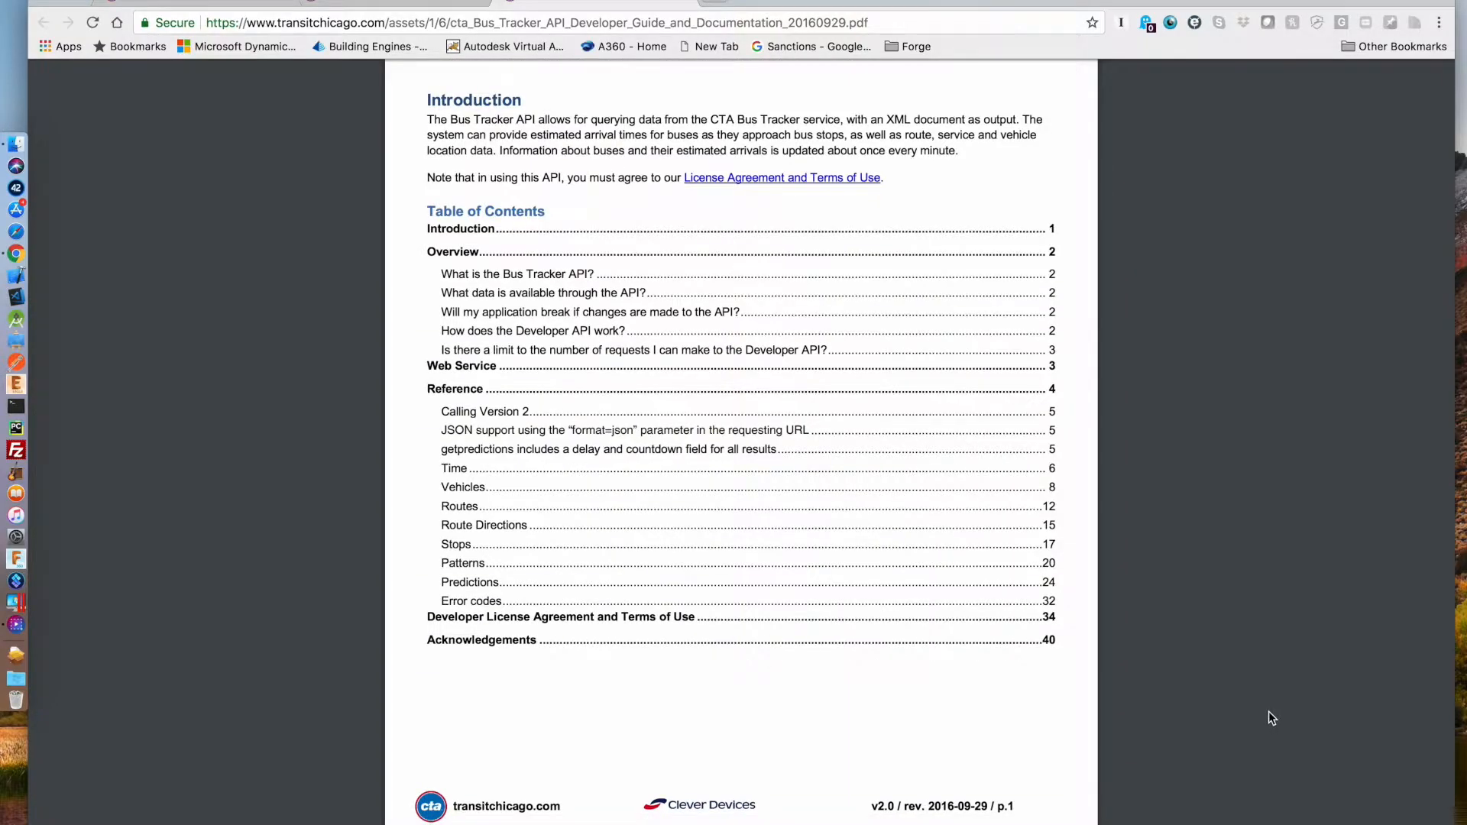
mouse_move(1010, 729)
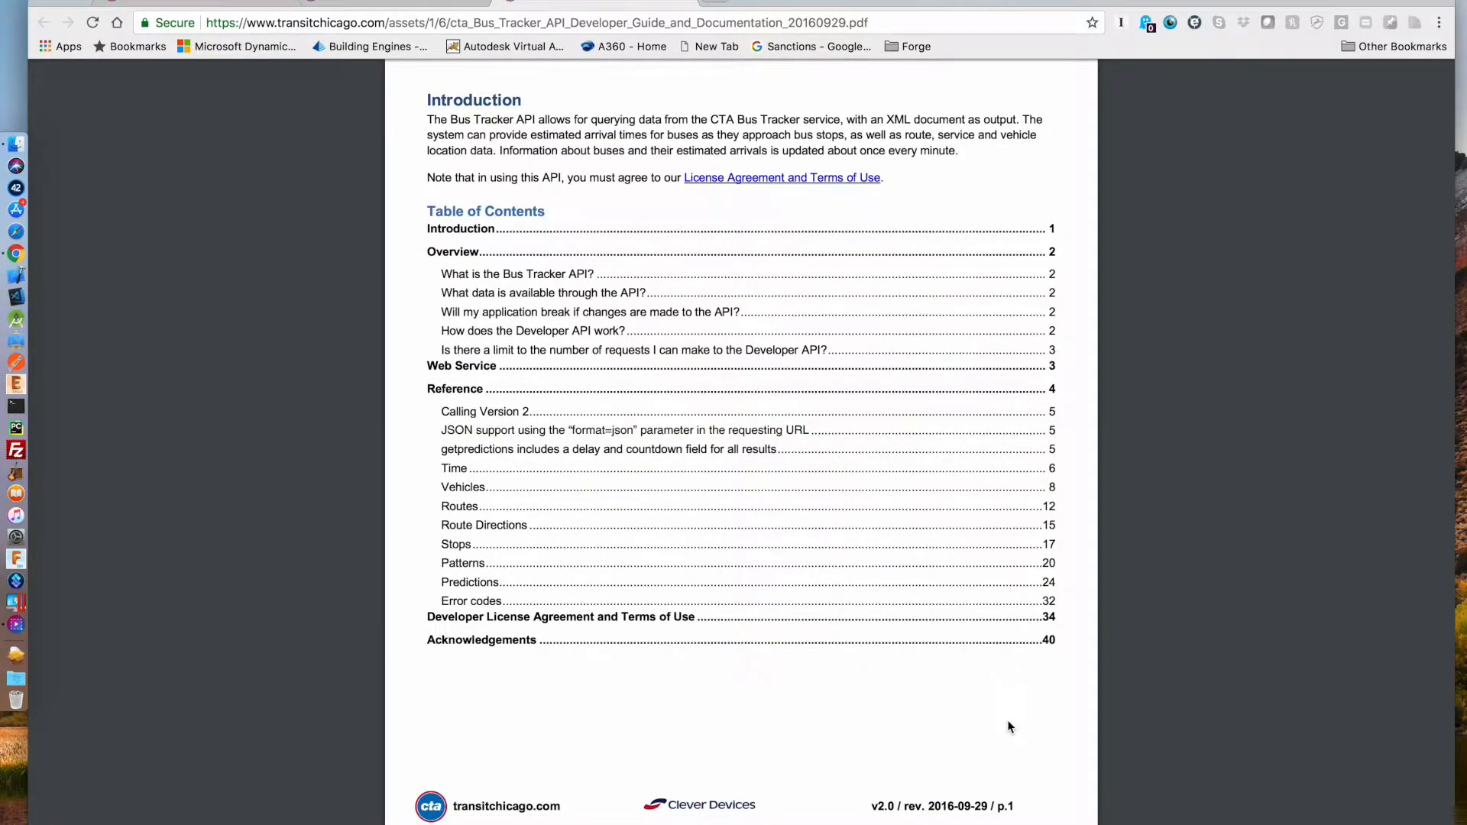
mouse_move(1072, 733)
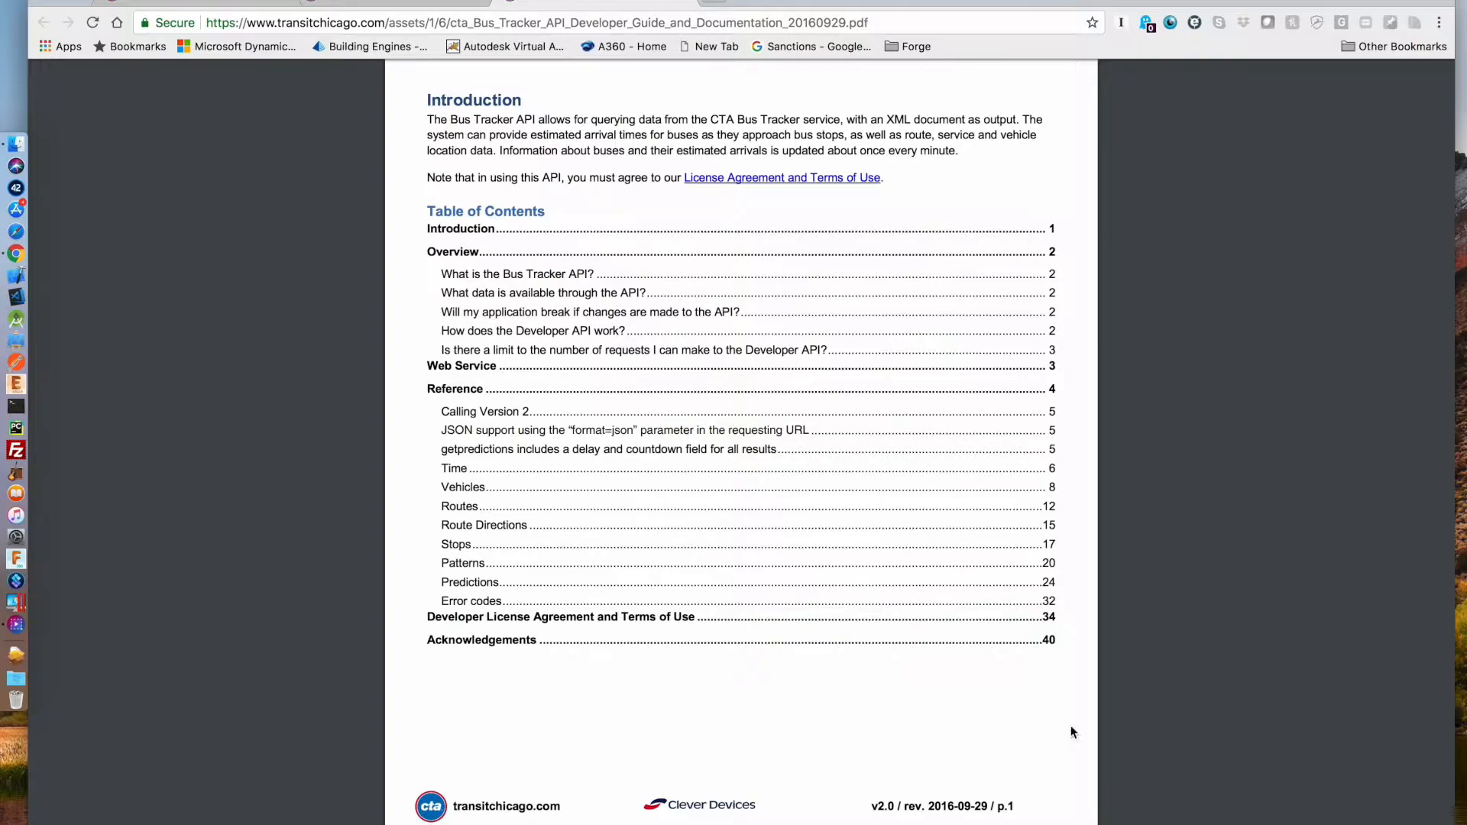
mouse_move(645, 673)
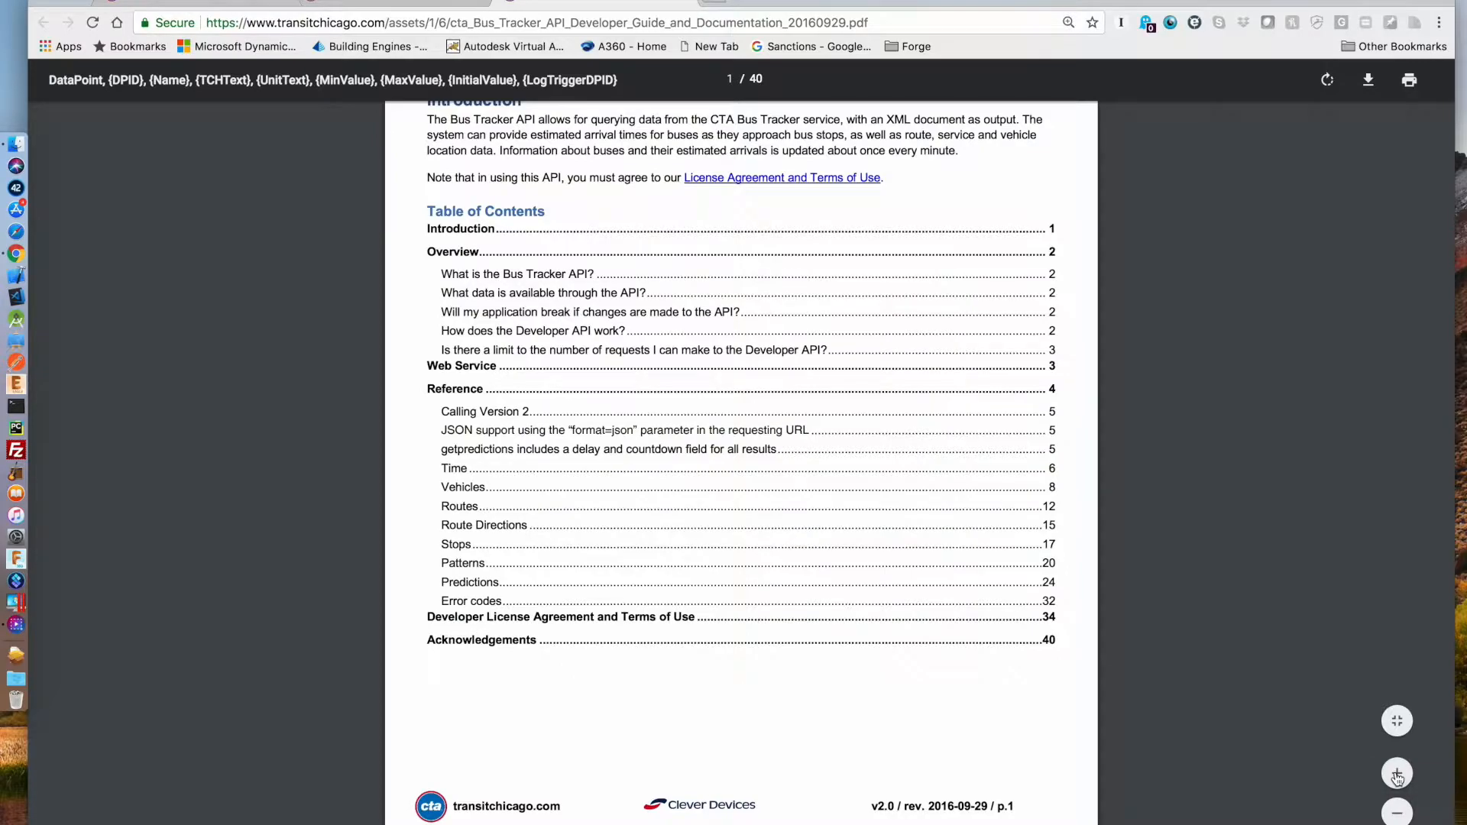
click(1397, 773)
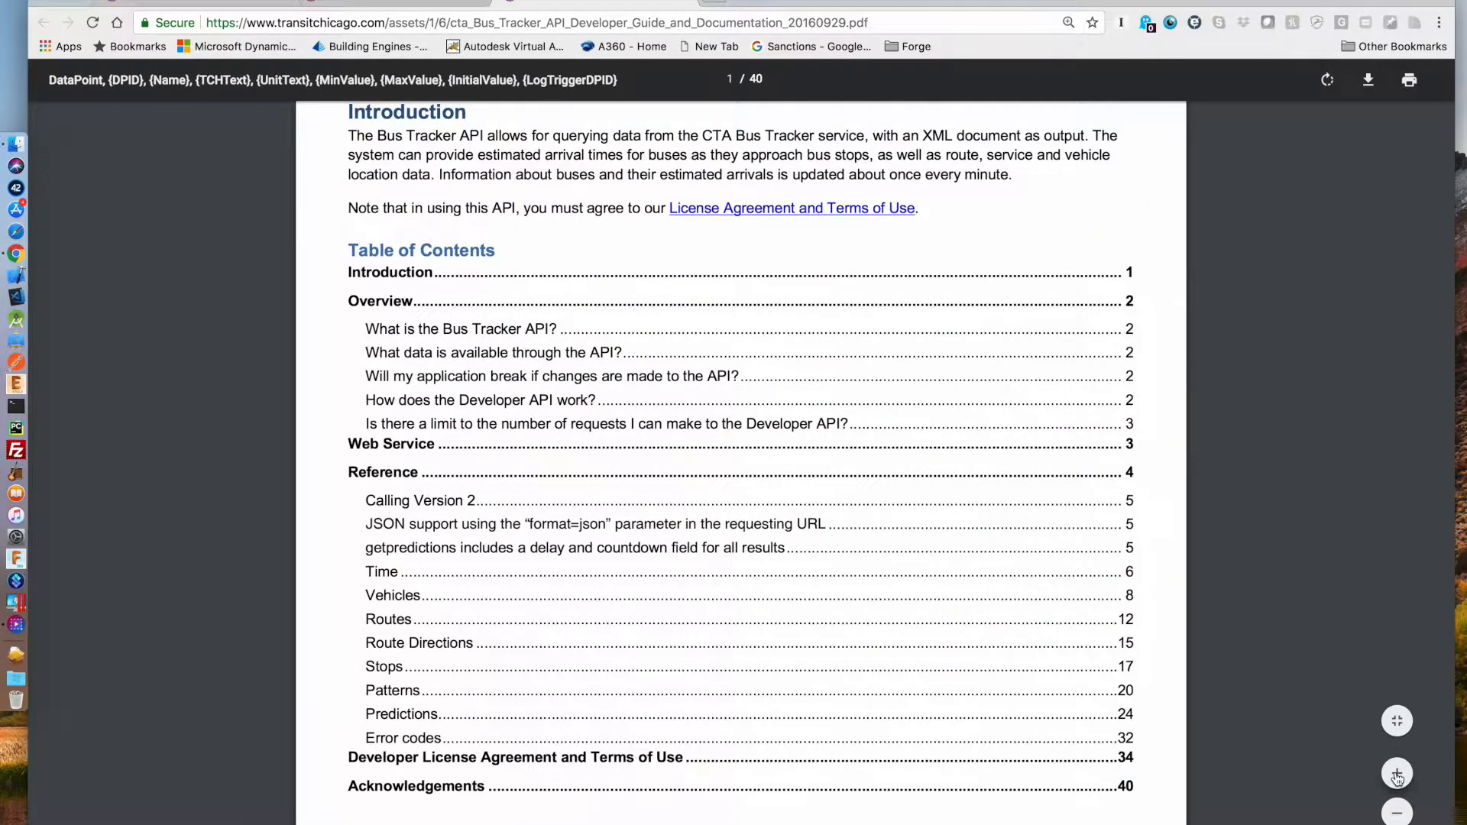
click(1398, 774)
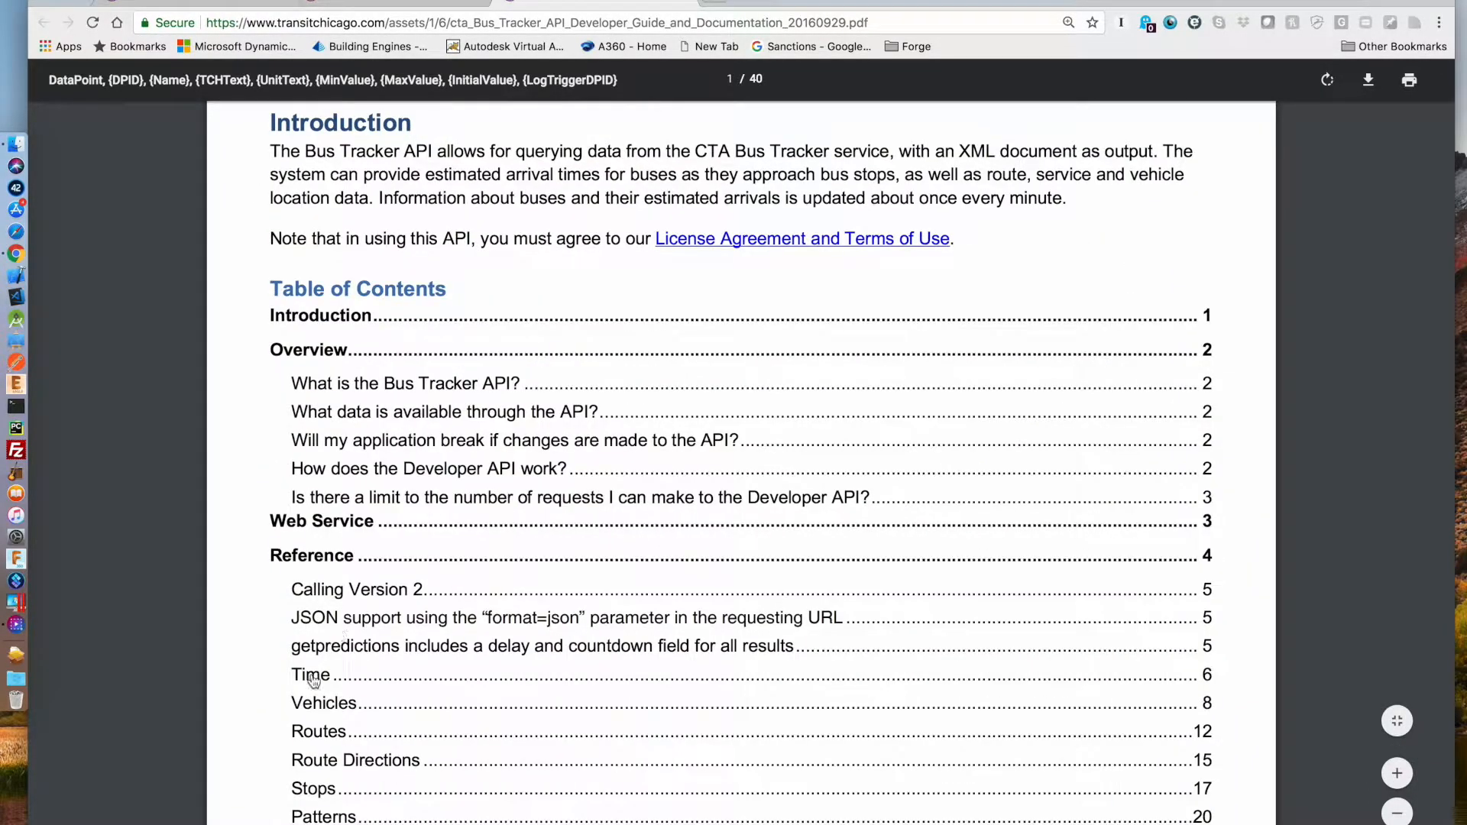
Jump to the Time section and read the gettime reference down to its examples
click(309, 675)
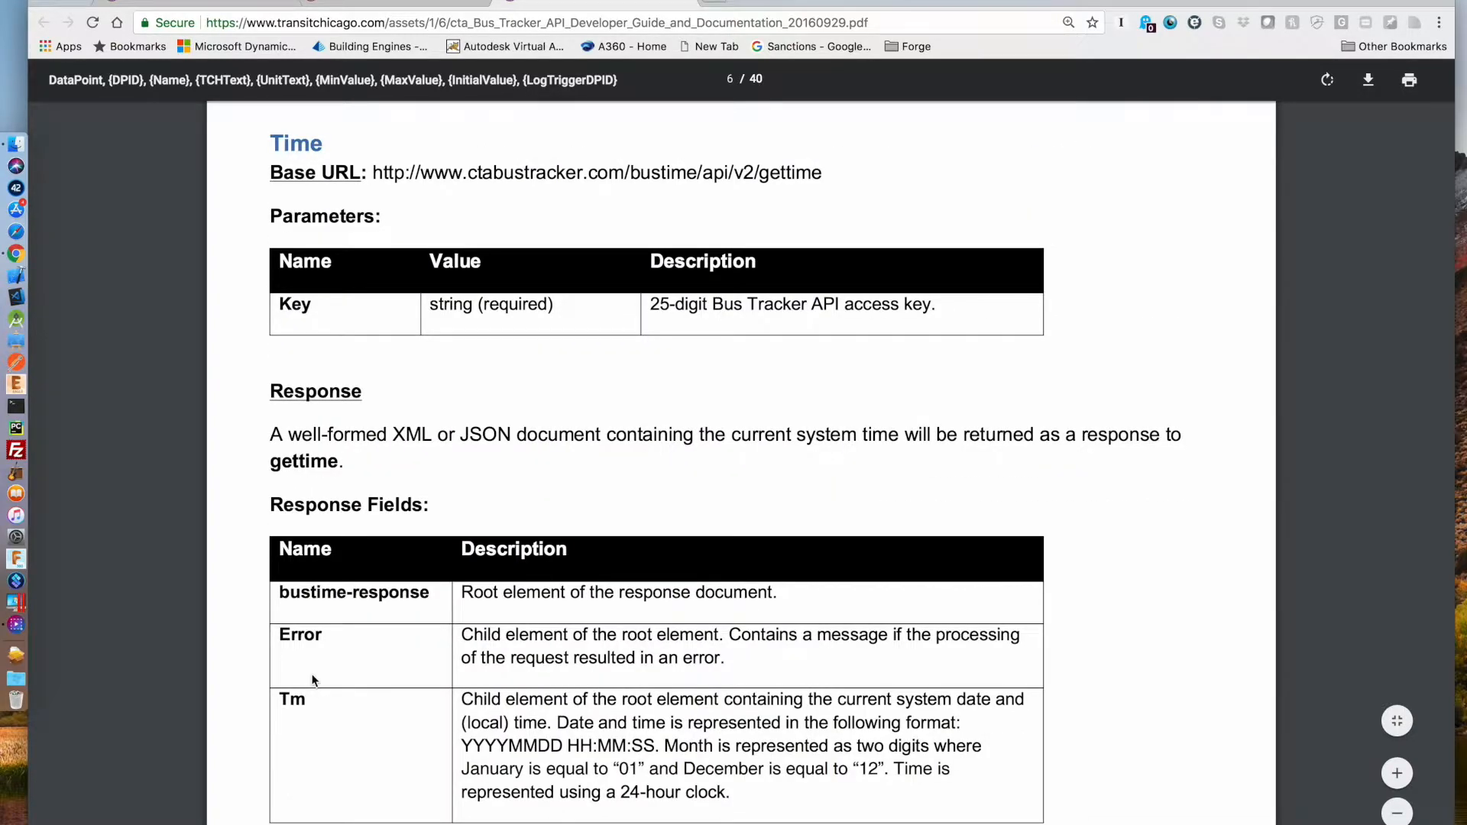
mouse_move(437, 182)
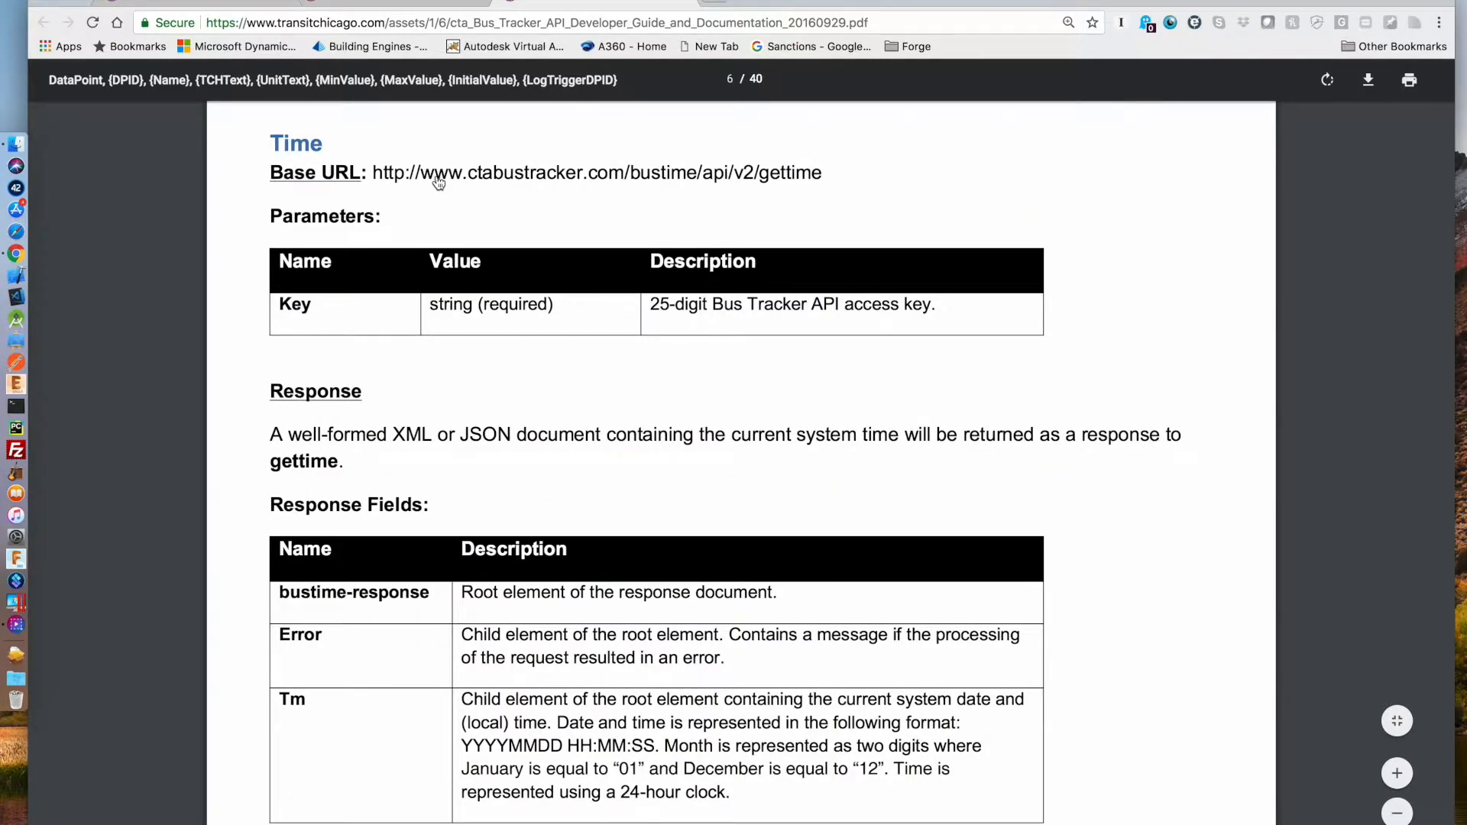
scroll(down, 3)
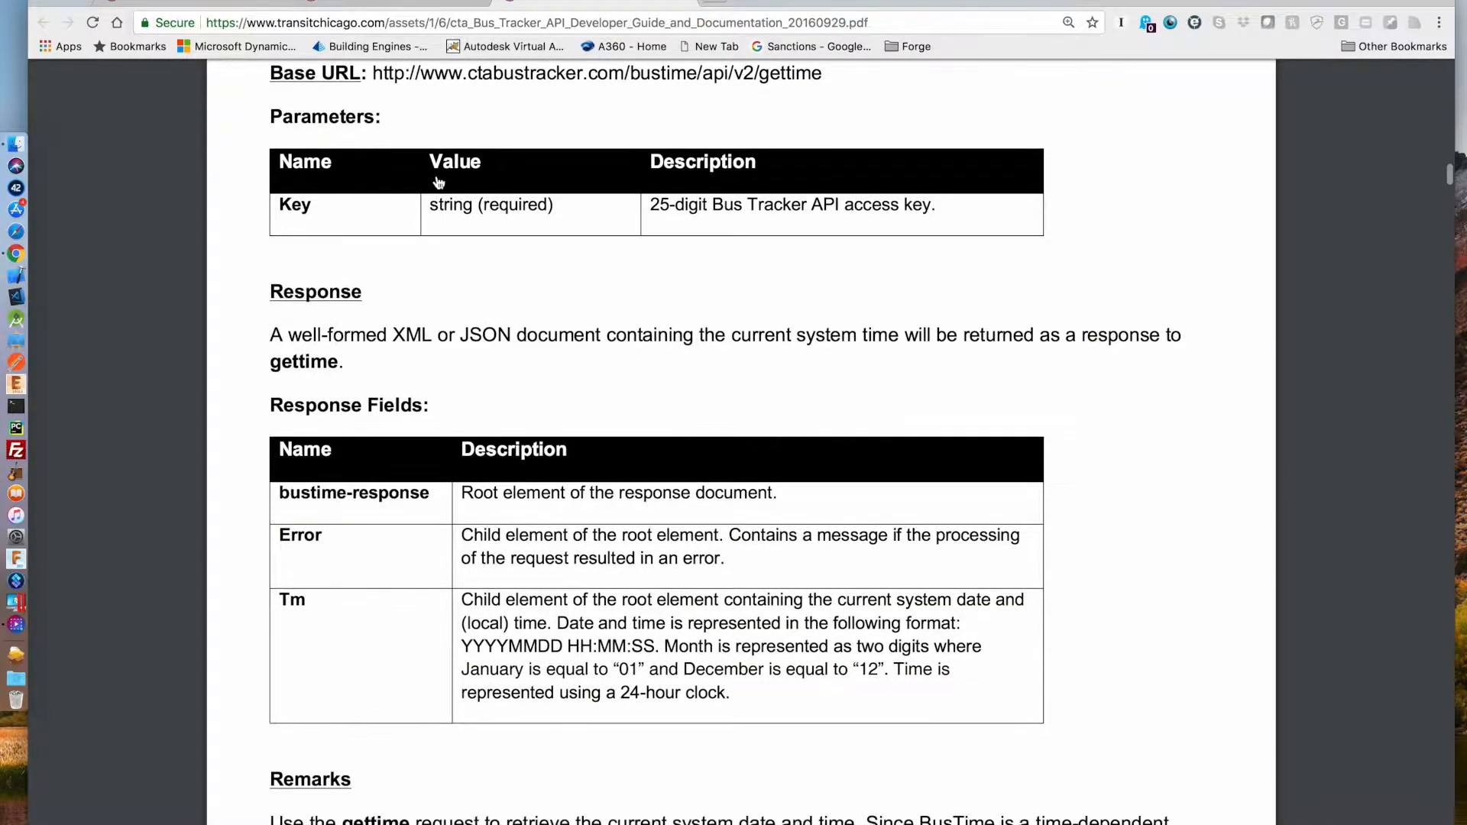
scroll(down, 3)
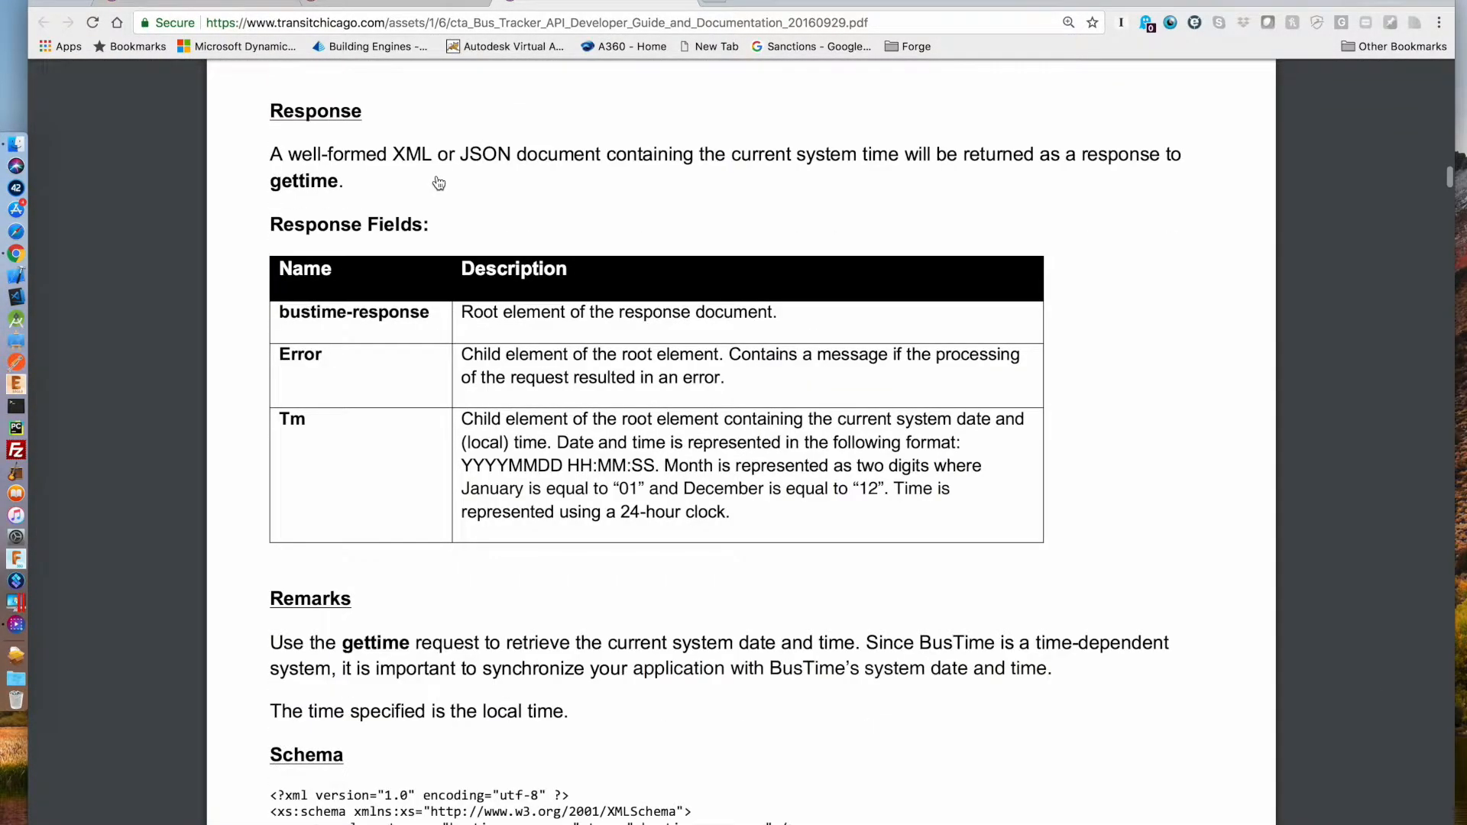
scroll(down, 3)
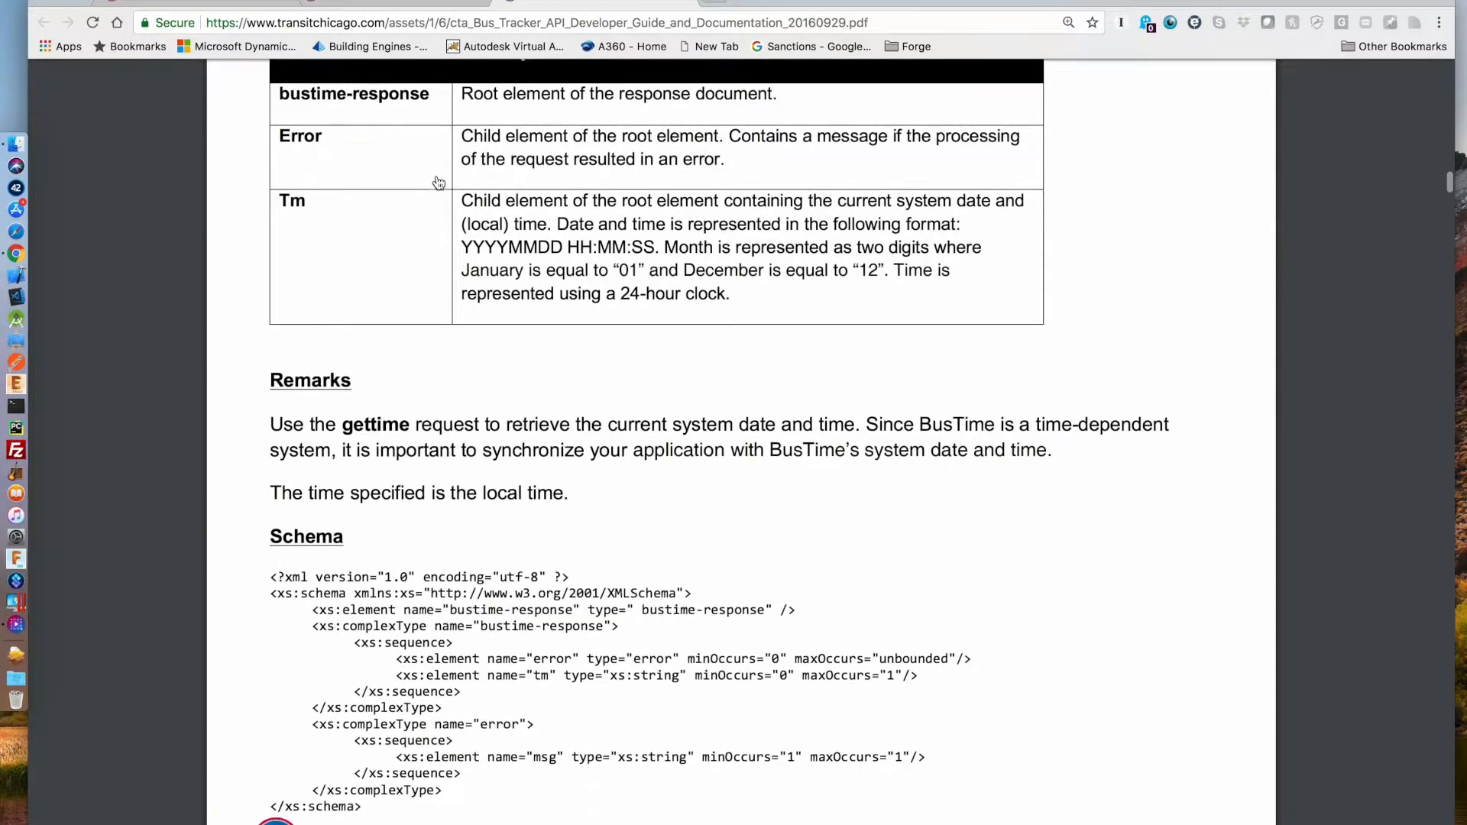
scroll(down, 3)
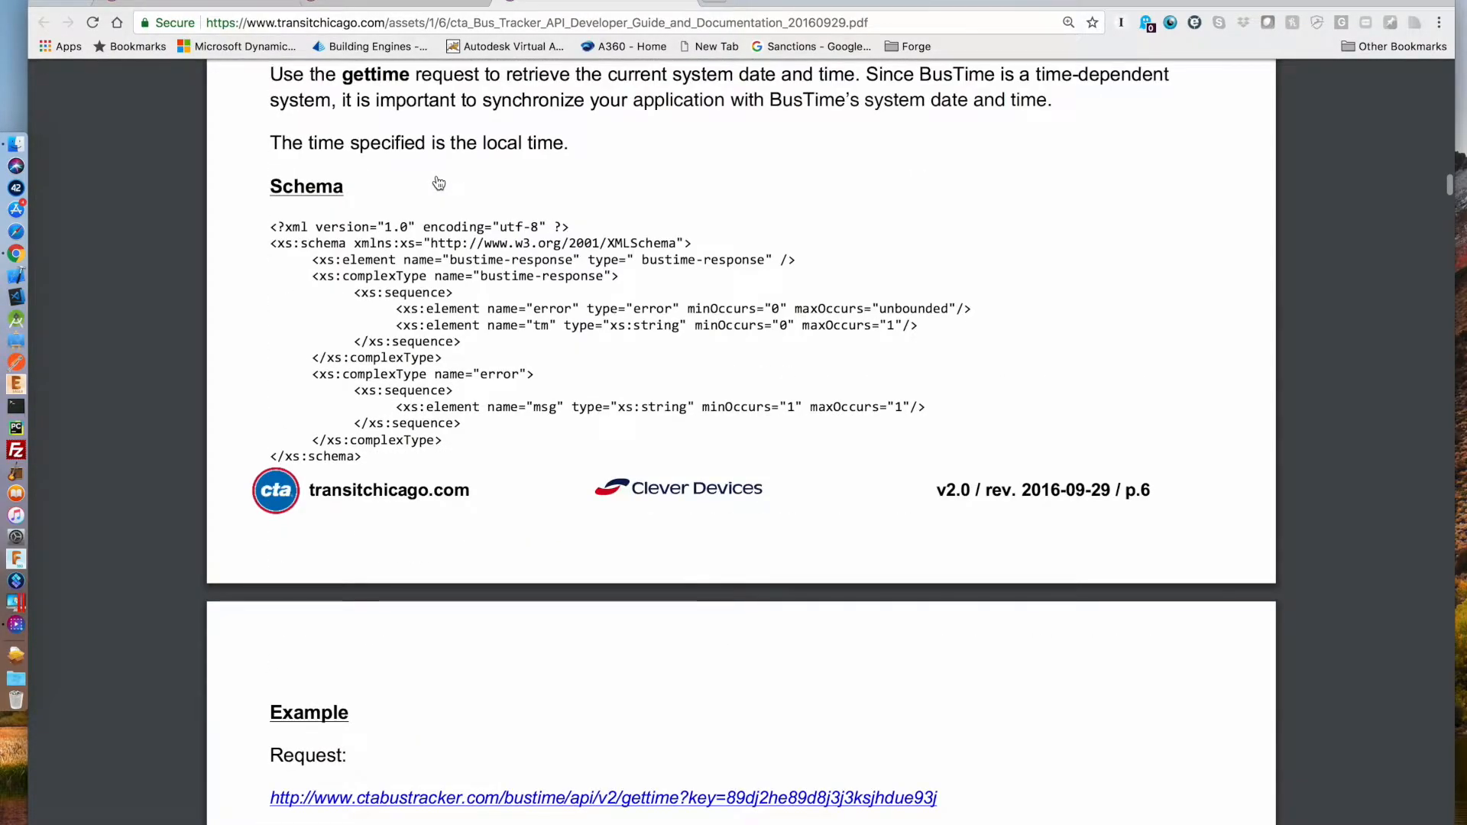
scroll(down, 3)
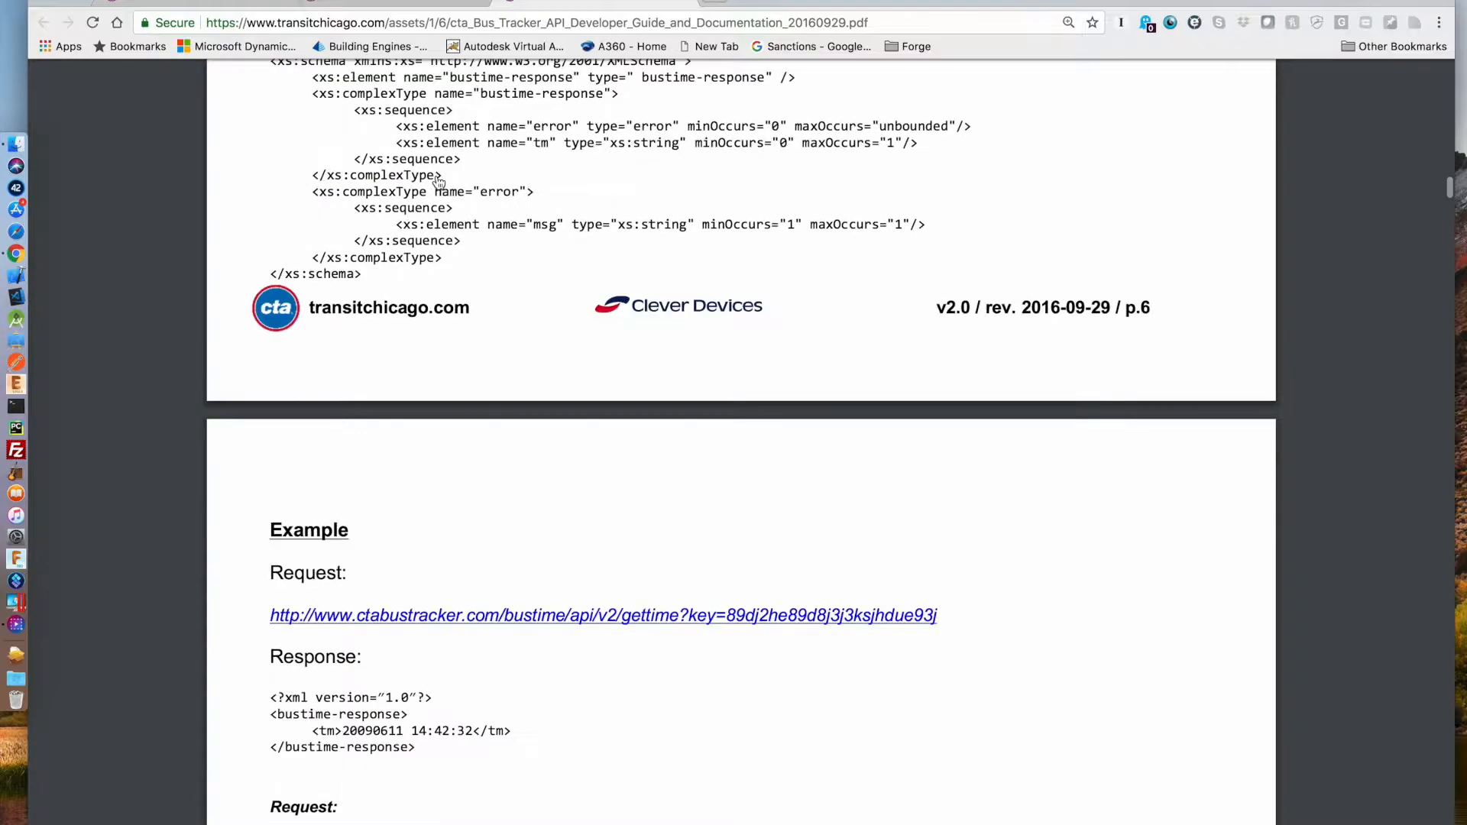
scroll(down, 3)
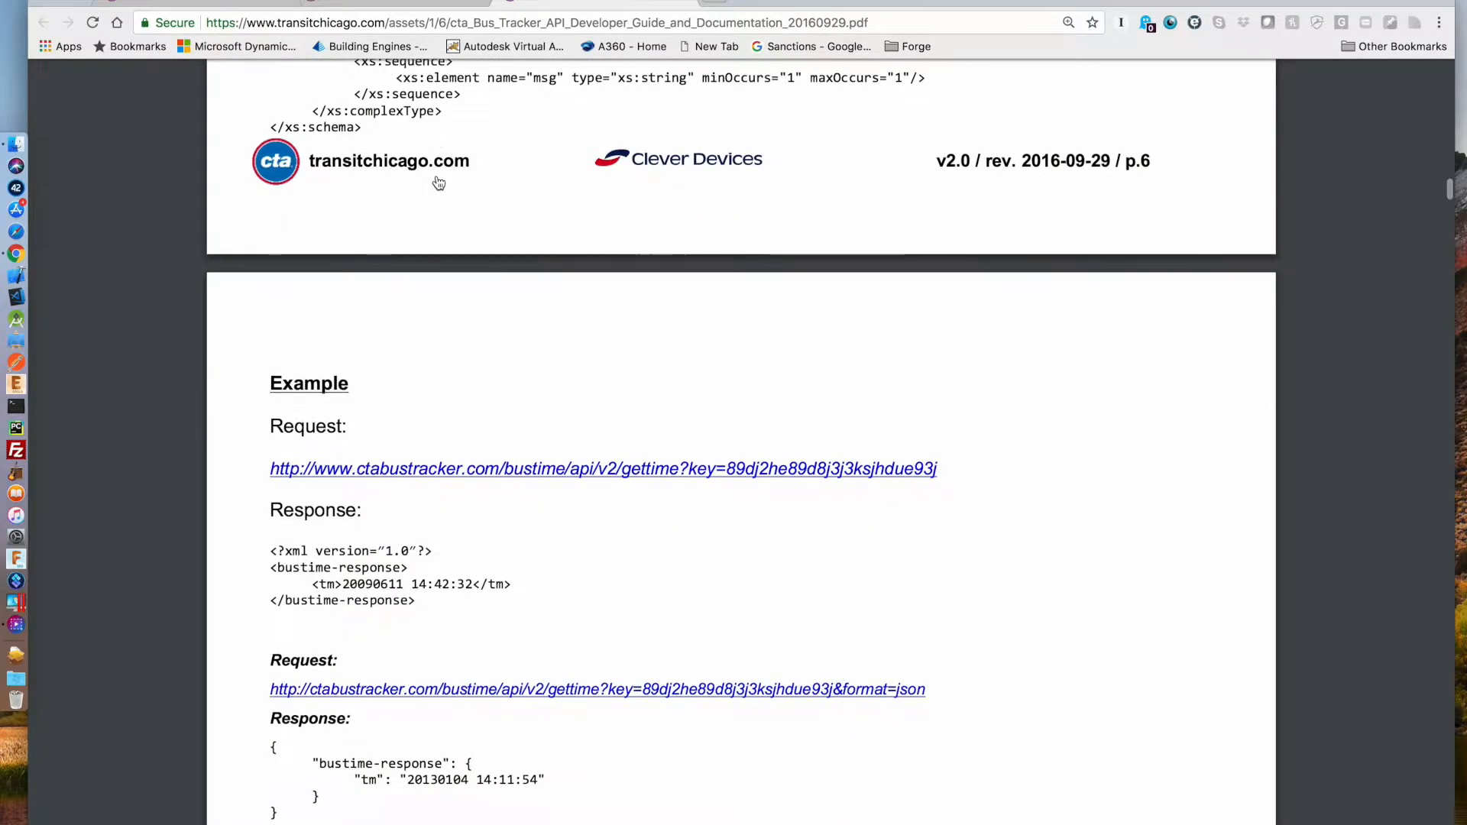
scroll(down, 3)
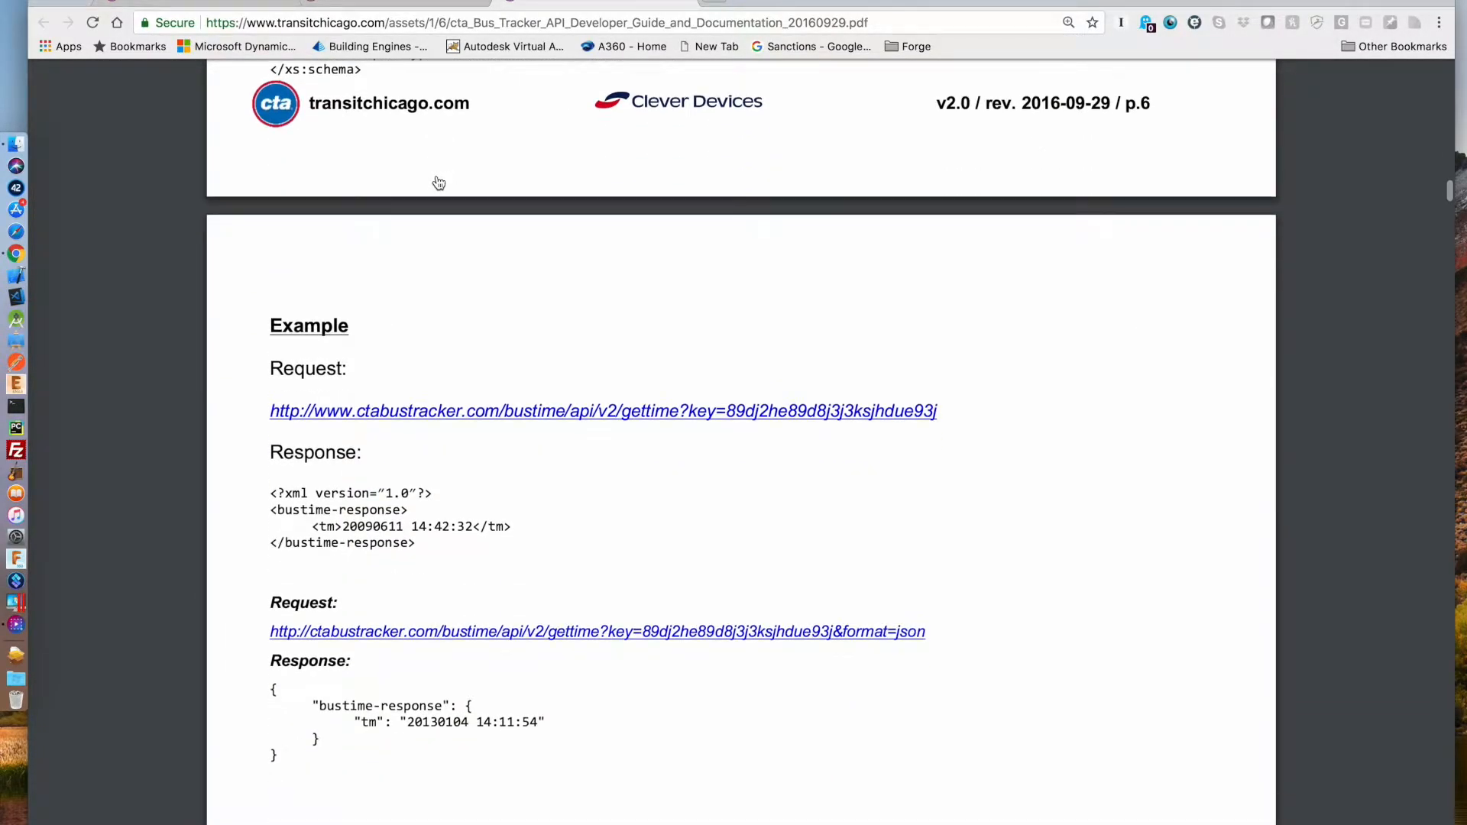
scroll(down, 3)
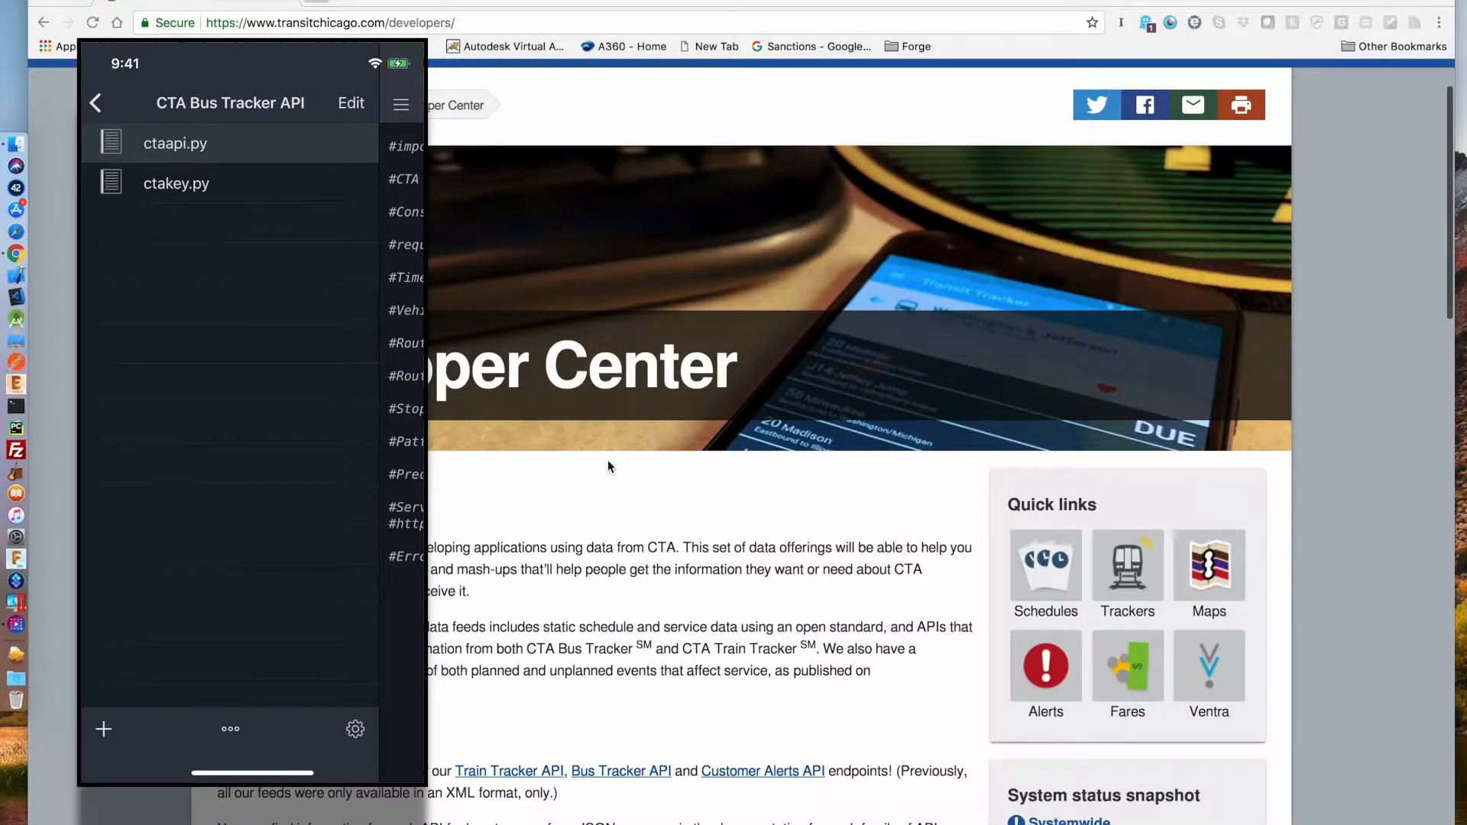
View ctakey.py, then add a print of the Bus Tracker API Developer Guide URL to ctaapi.py
click(177, 183)
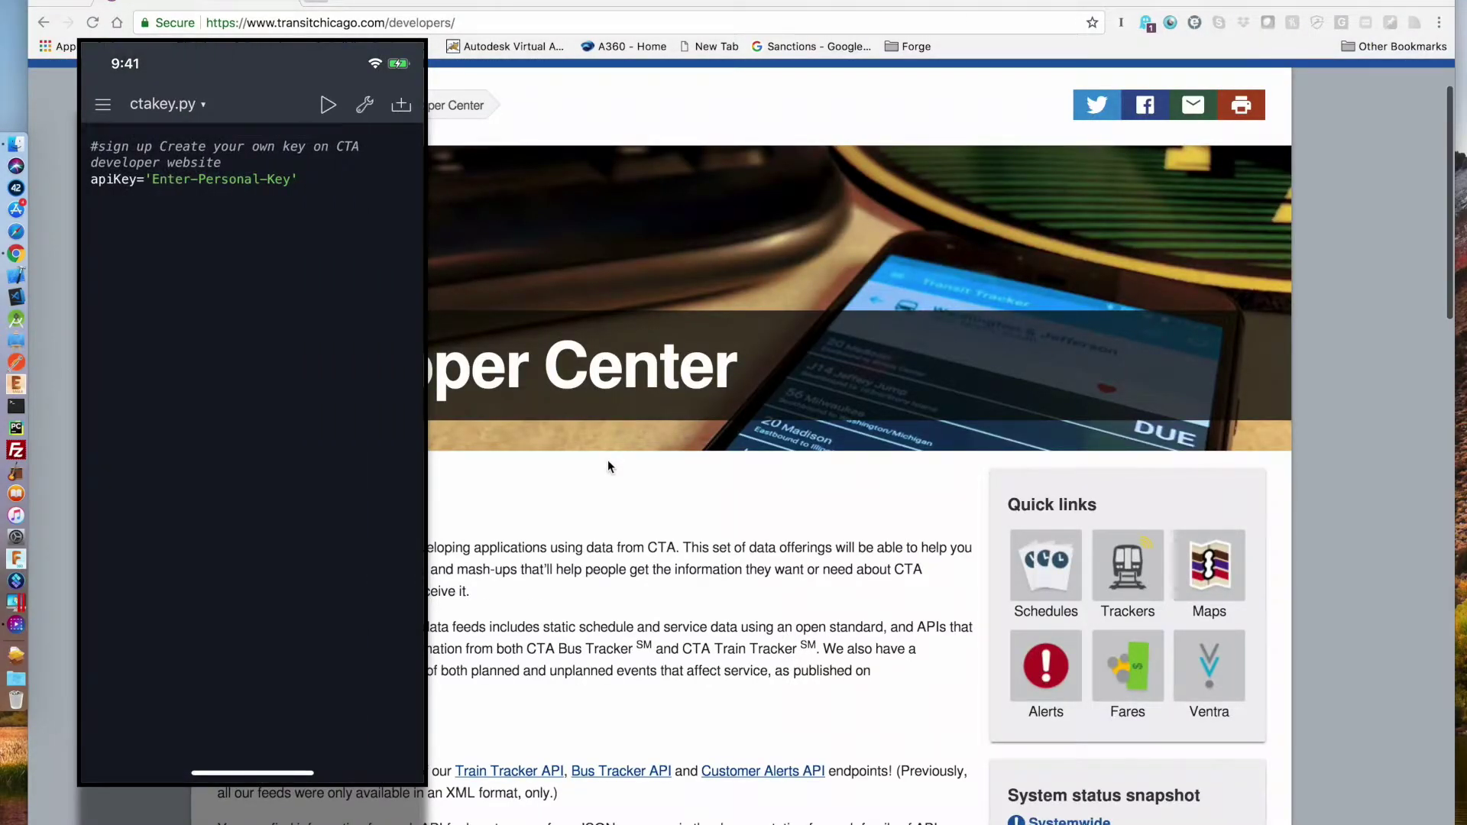
click(104, 105)
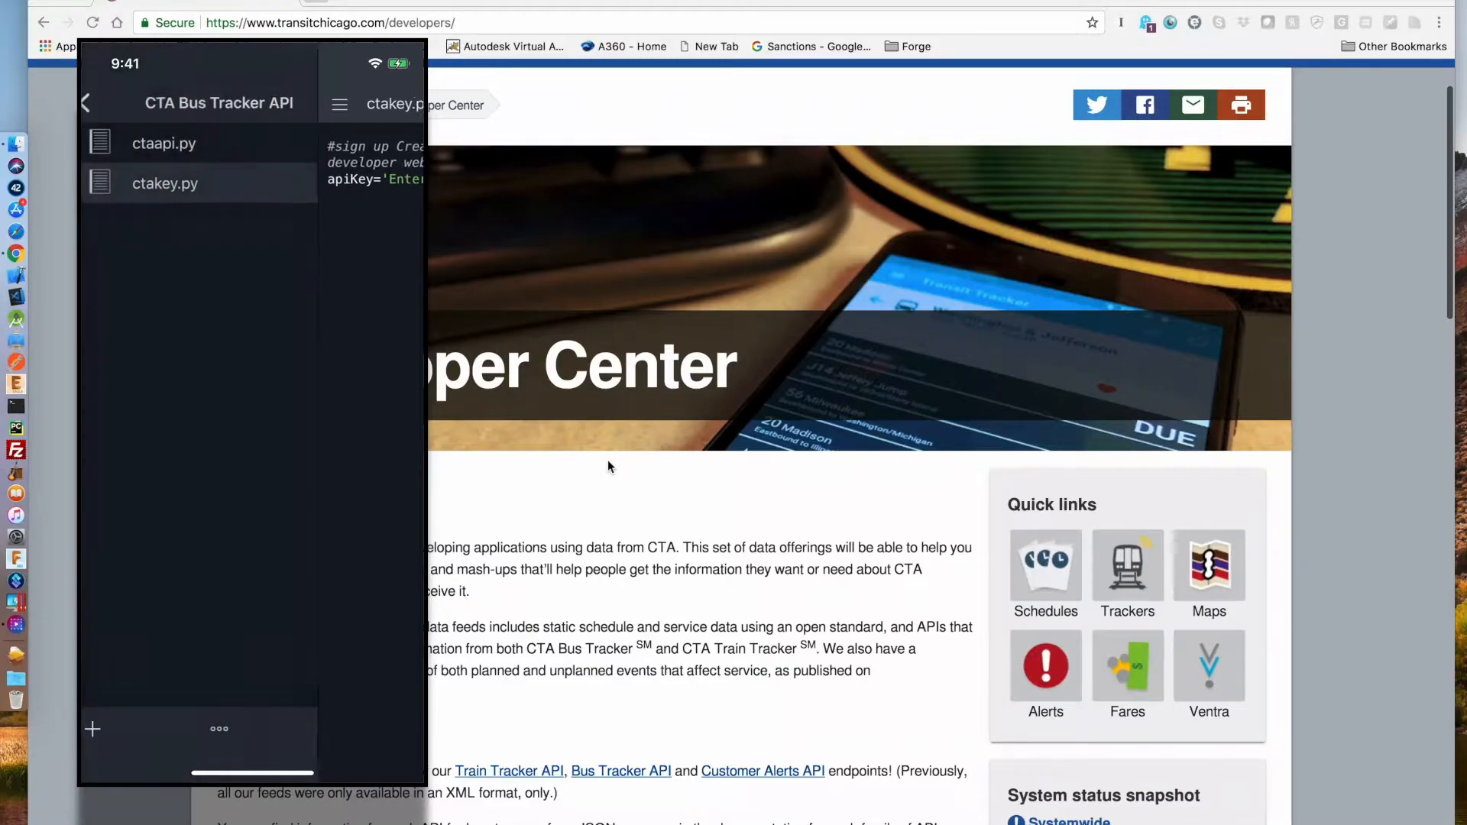
click(163, 144)
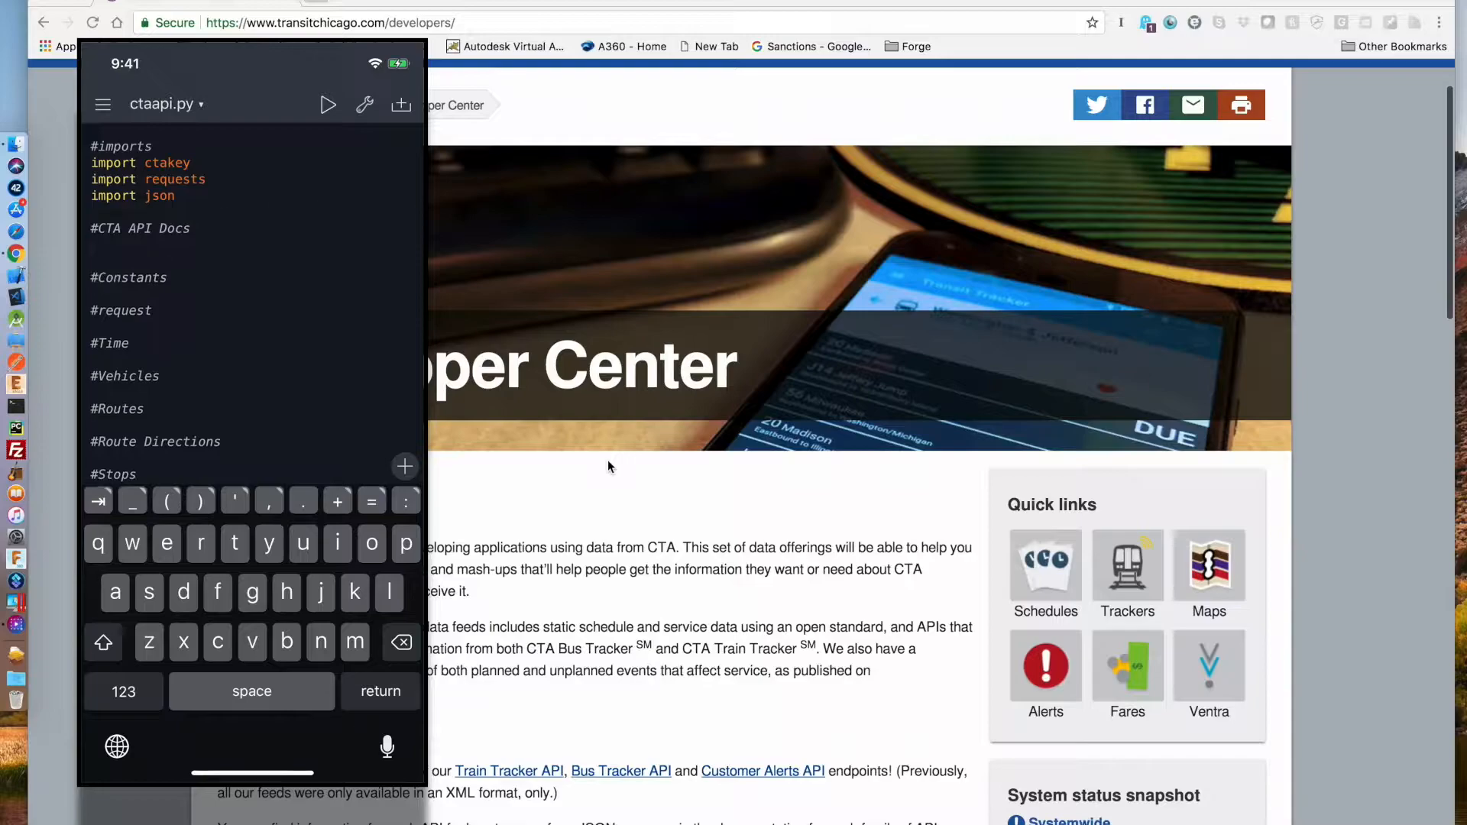
text(print('https://www.transitchicago.com/assets/1/6/cta_Bus_Tracker_API_Developer_Guide_and_Documentation_20160929.pdf' + '\n'))
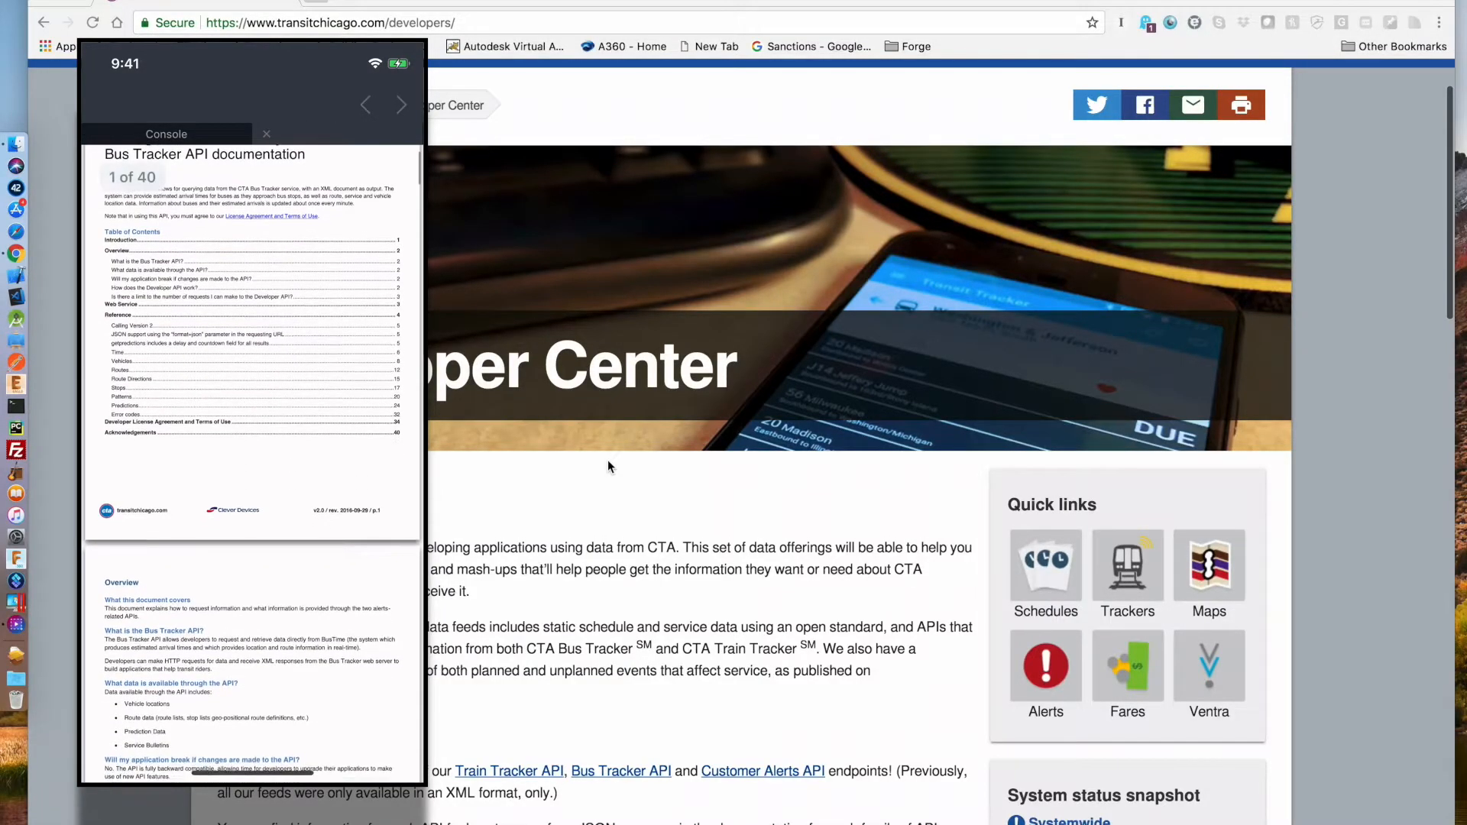
scroll(down, 3)
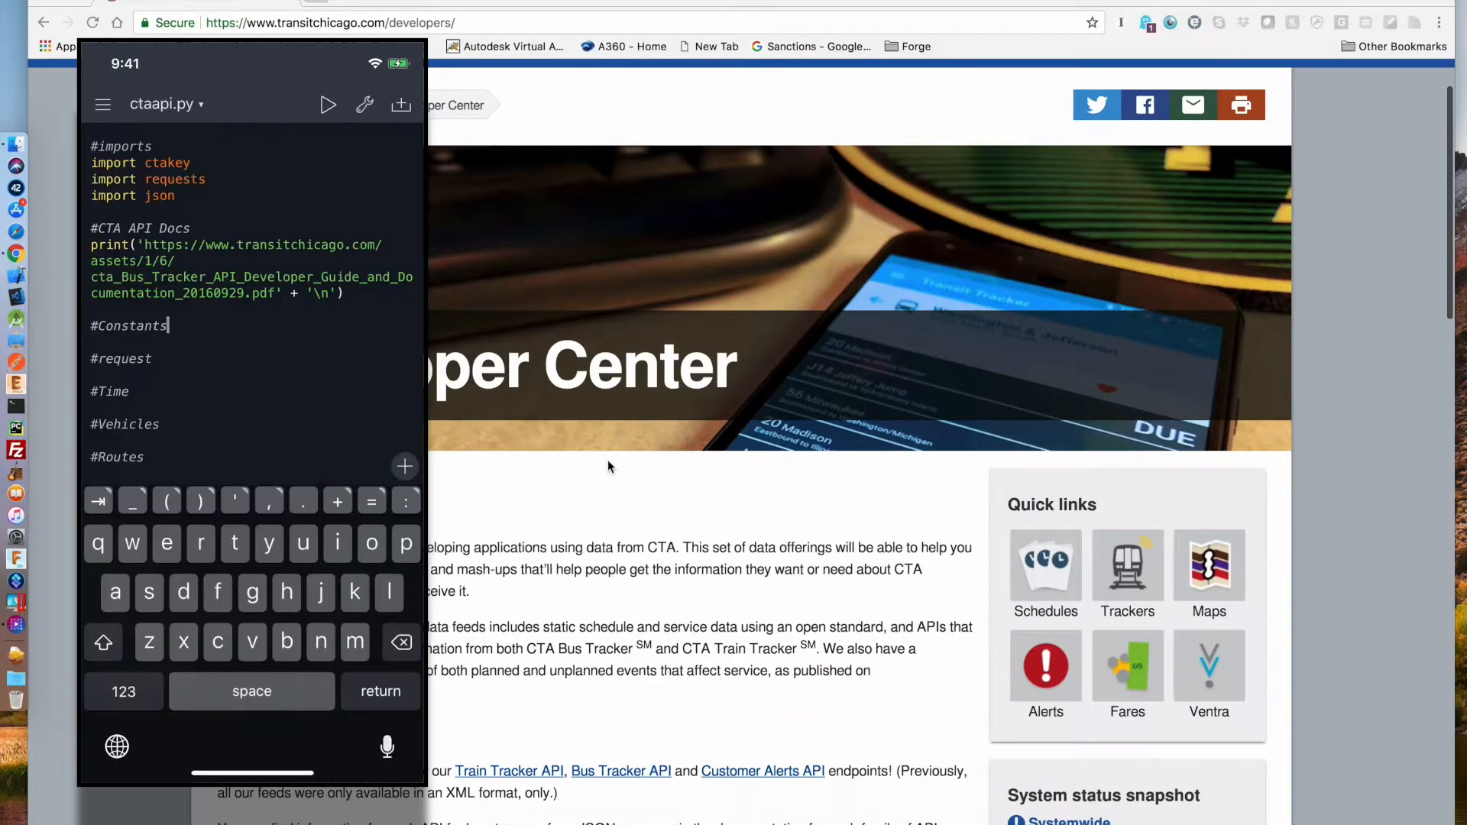
text(baseUrl='http://www.ctabustracker.com/bustime/api/v2/')
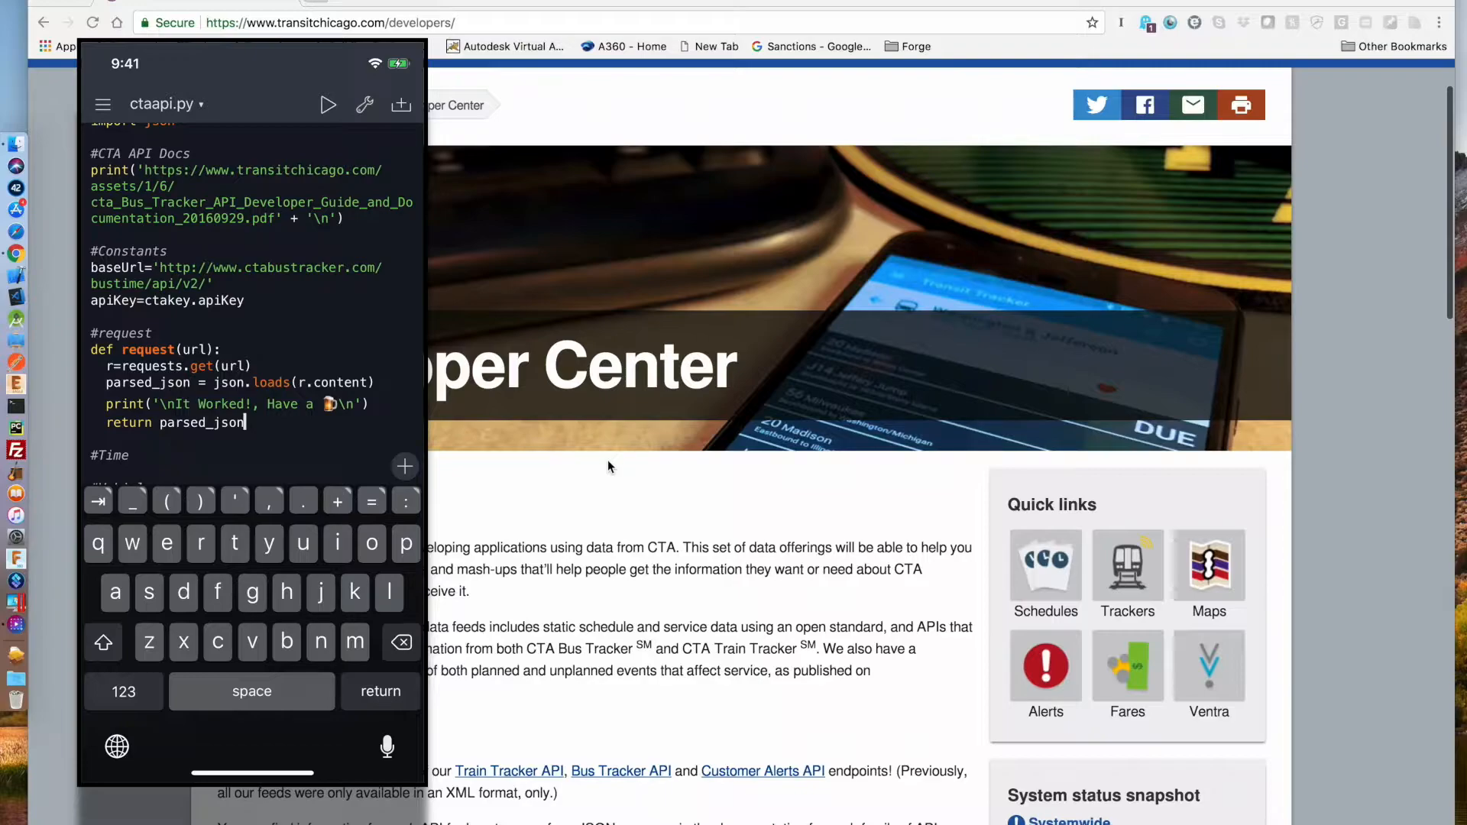
scroll(down, 3)
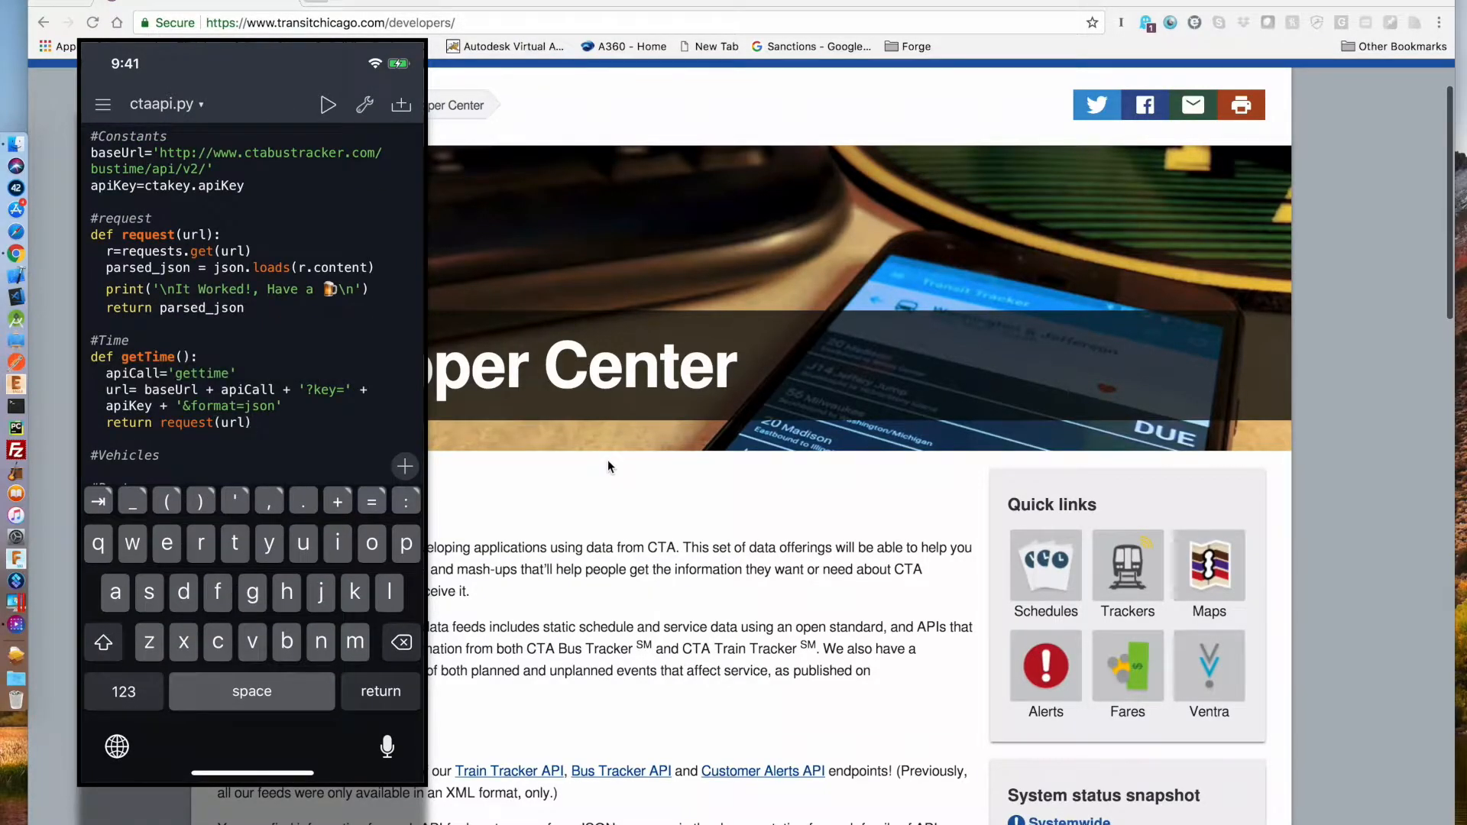
scroll(down, 3)
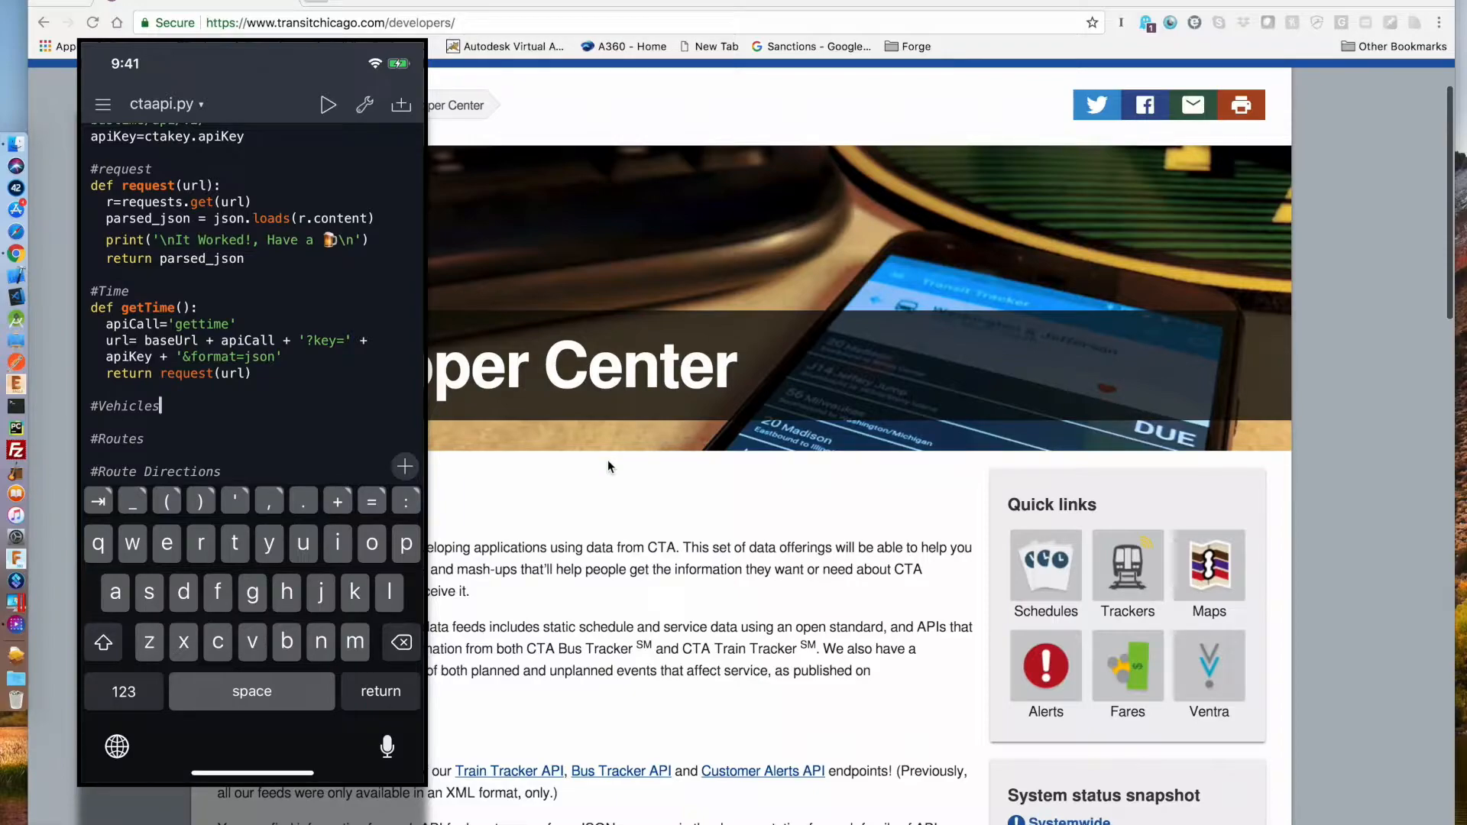
Write getVehicles(vids_or_rts, vids=True) under #Vehicles, building the getvehicles query string
click(126, 406)
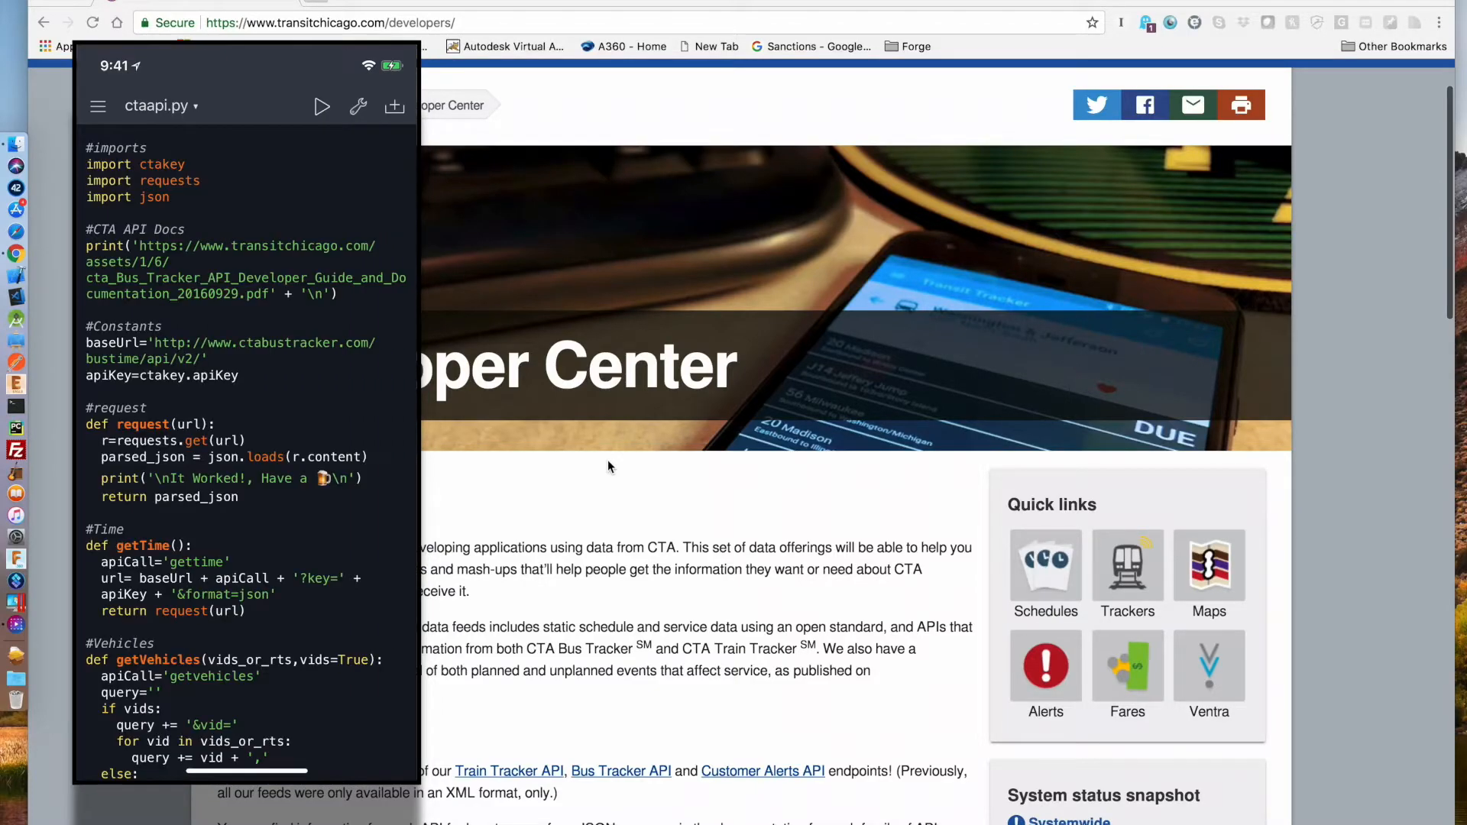
Create an empty script named api-test from the script list
click(98, 105)
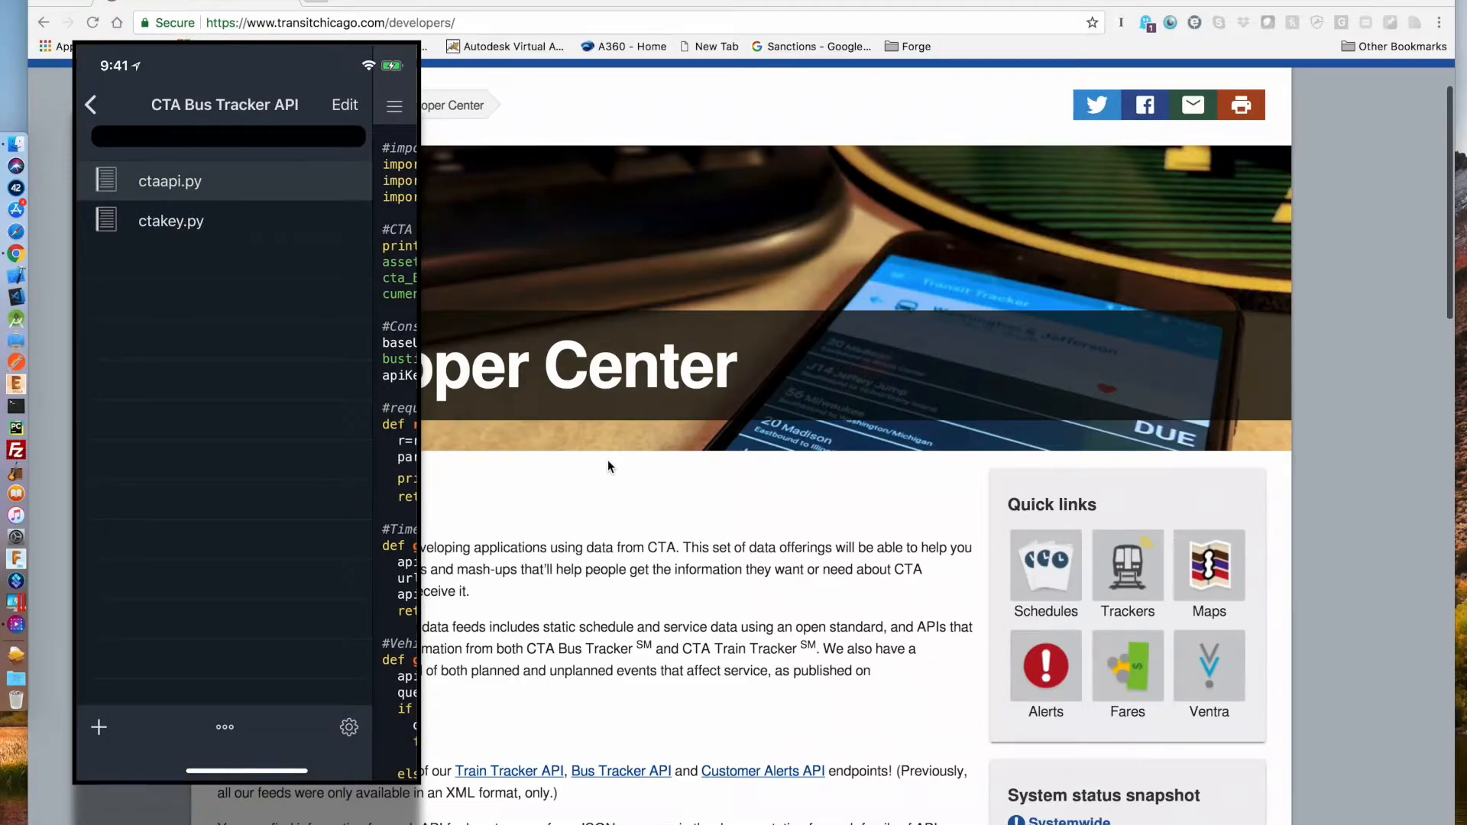
click(98, 727)
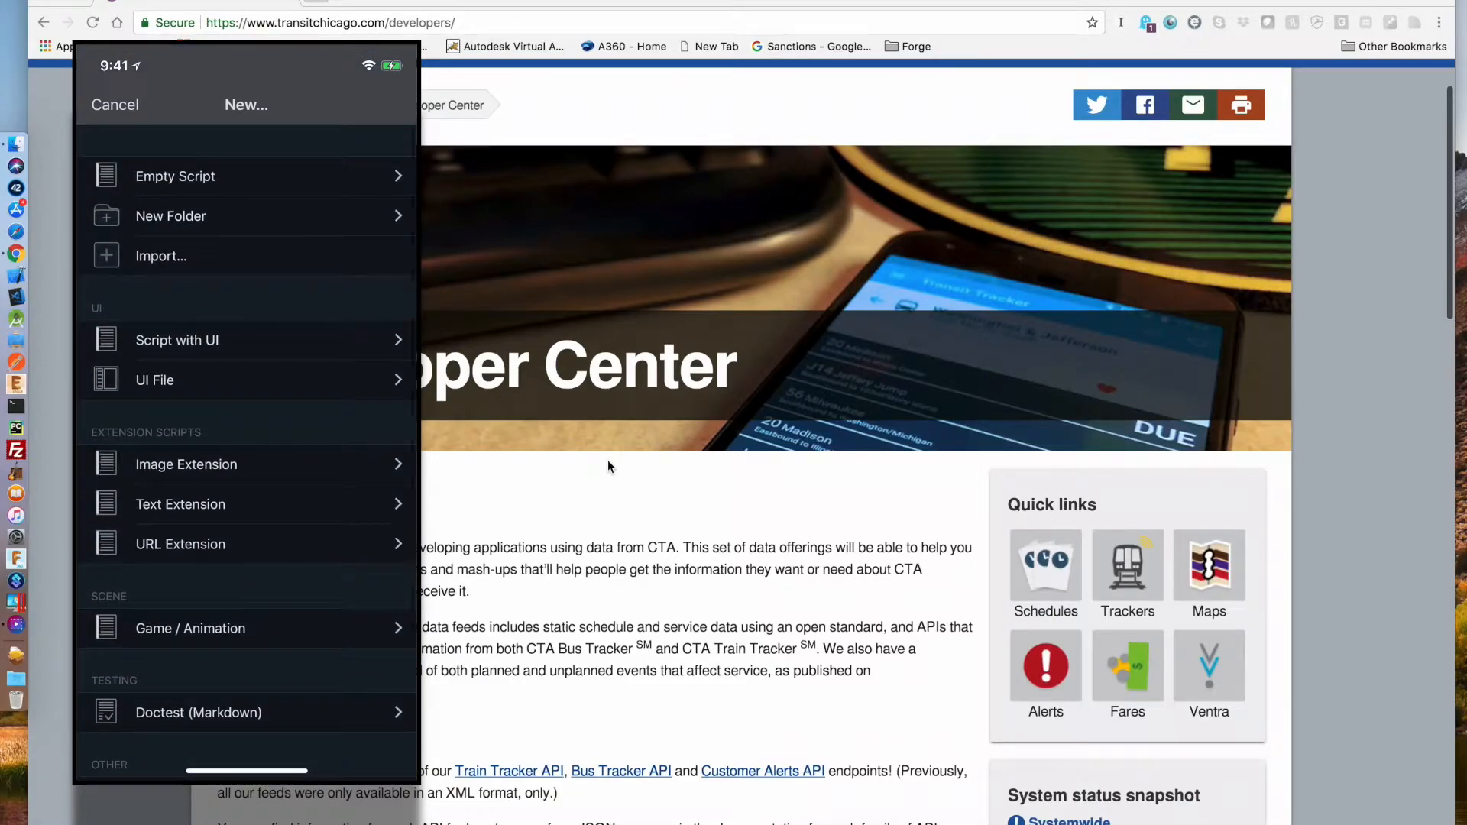
click(175, 176)
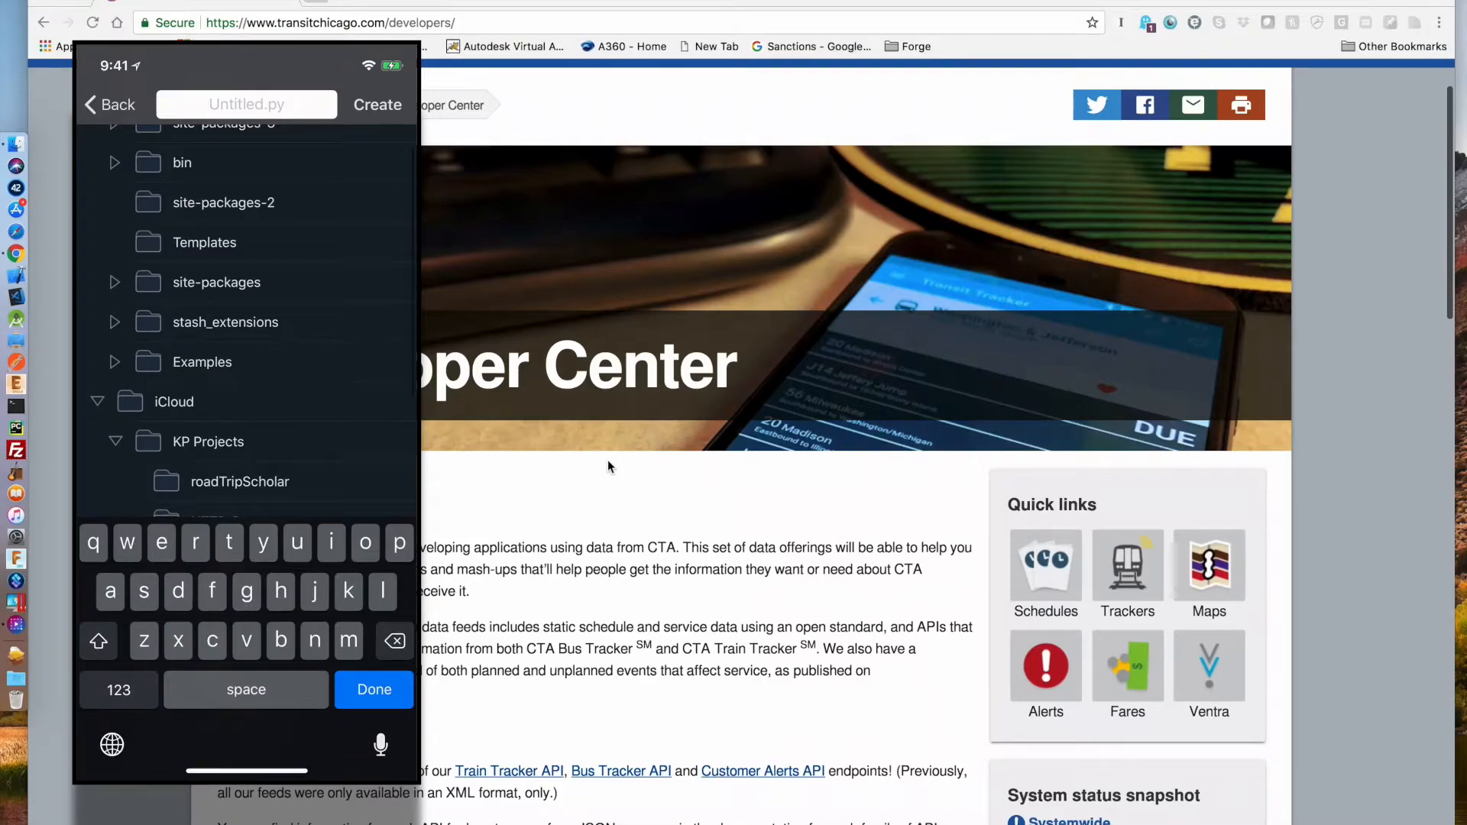
text(a)
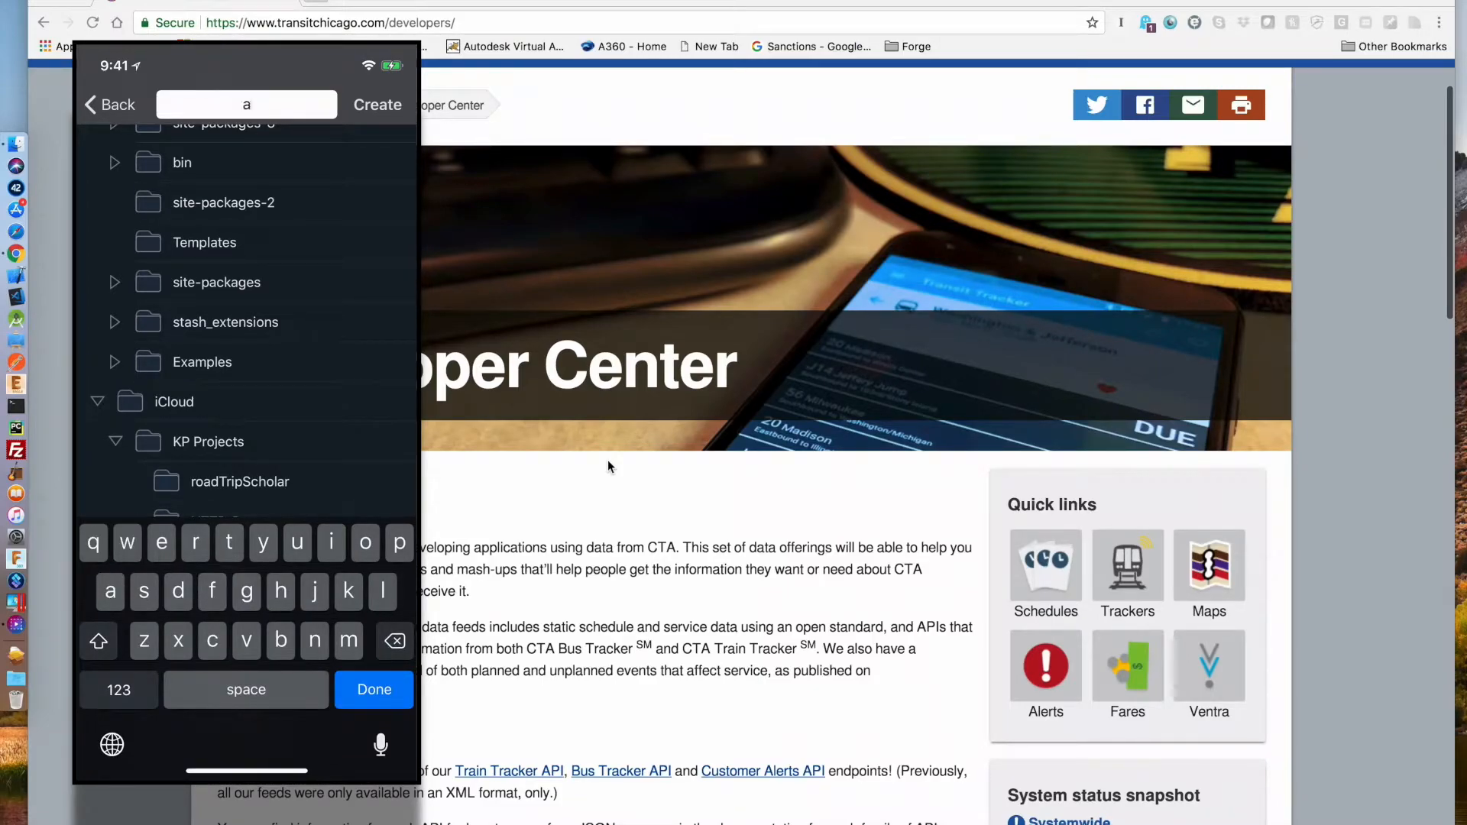
text(pi-)
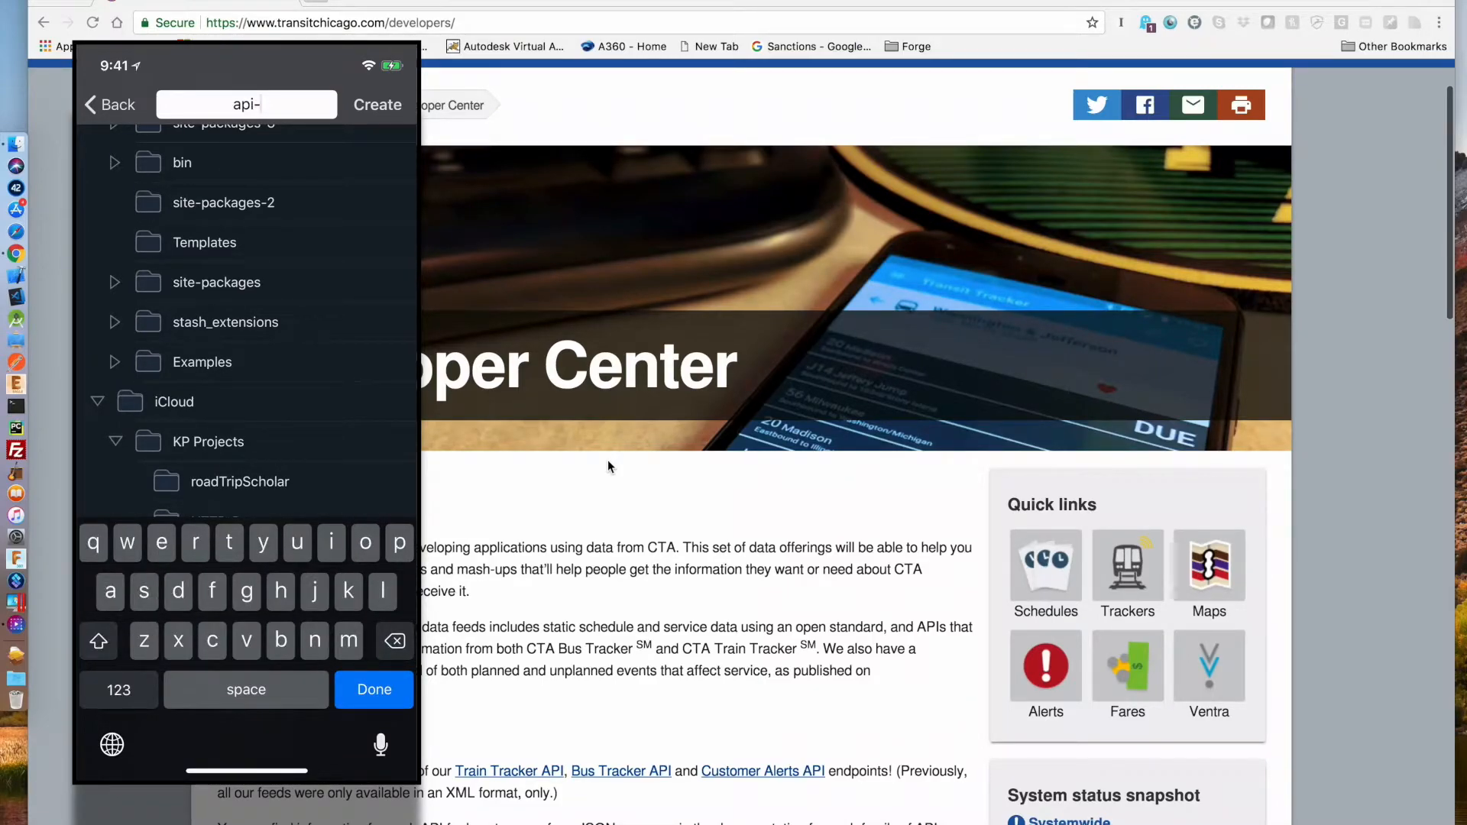
text(test.py)
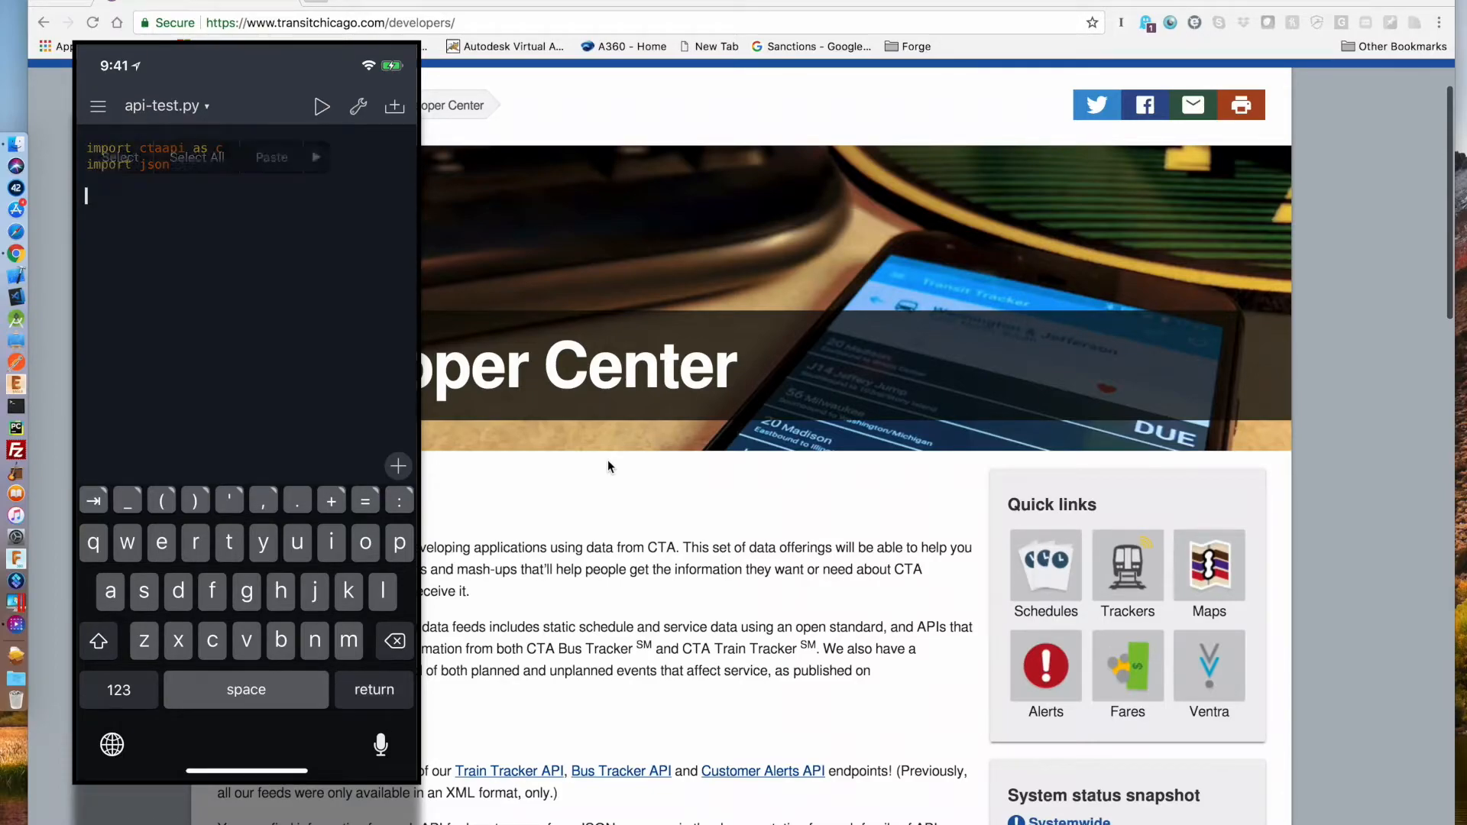
Add r=c.getTime(), then add r=c.getVehicles(['77'],False) on a new line
text(r=c.getTime())
click(250, 229)
text(print(json.dumps(r, indent=1)))
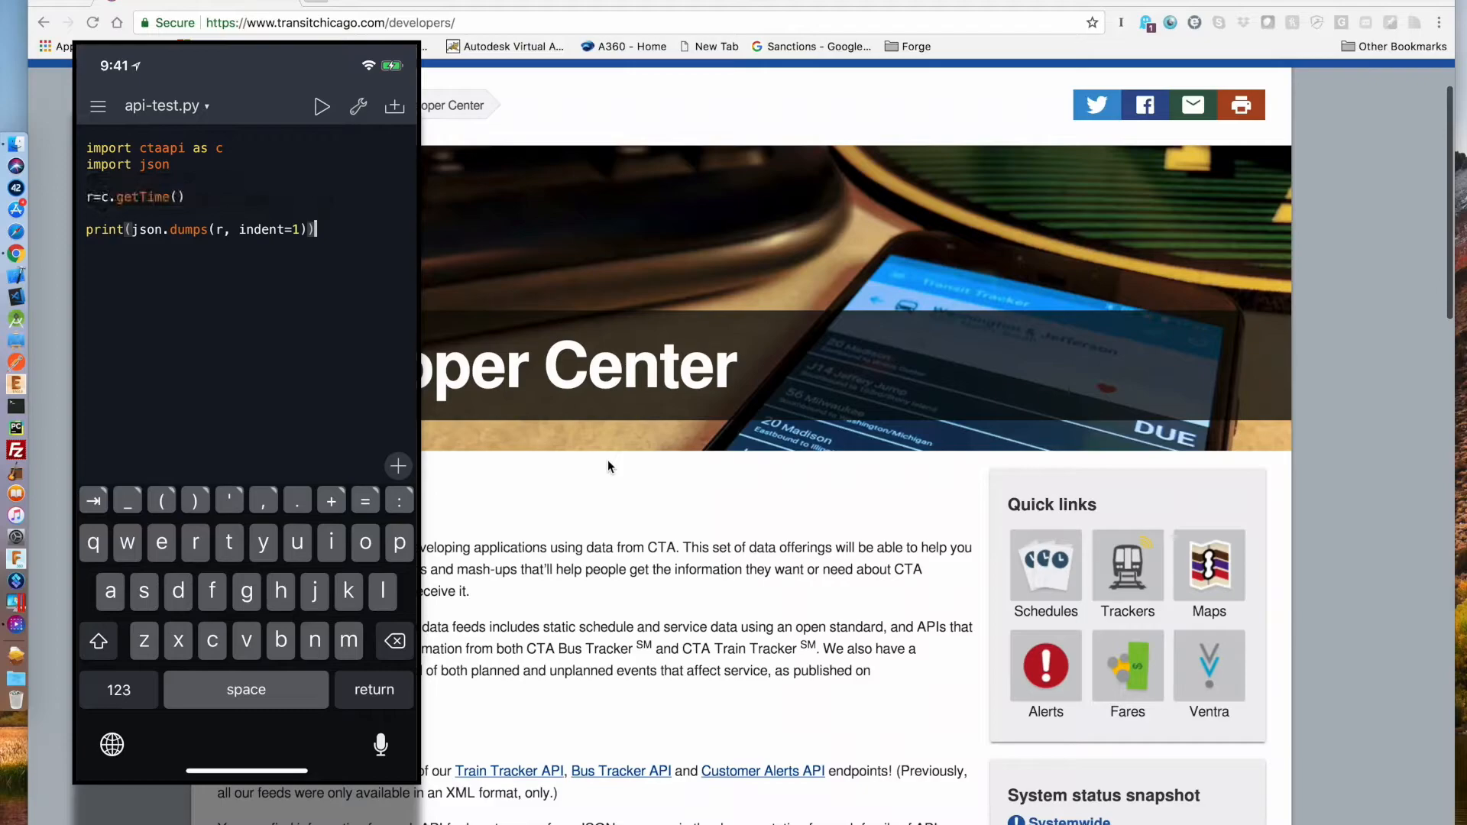
click(321, 106)
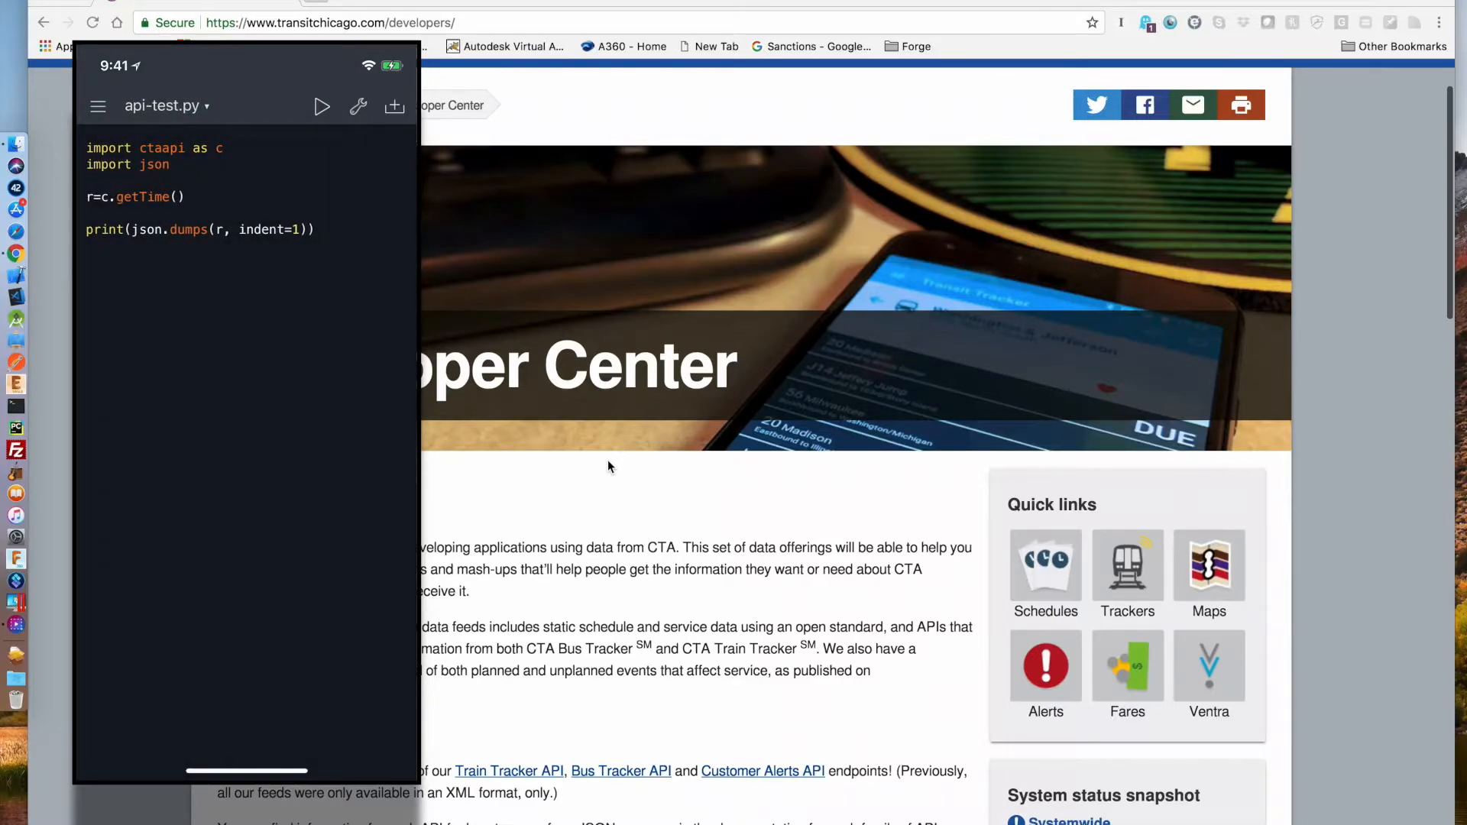
click(138, 214)
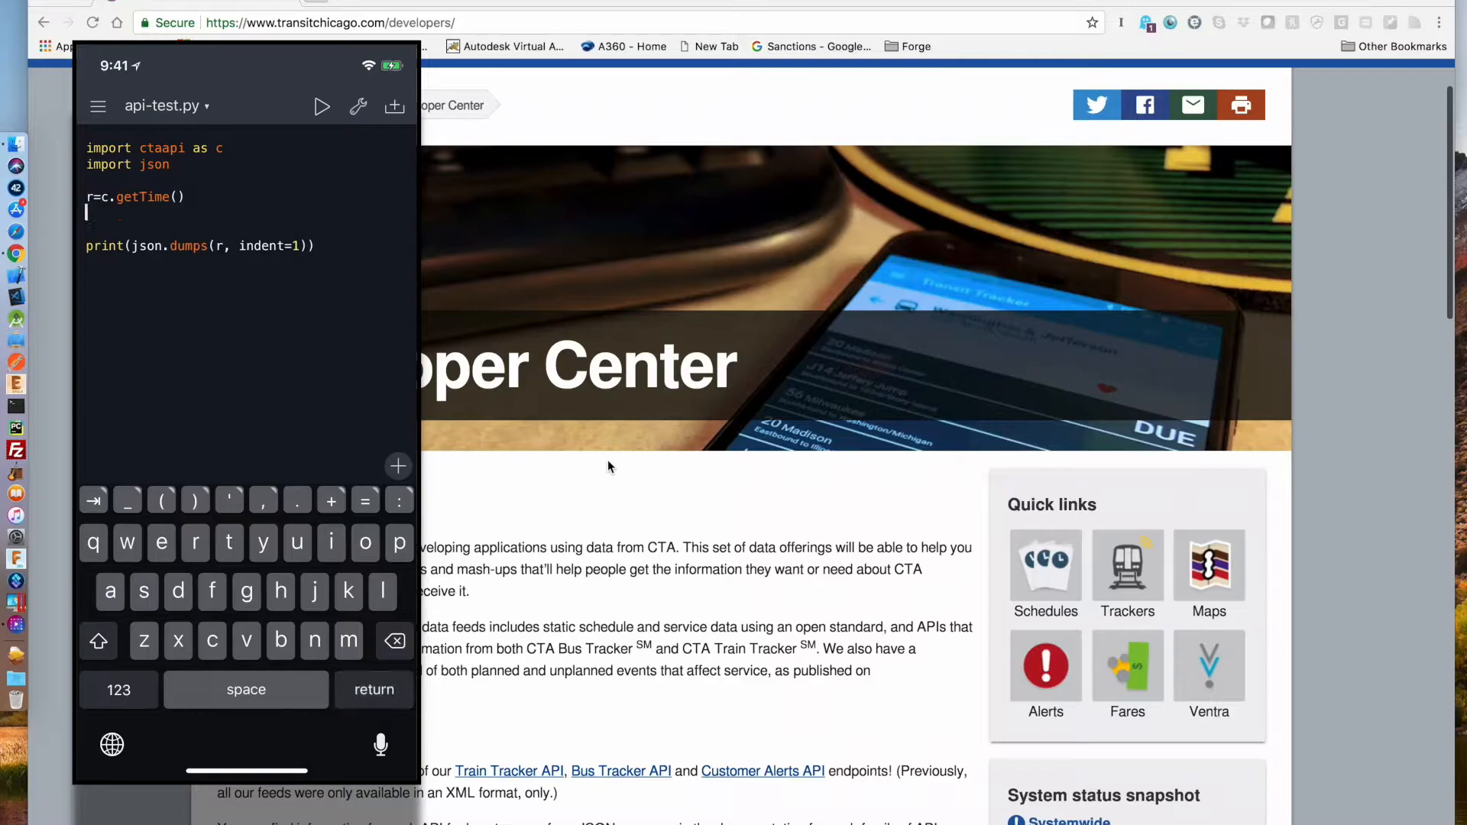
text(r=c.getVehicles(['77'],False))
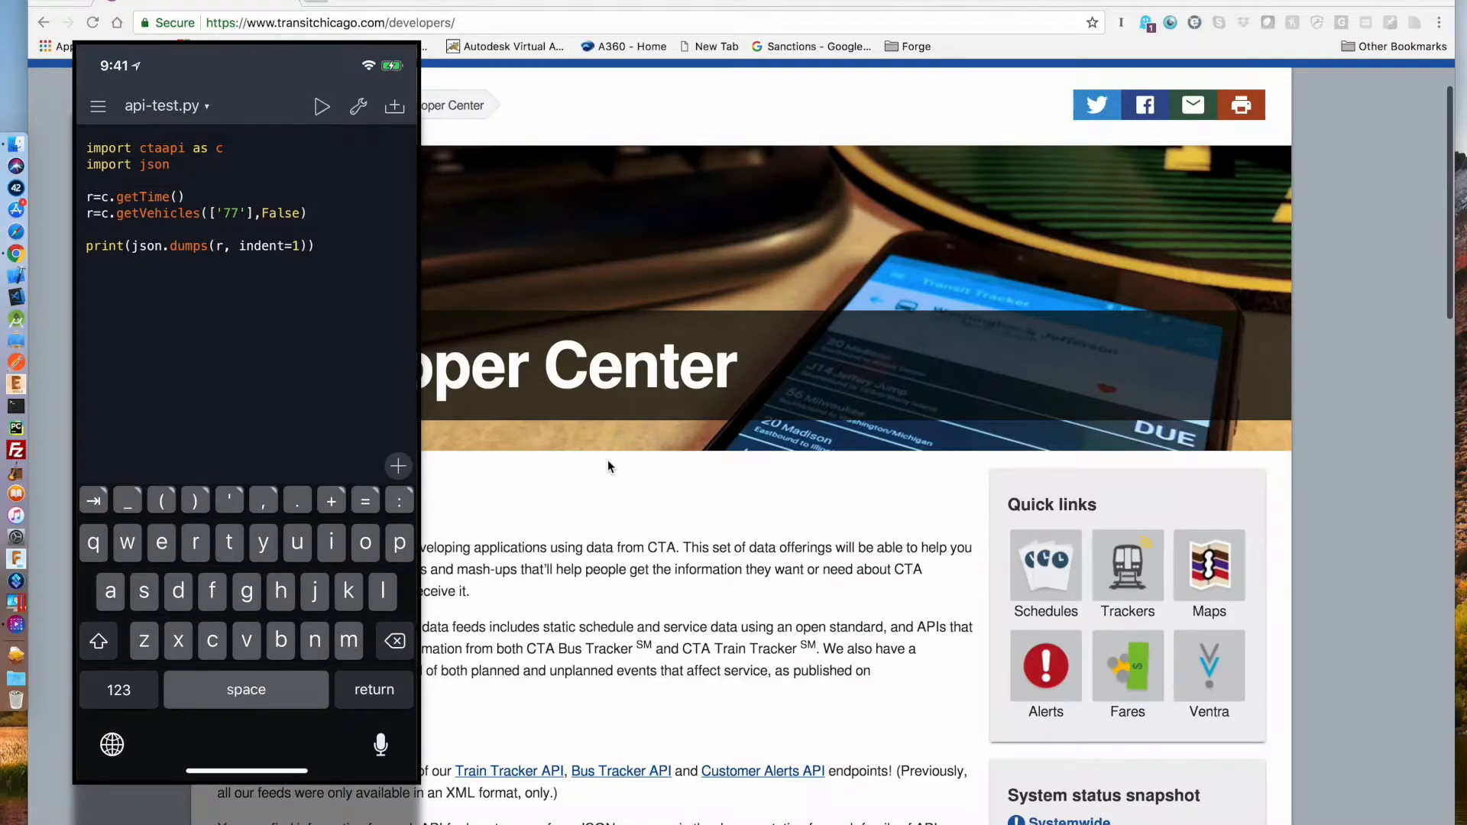
Run the route 77 vehicles query, then add a line calling getVehicles(['8265'])
click(322, 106)
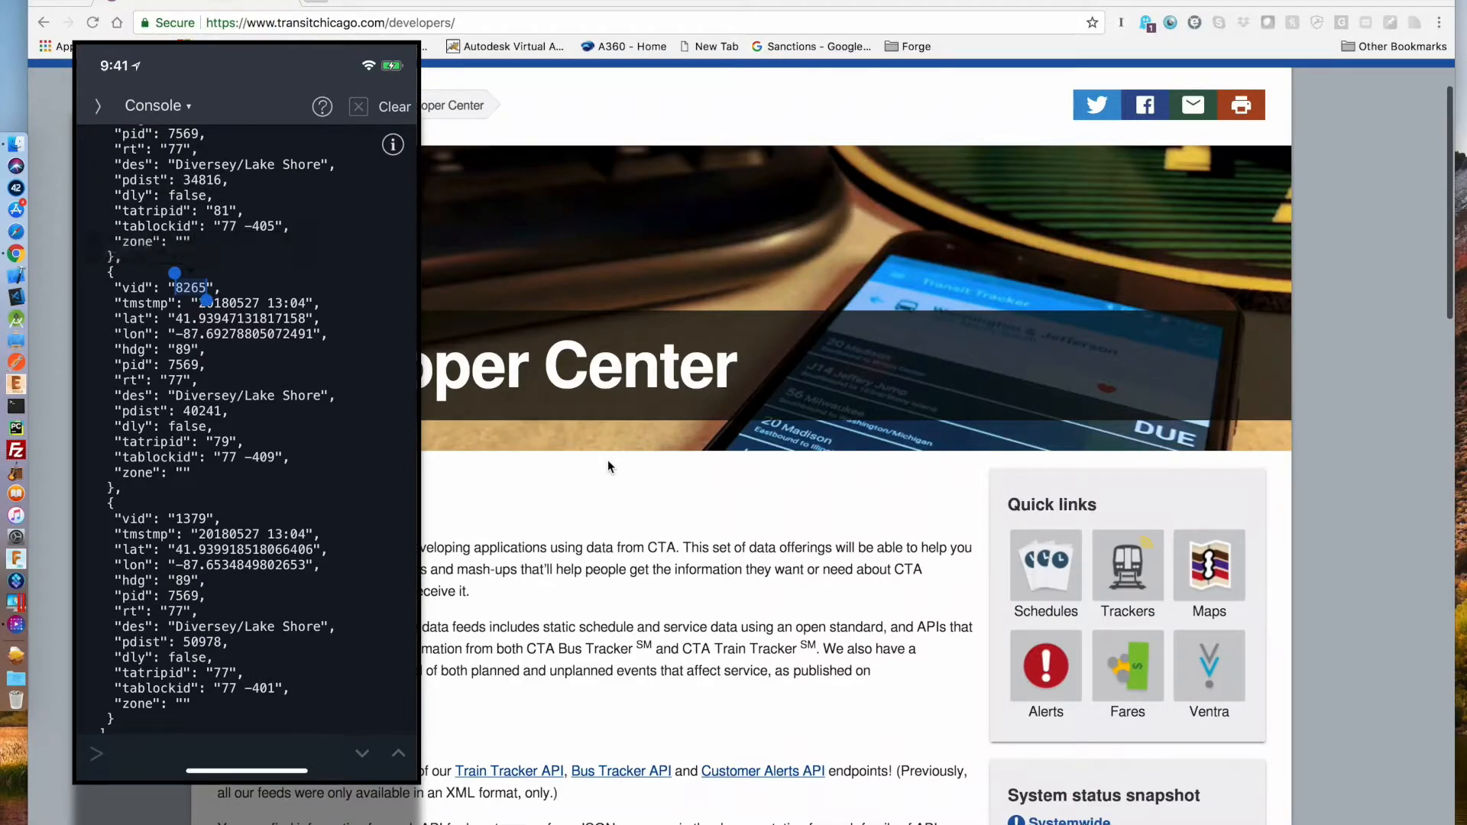
scroll(down, 3)
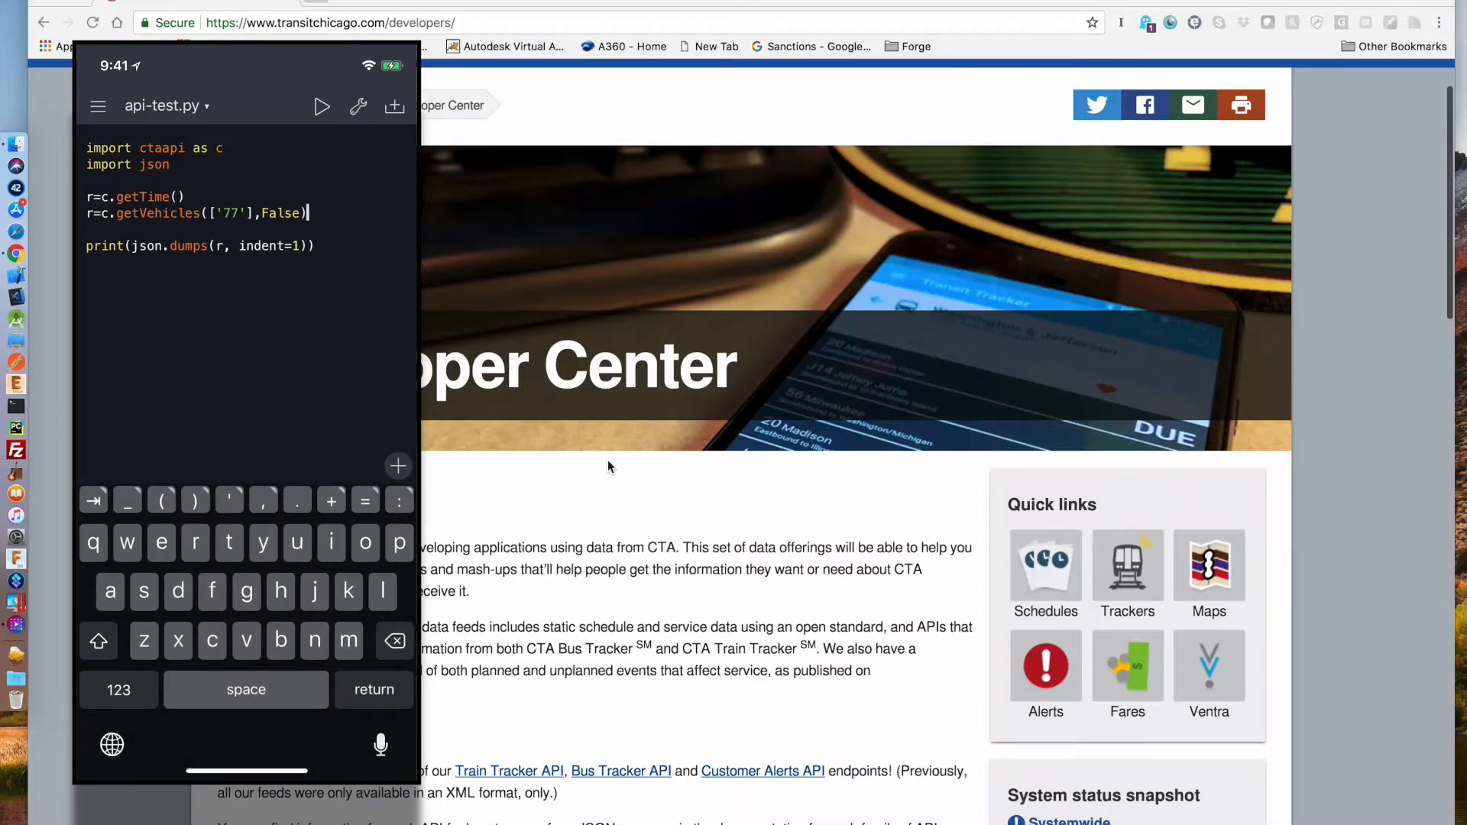
click(138, 197)
text(r=c.getVehicles(['8265']))
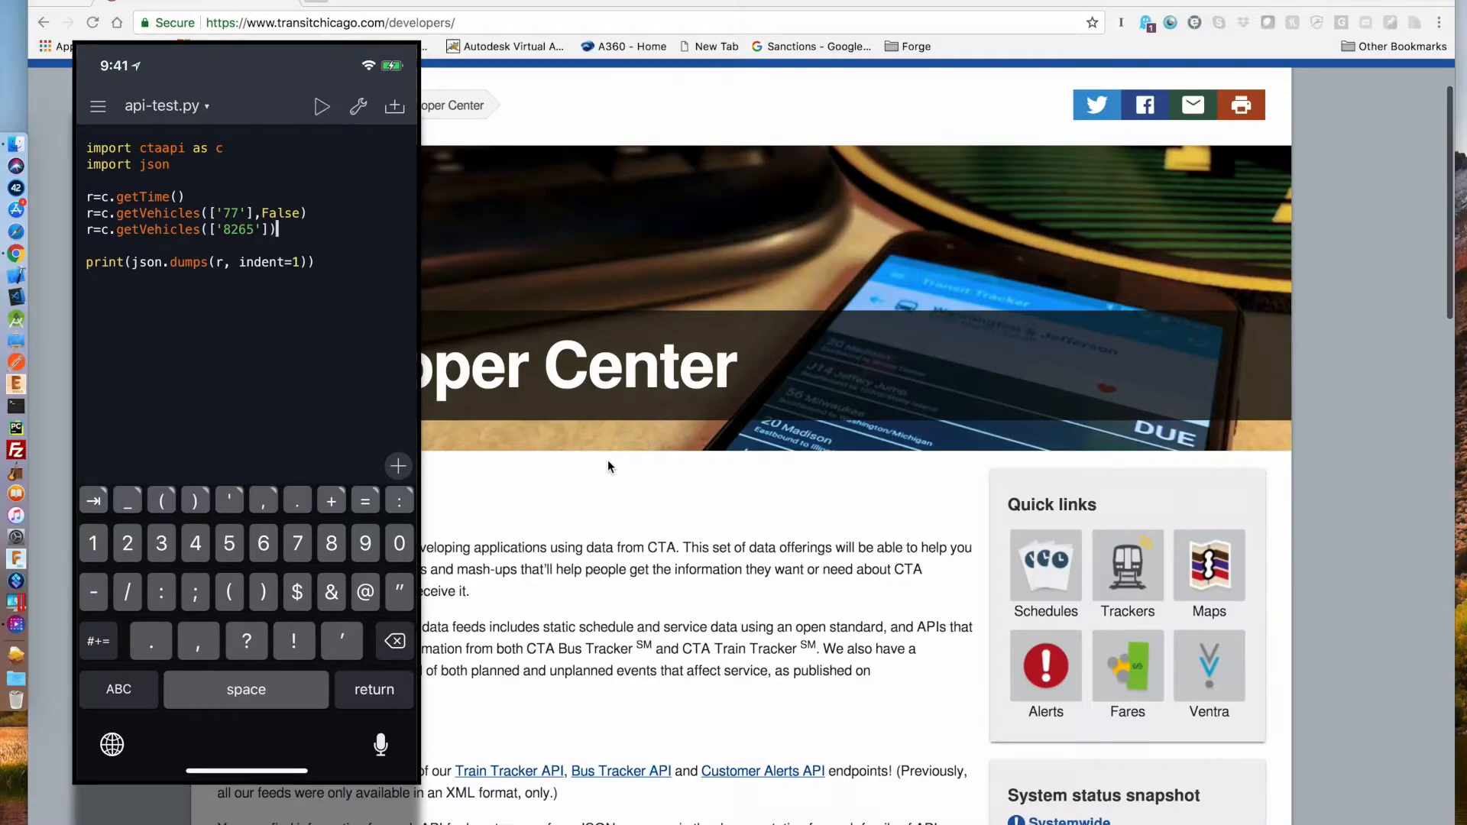
Run getDirections('77') and check the console shows Eastbound and Westbound
click(321, 106)
text(r=c.getRoutes())
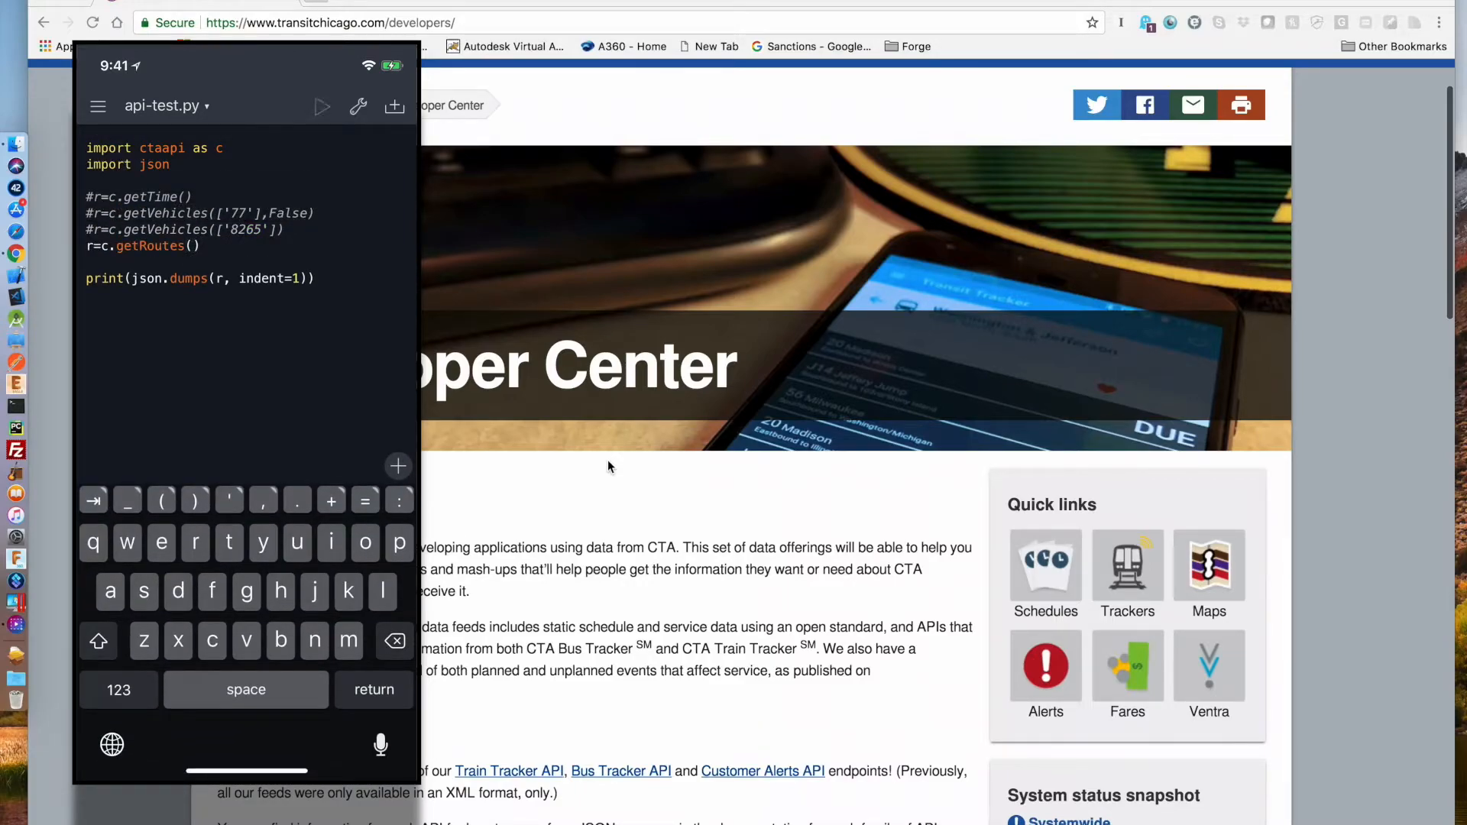
click(321, 107)
text(r=c.getDirections('77'))
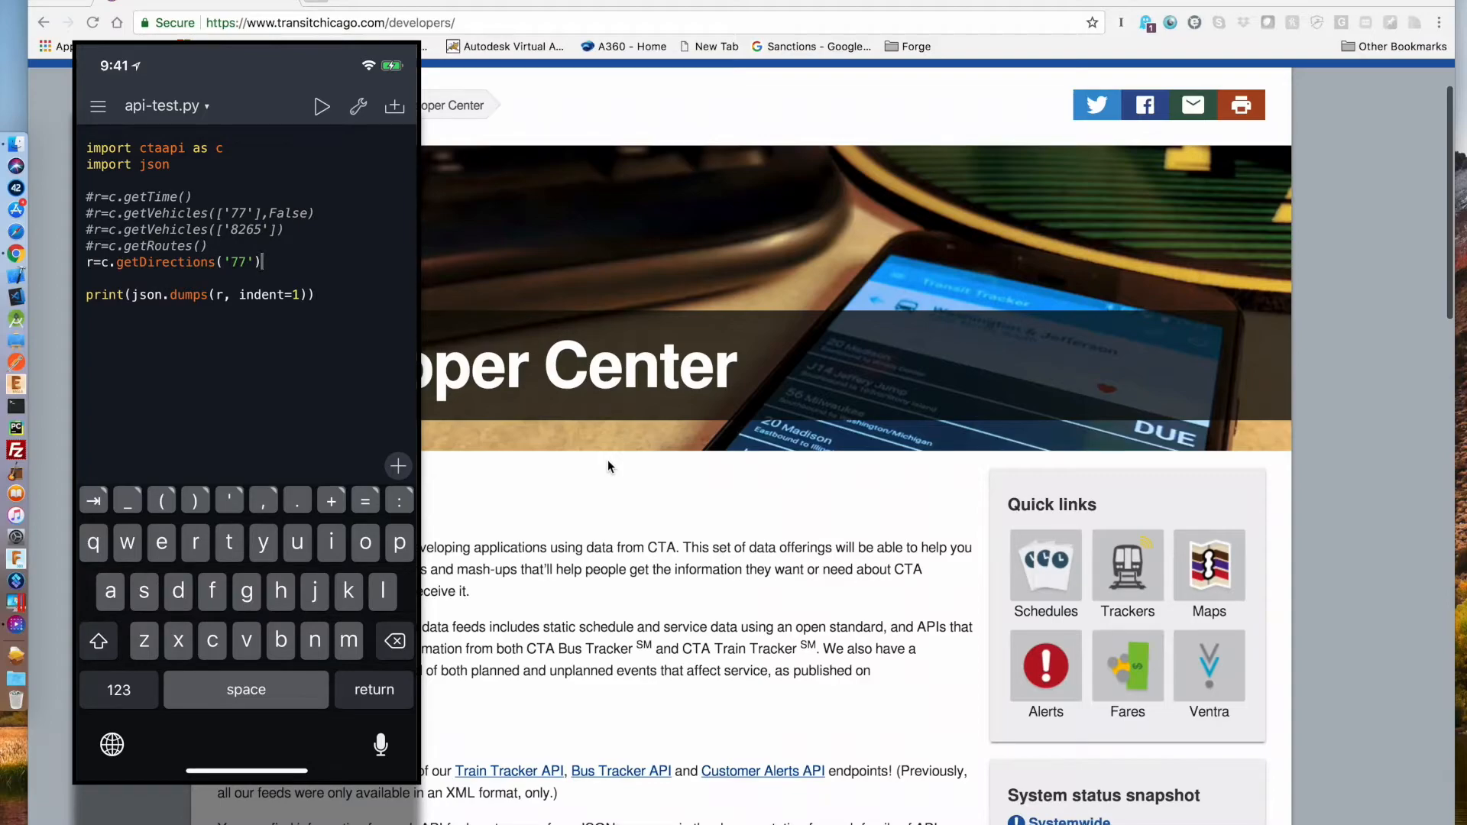
click(321, 106)
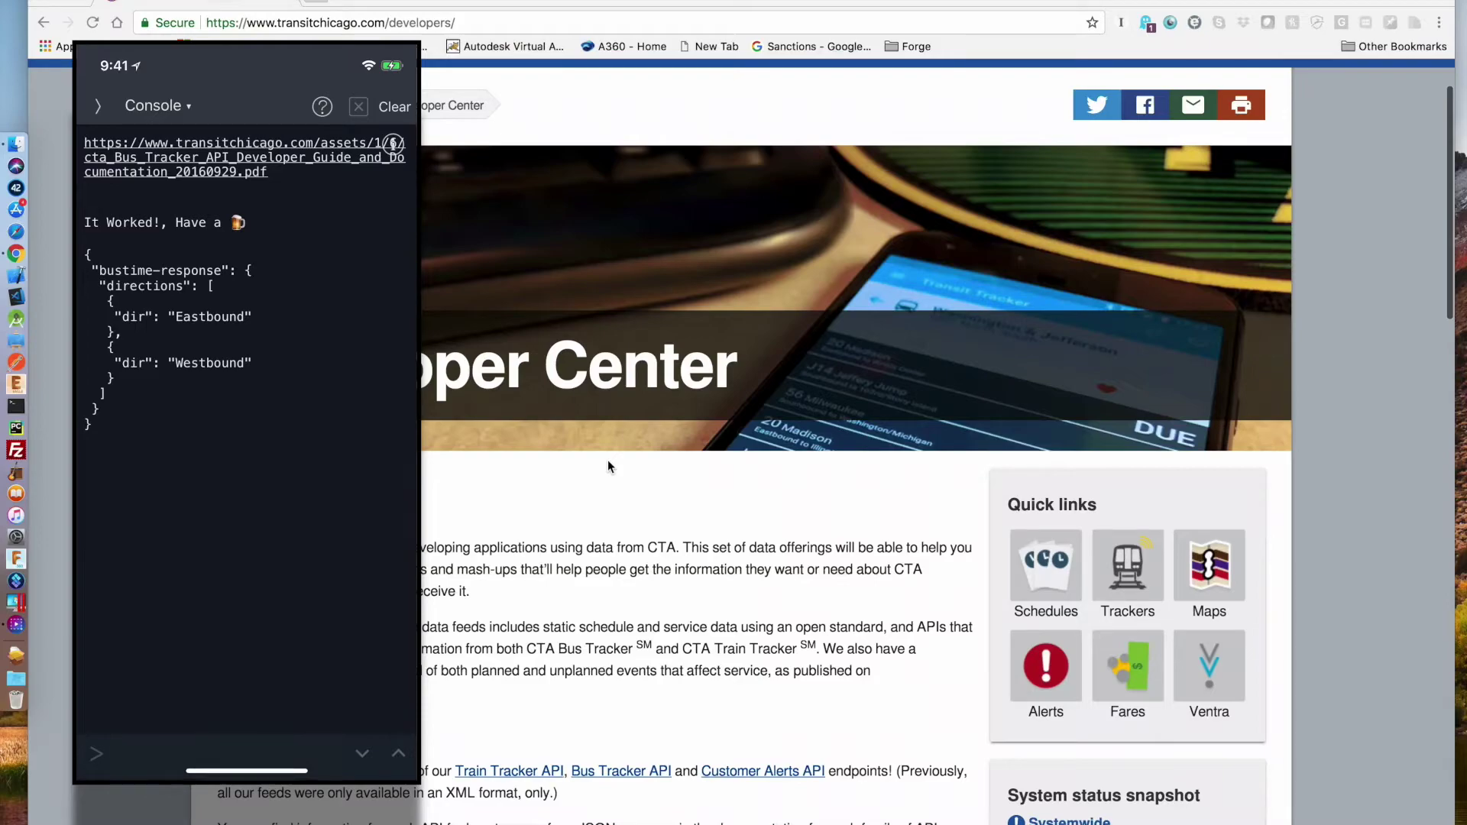
click(357, 106)
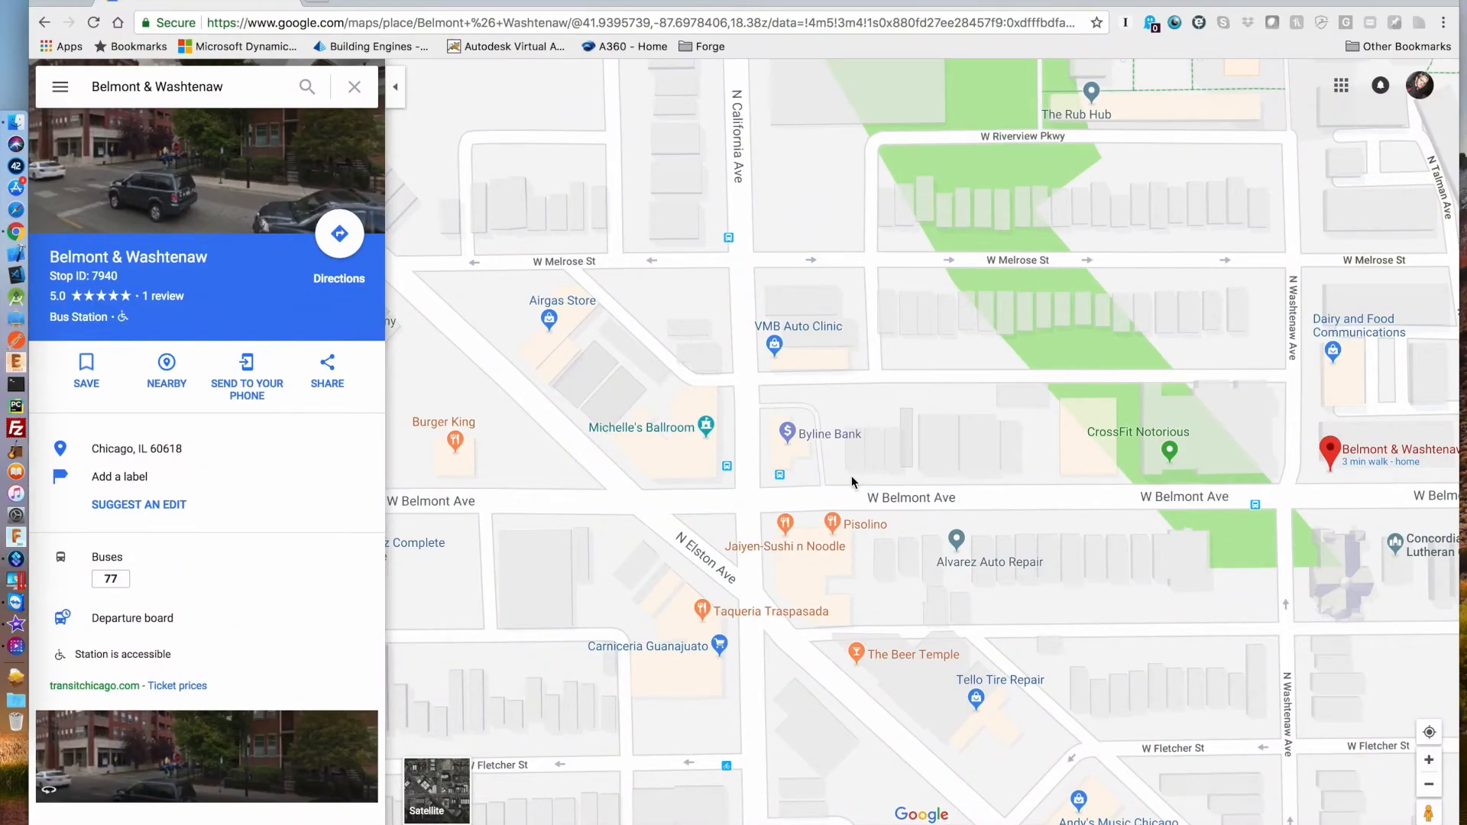
Select the Belmont & California bus stop on W Belmont Ave in Google Maps
click(784, 433)
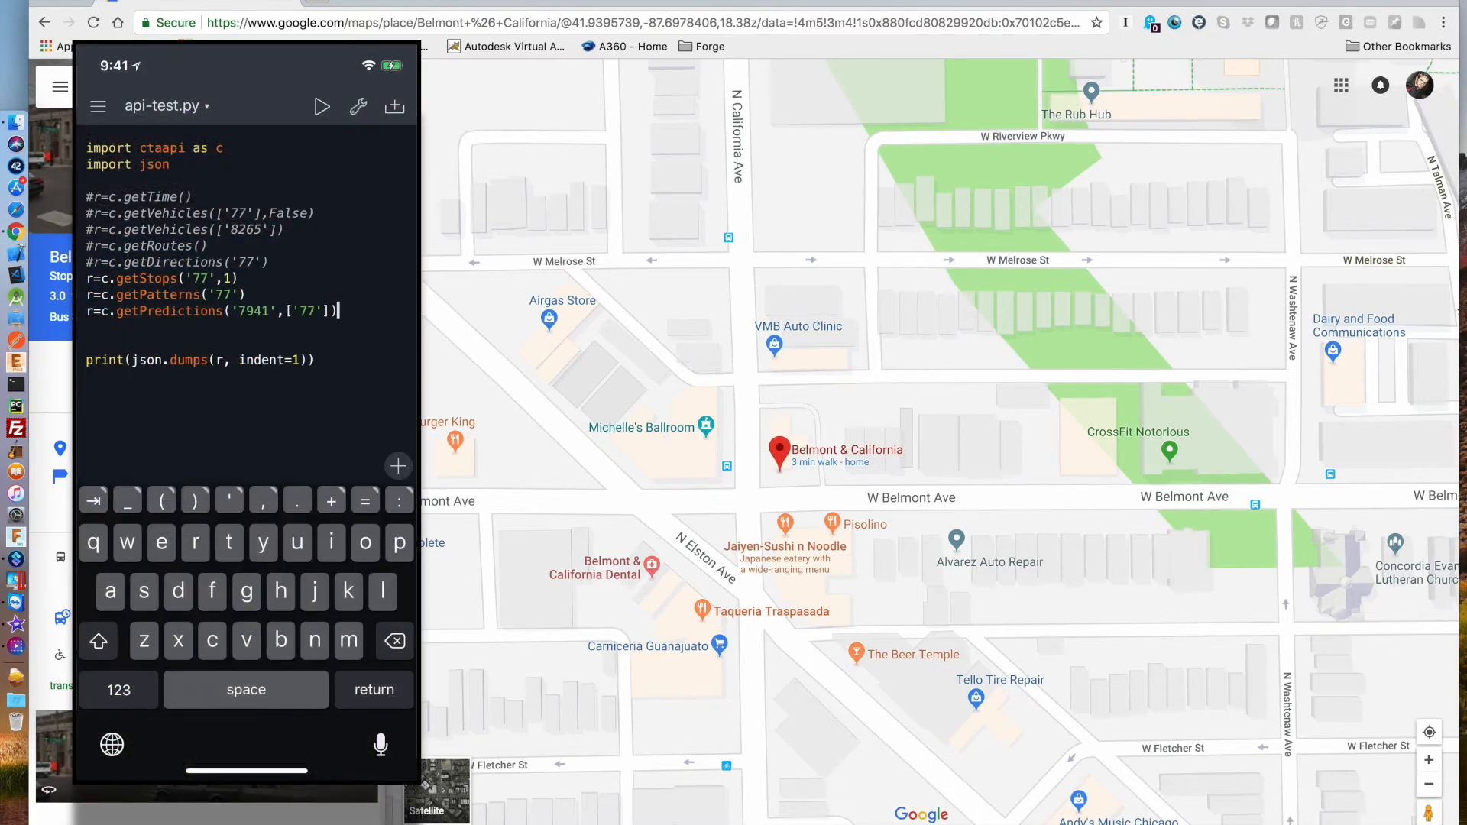
Add a '#get bus predicted times' block printing stop name, direction and countdowns
click(90, 278)
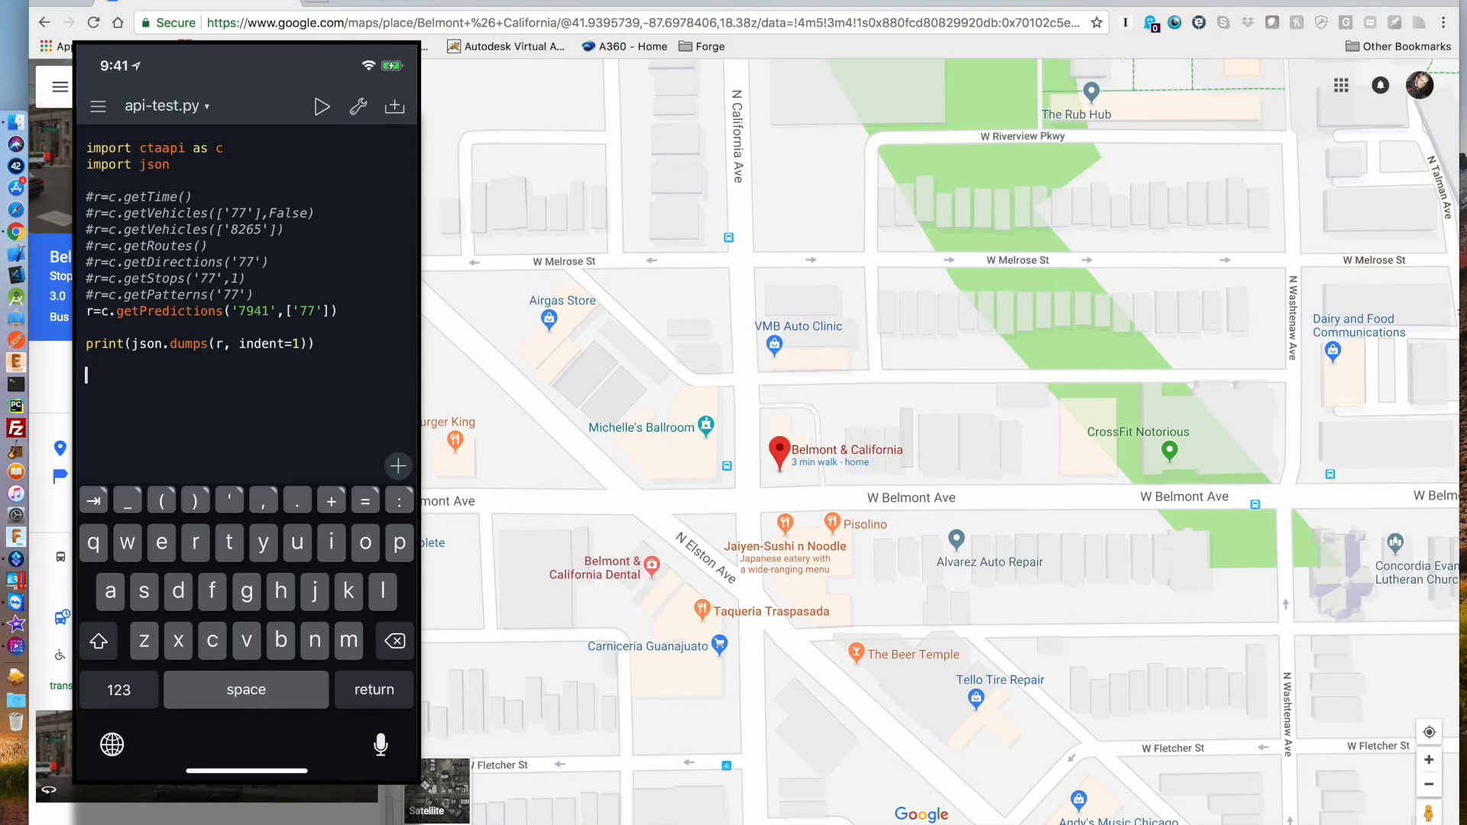
text(#get bus predicted times)
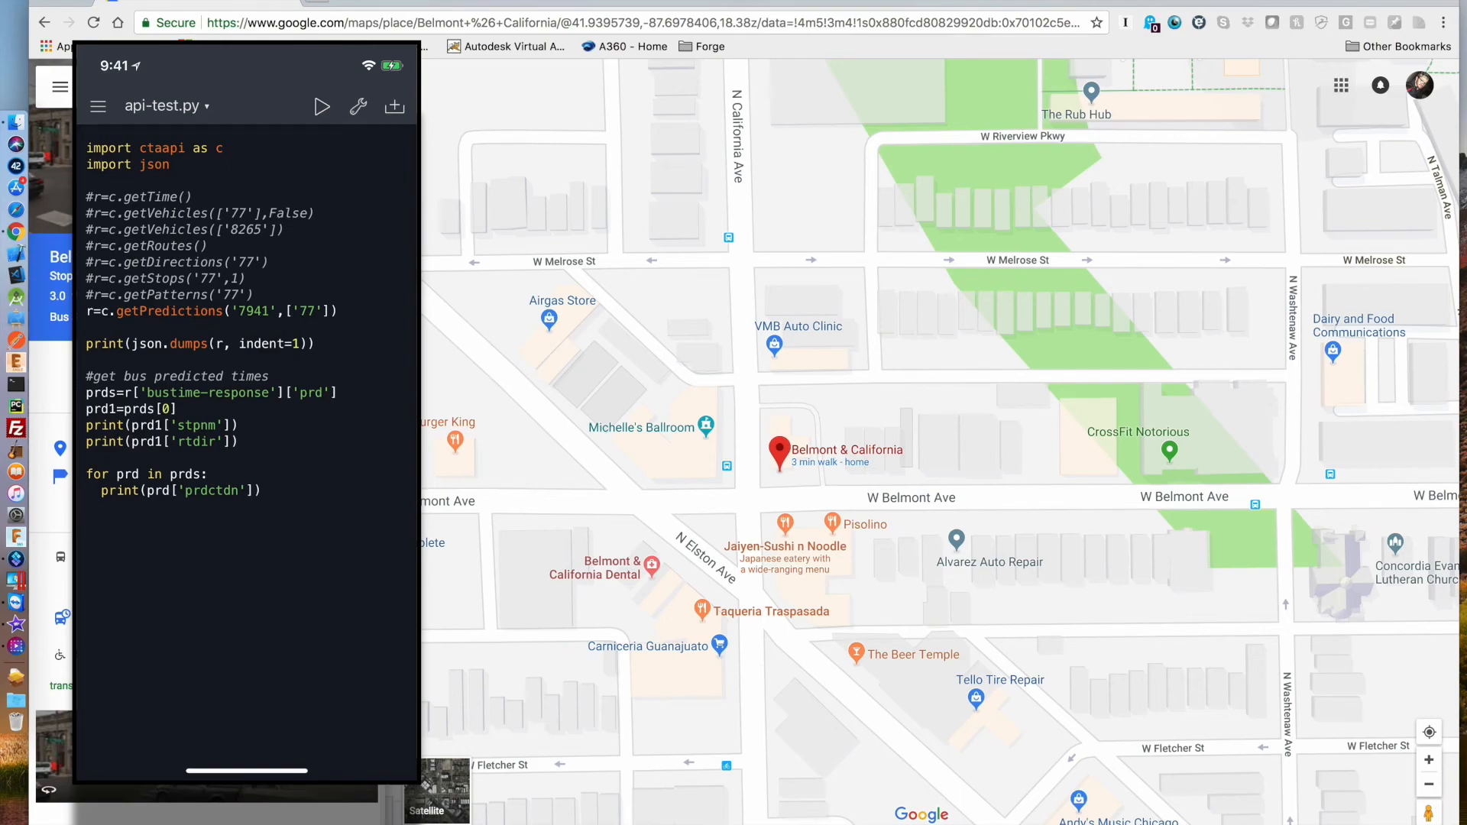
Run api-test.py and read Belmont & California, Westbound, and countdowns 2, 21, 30
click(322, 106)
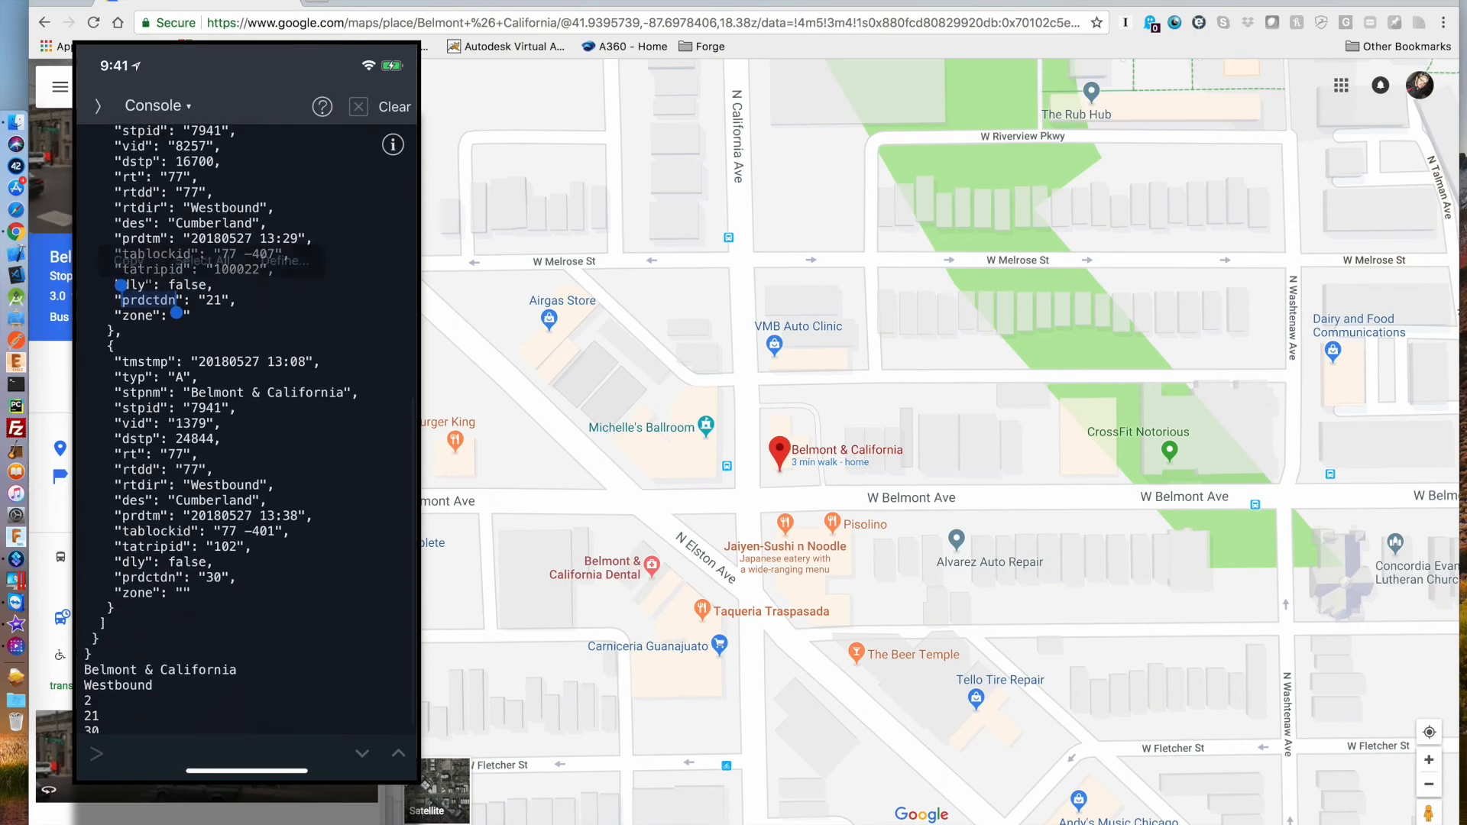
scroll(down, 3)
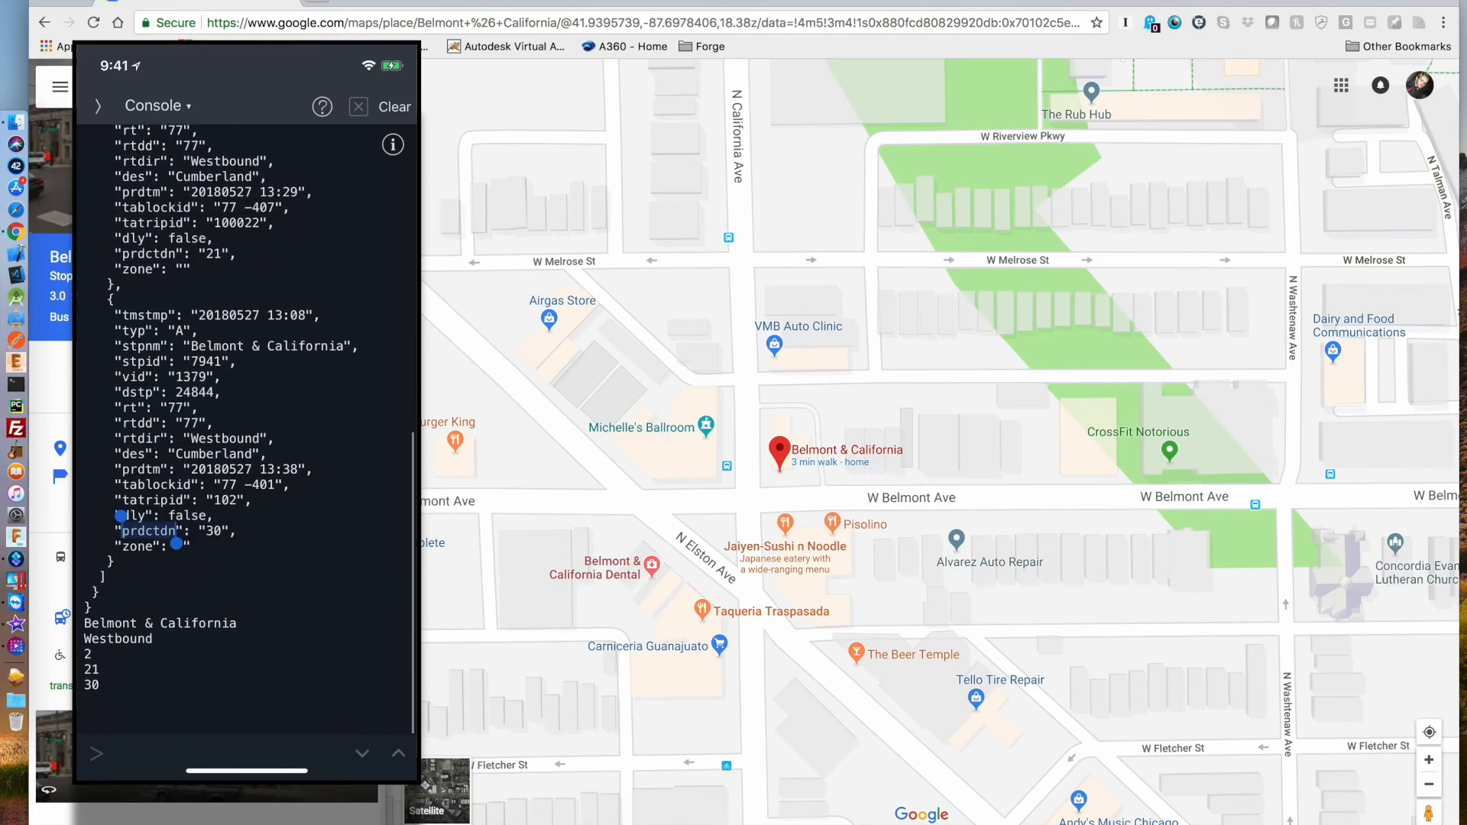